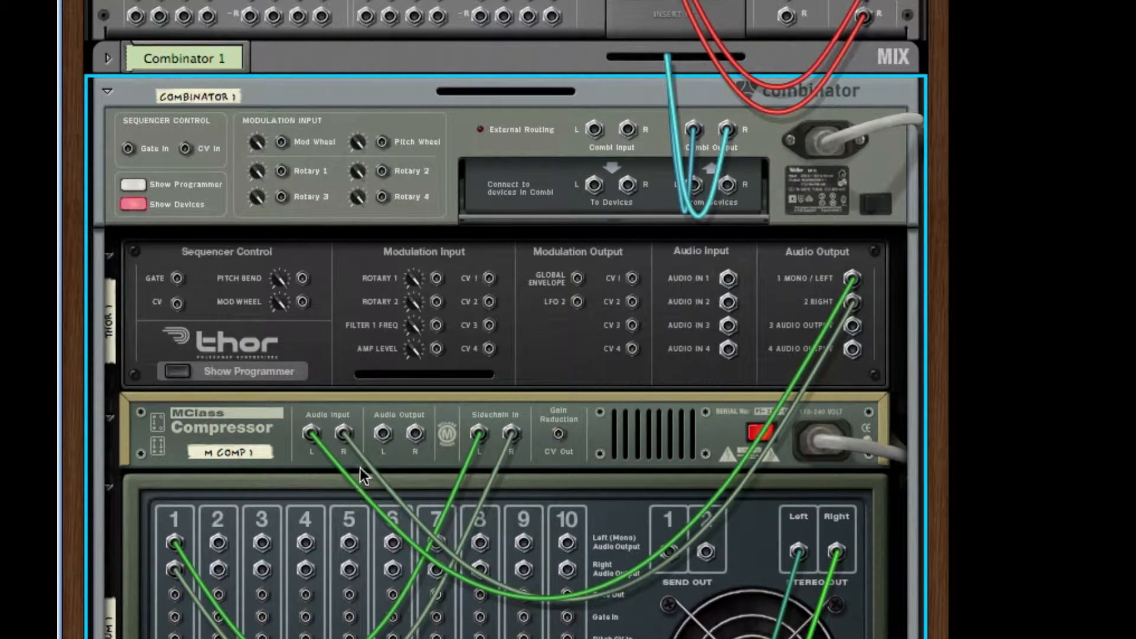
Scroll the rack to the Synchronous showing its Build & Pluck 32 pulse curves.
{"action": "scroll", "scroll_direction": "down", "scroll_amount": 3}
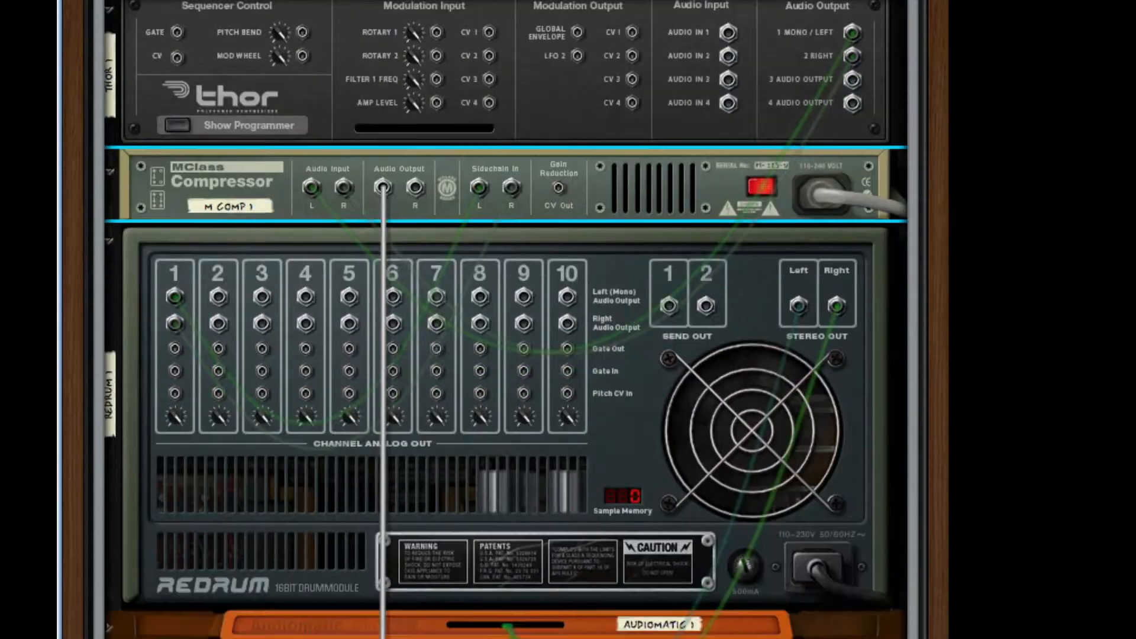
{"action": "scroll", "scroll_direction": "down", "scroll_amount": 3}
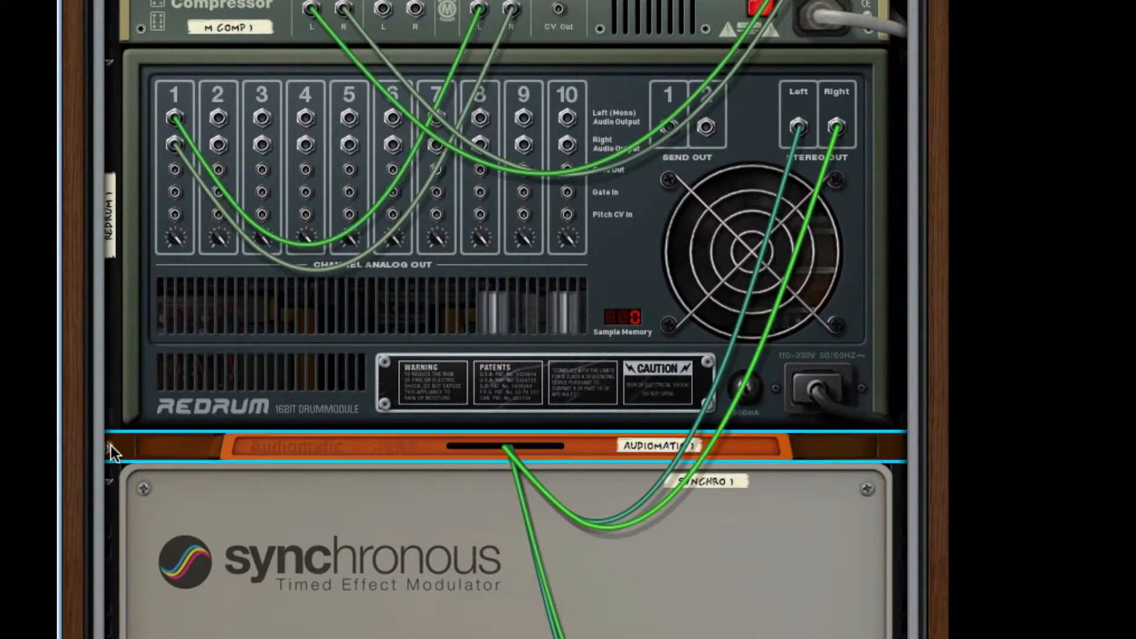
{"action": "scroll", "scroll_direction": "up", "scroll_amount": 3}
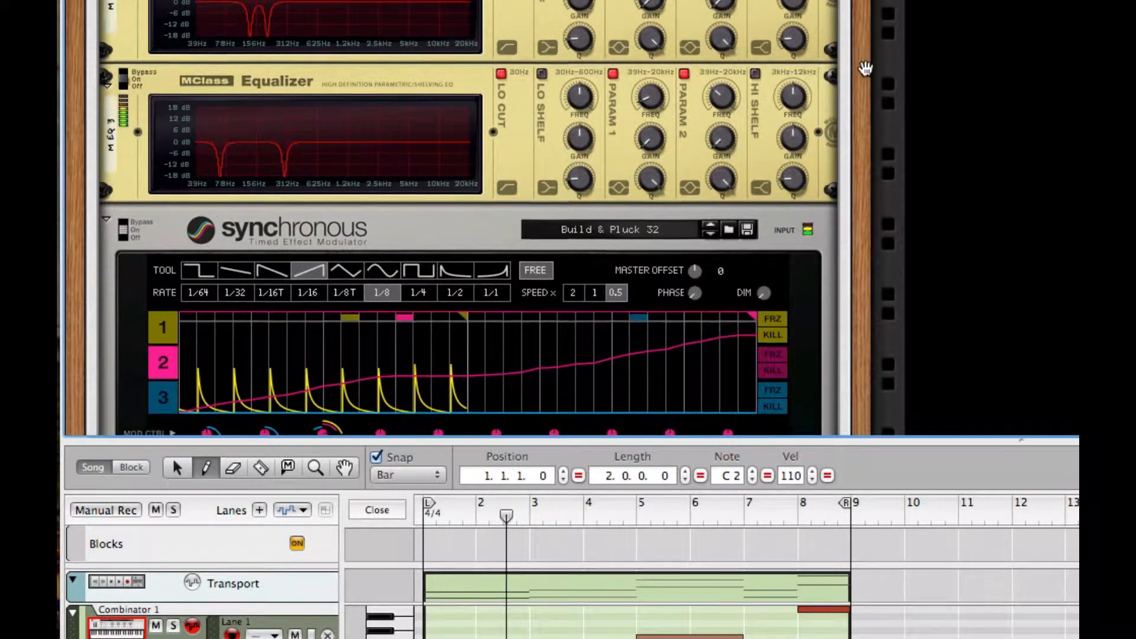
Step the Synchronous patch from Build & Pluck 32 through Double Pluck to Slow Pluck.
{"action": "scroll", "scroll_direction": "down", "scroll_amount": 3}
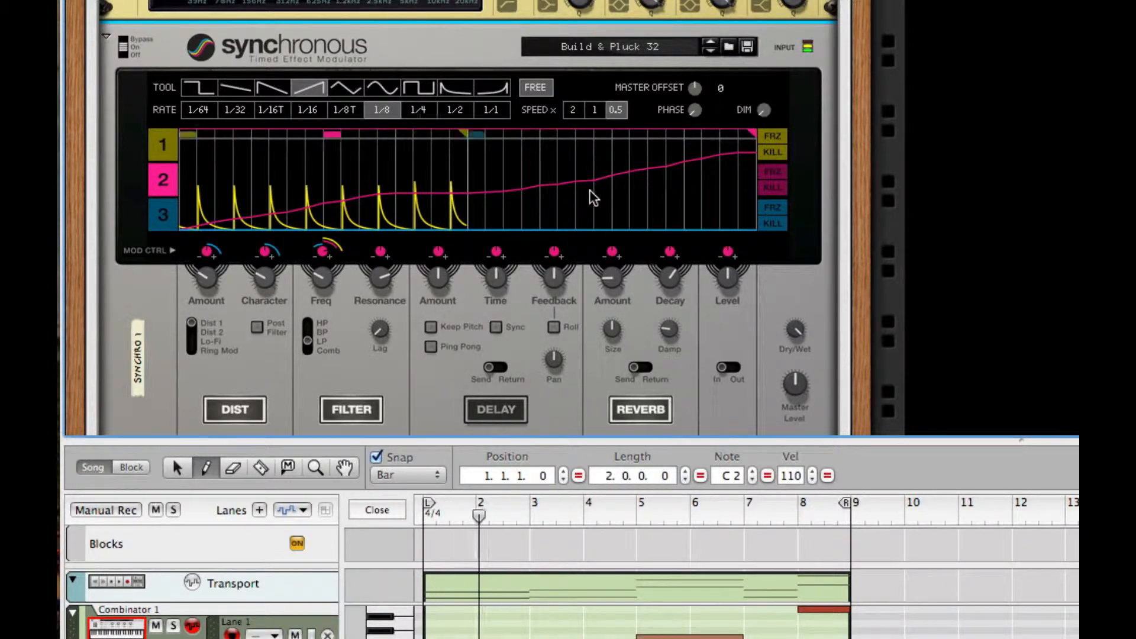
{"action": "left_click", "coordinate": [710, 42]}
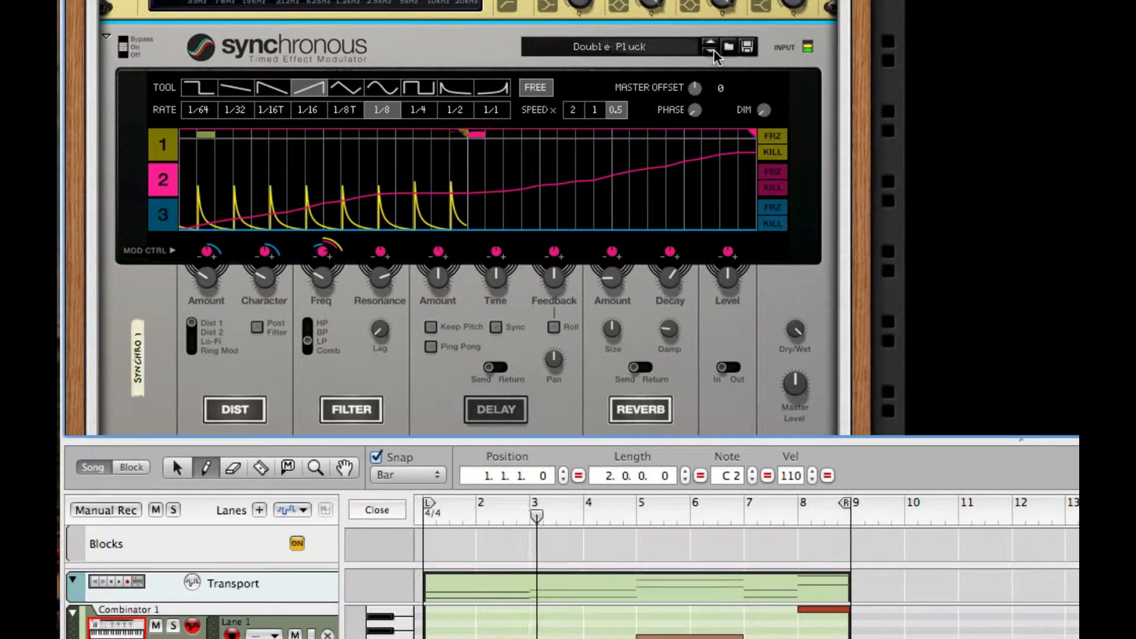
{"action": "left_click", "coordinate": [710, 46]}
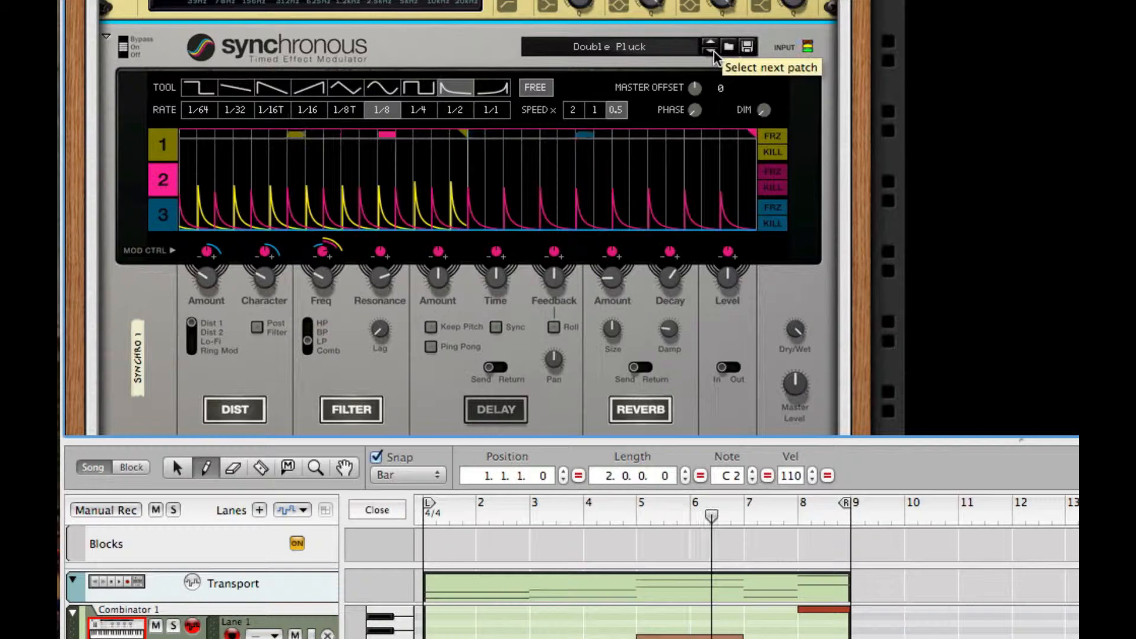
{"action": "left_click", "coordinate": [710, 46]}
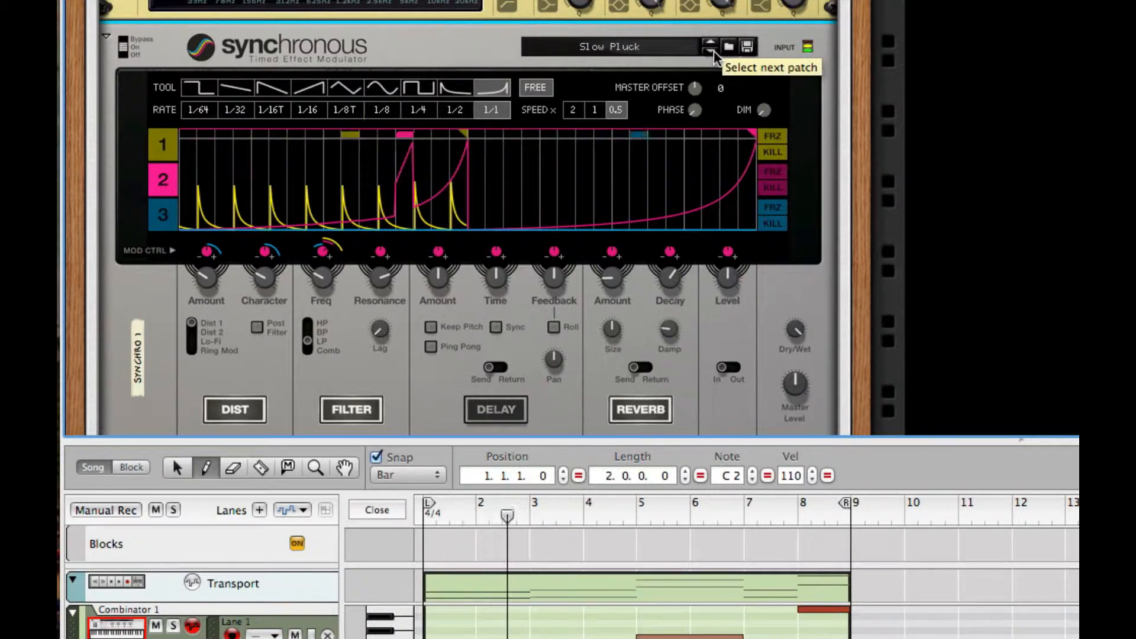
{"action": "left_click", "coordinate": [710, 46]}
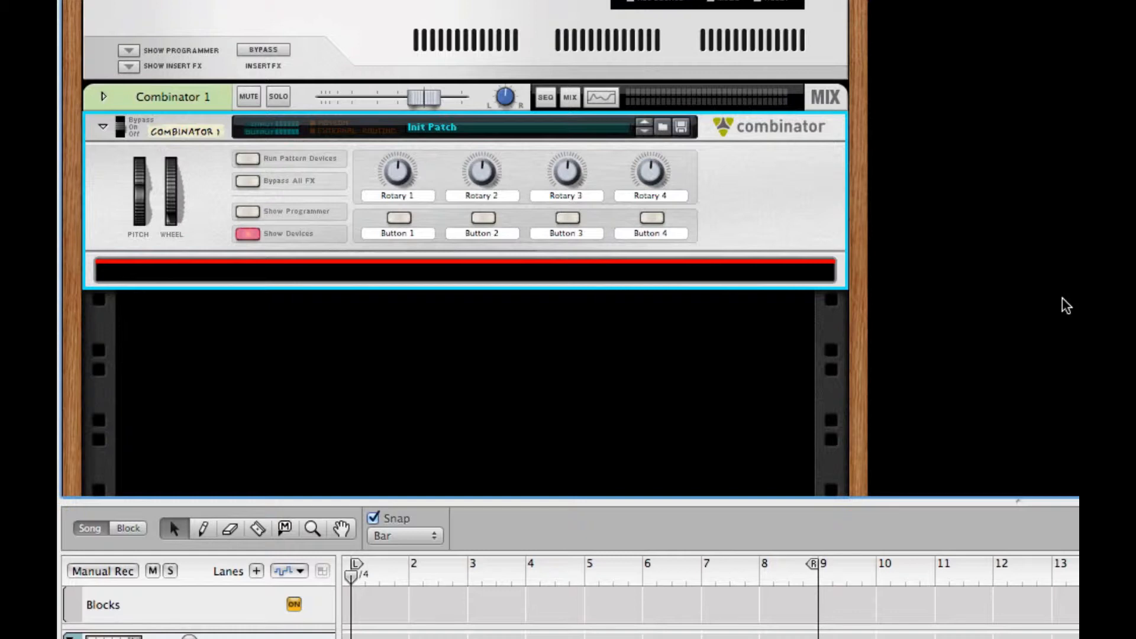
{"action": "mouse_move", "coordinate": [708, 294]}
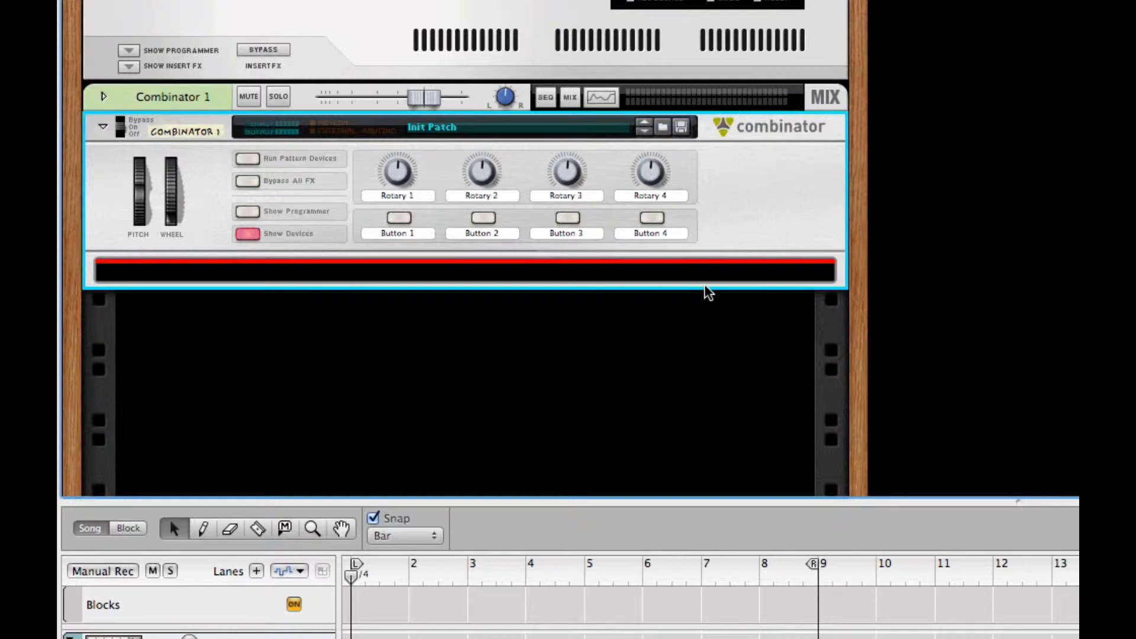
Add a Thor Polysonic Synthesizer with Init Patch inside the empty Combinator.
{"action": "right_click", "coordinate": [709, 281]}
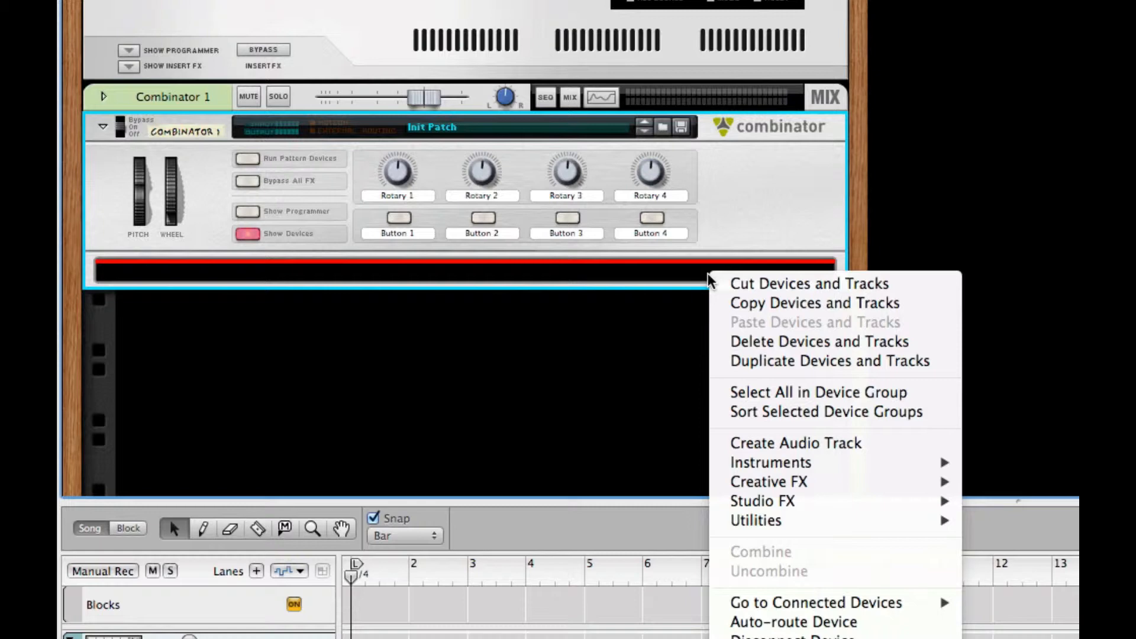
{"action": "mouse_move", "coordinate": [794, 443]}
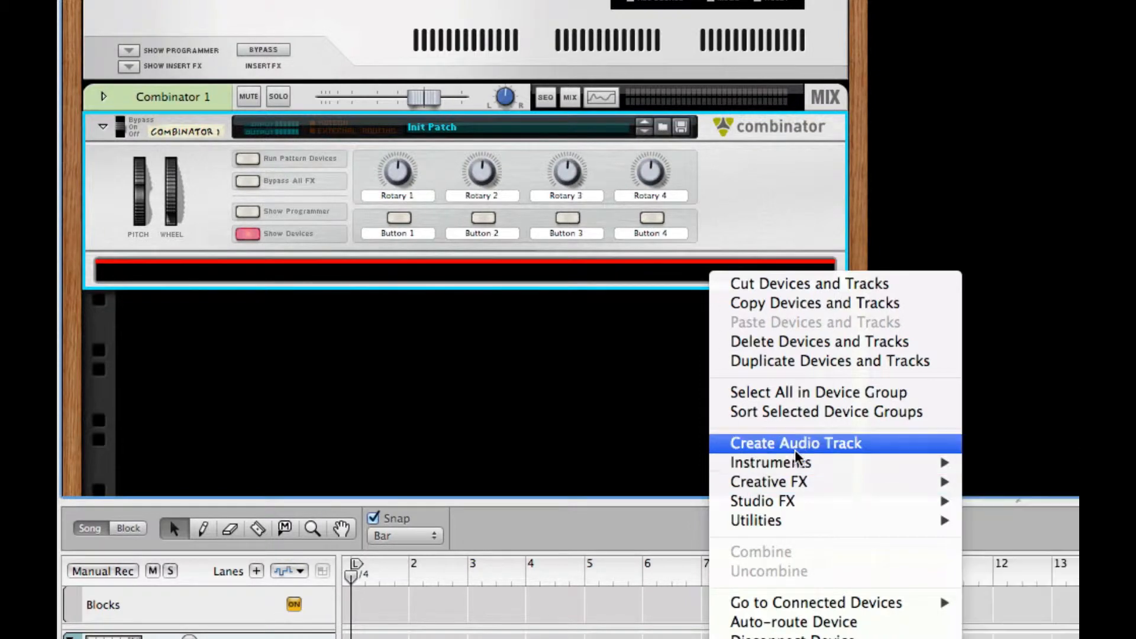
{"action": "mouse_move", "coordinate": [771, 462]}
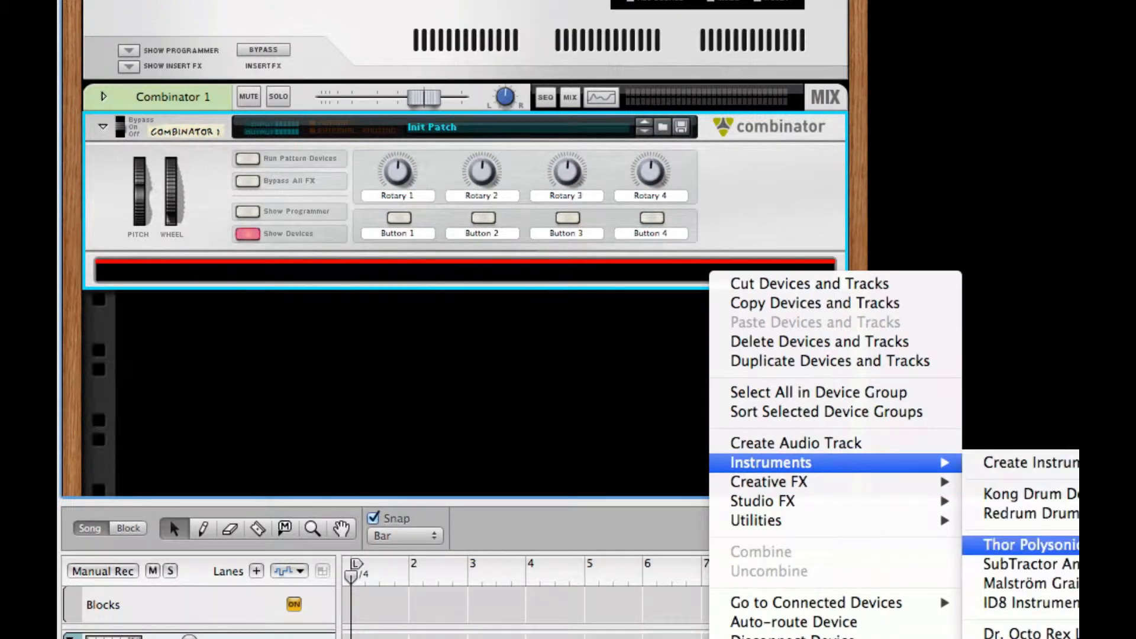
{"action": "left_click", "coordinate": [1030, 545]}
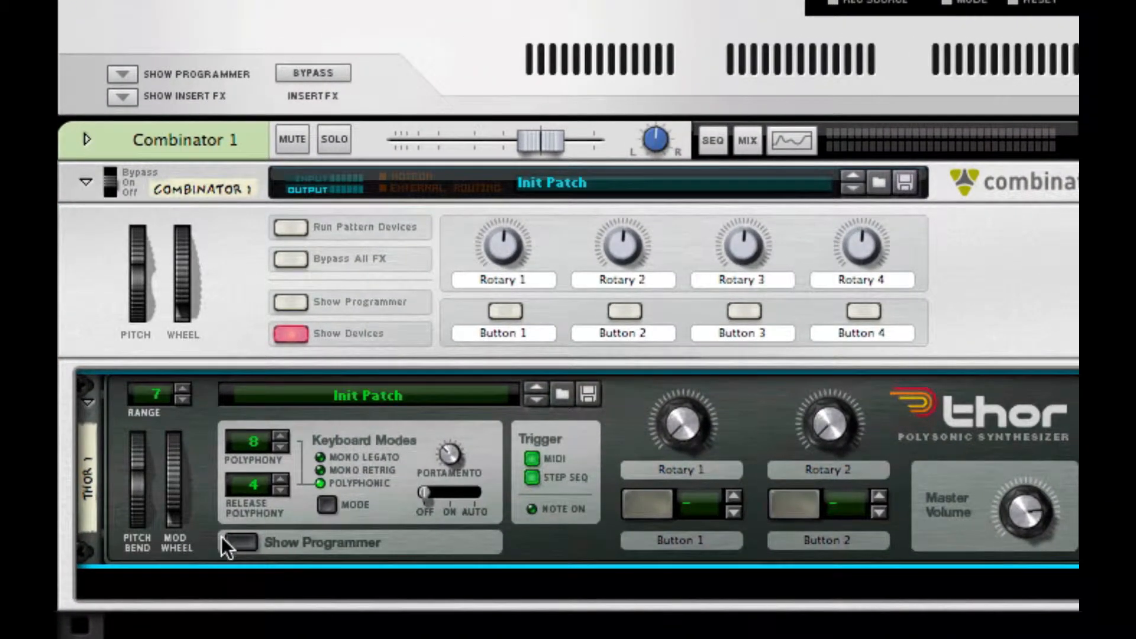
Show Thor's programmer, turn Filter 1 off, and make Osc 2 a Fifth Up Multi Osc.
{"action": "left_click", "coordinate": [242, 543]}
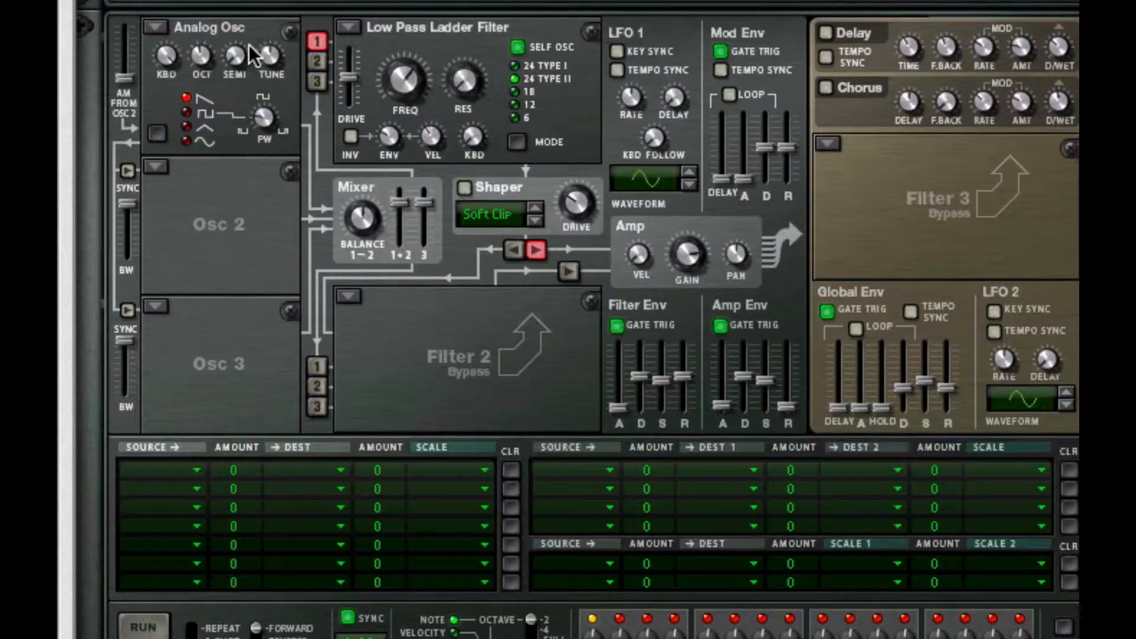
{"action": "mouse_move", "coordinate": [181, 32]}
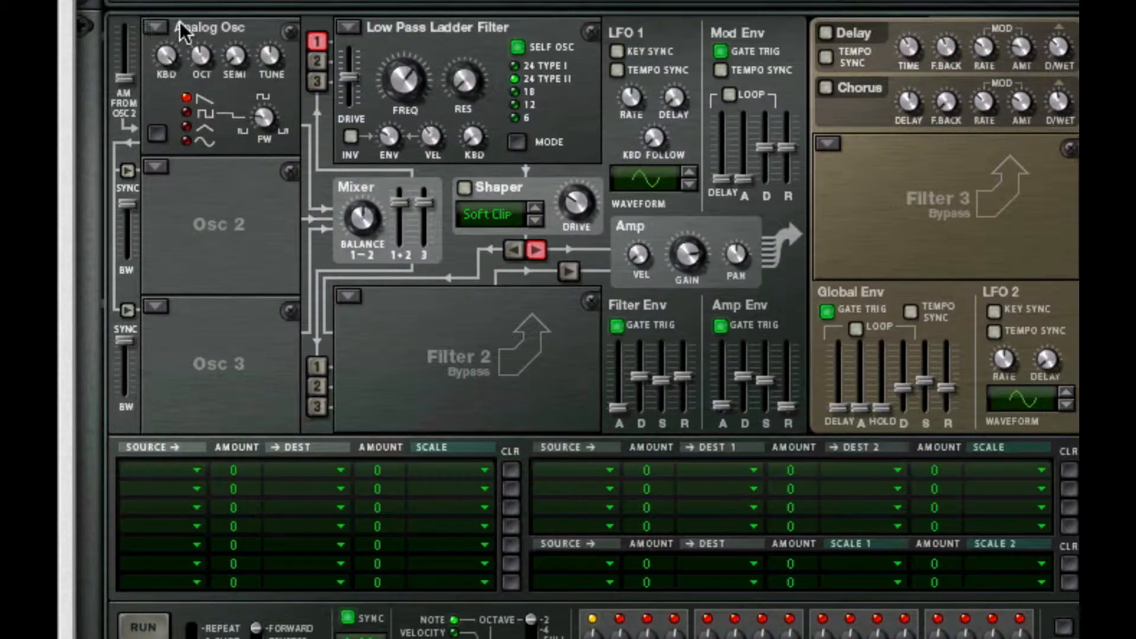
{"action": "mouse_move", "coordinate": [267, 89]}
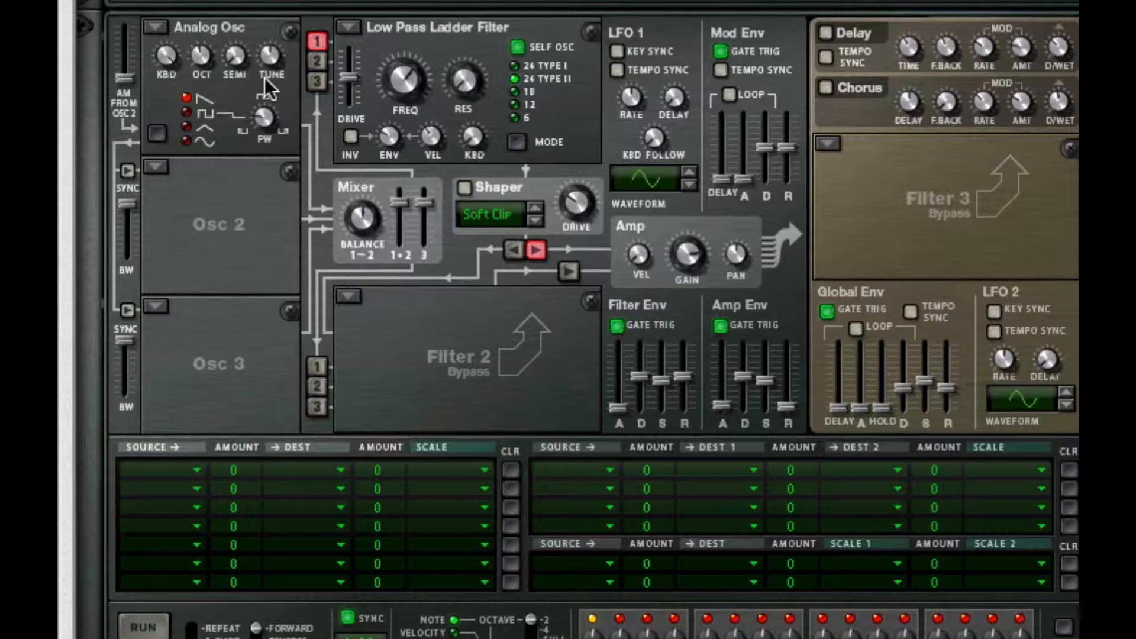
{"action": "mouse_move", "coordinate": [229, 69]}
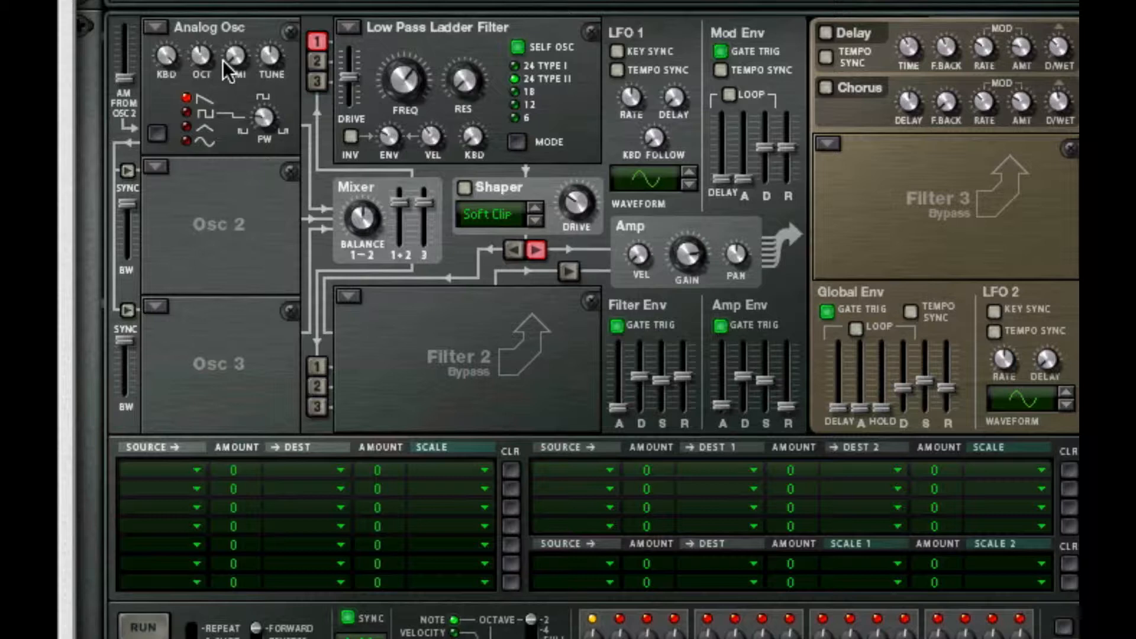
{"action": "mouse_move", "coordinate": [233, 57]}
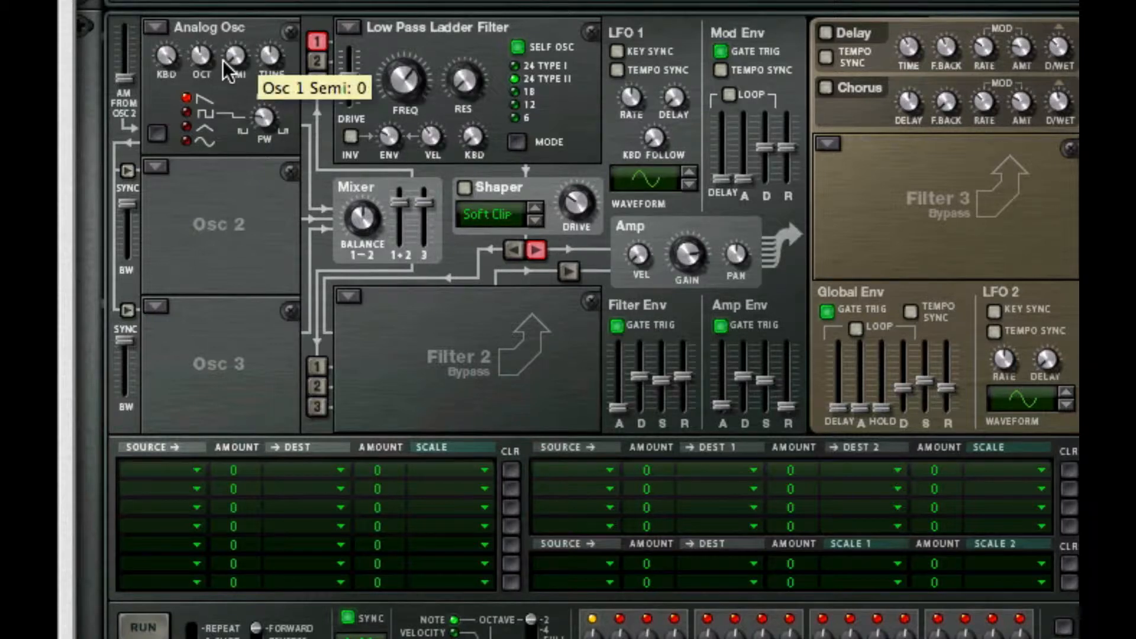
{"action": "mouse_move", "coordinate": [259, 112]}
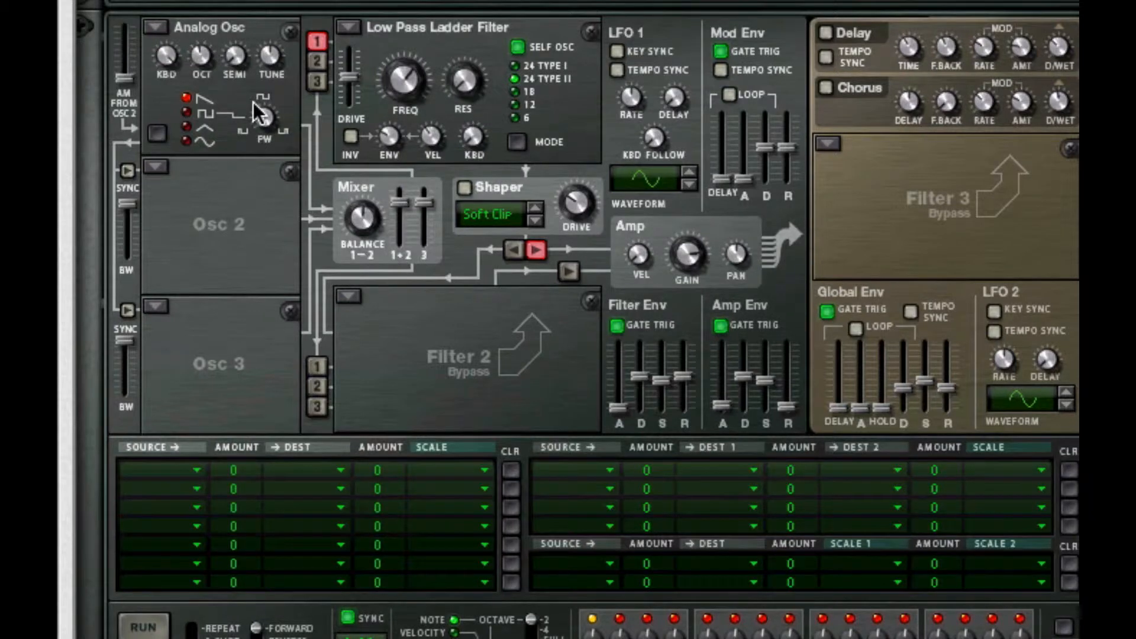
{"action": "mouse_move", "coordinate": [266, 116]}
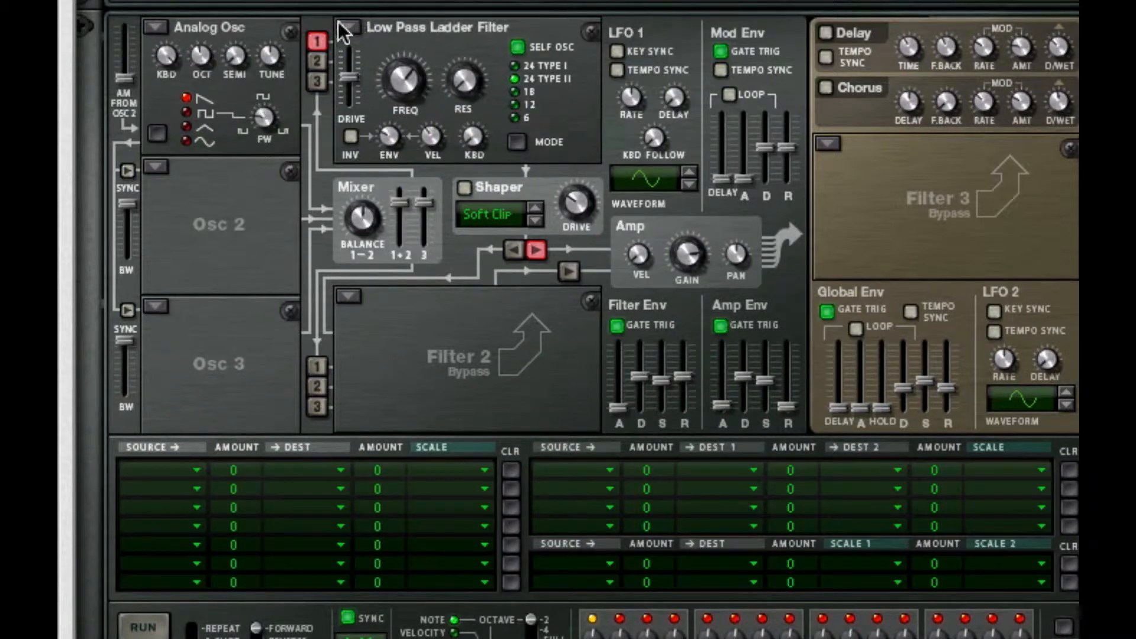
{"action": "left_click", "coordinate": [347, 27]}
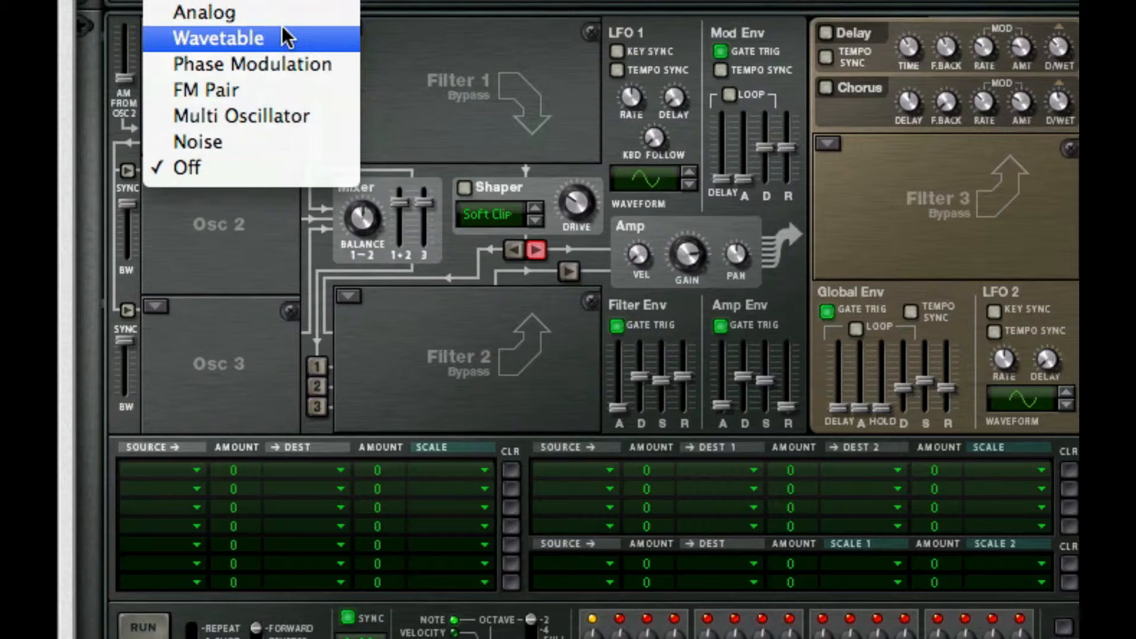
{"action": "mouse_move", "coordinate": [250, 115]}
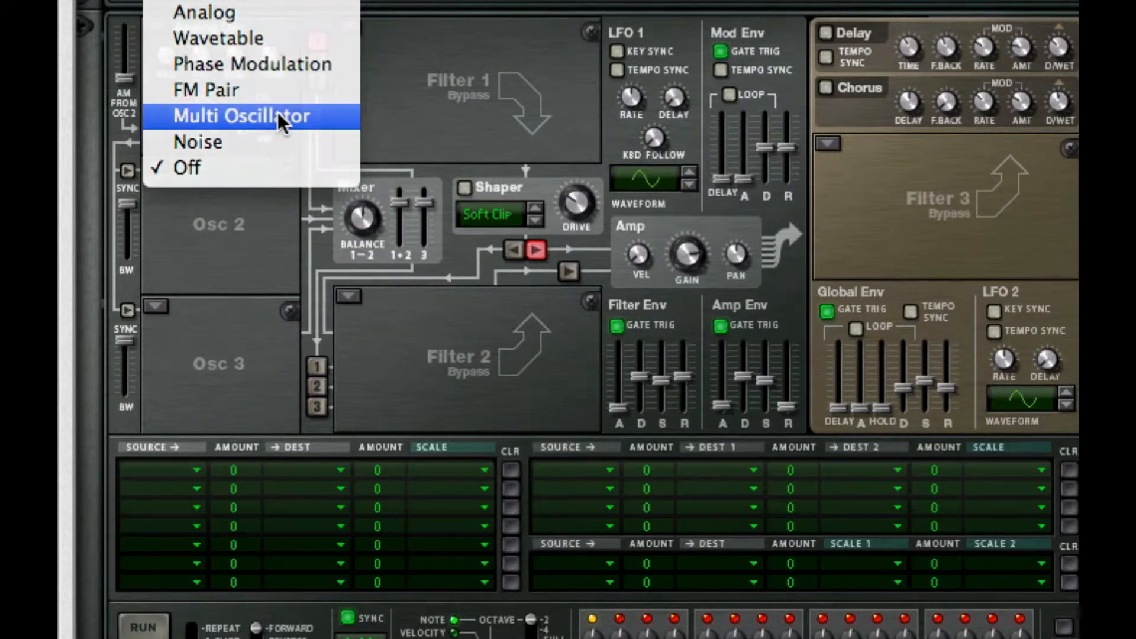
{"action": "left_click", "coordinate": [242, 116]}
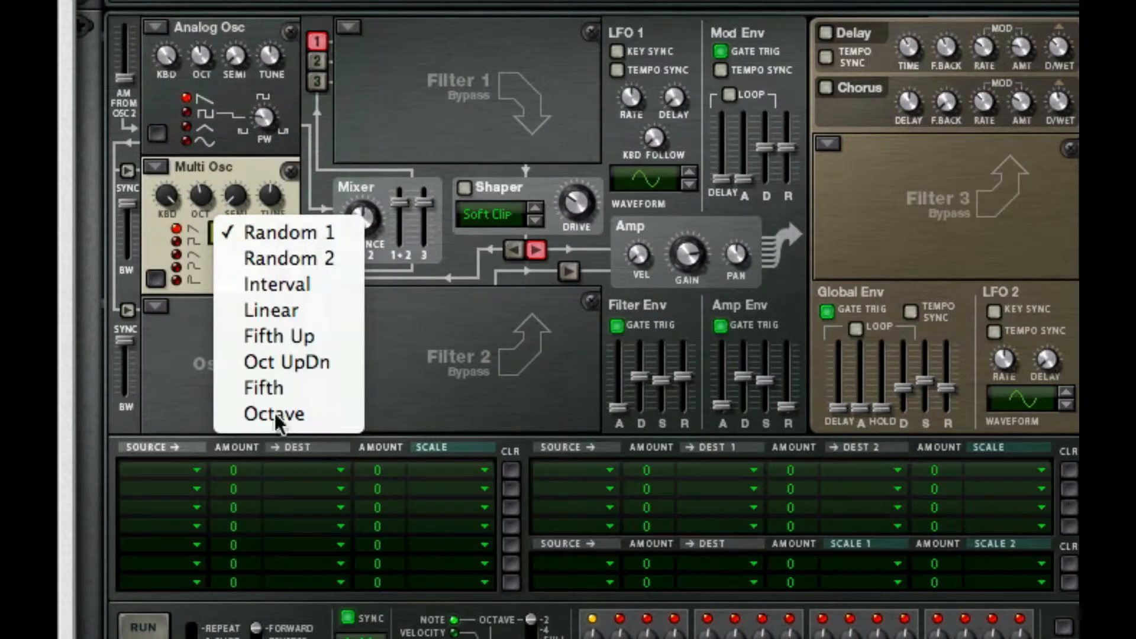
{"action": "left_click", "coordinate": [278, 336]}
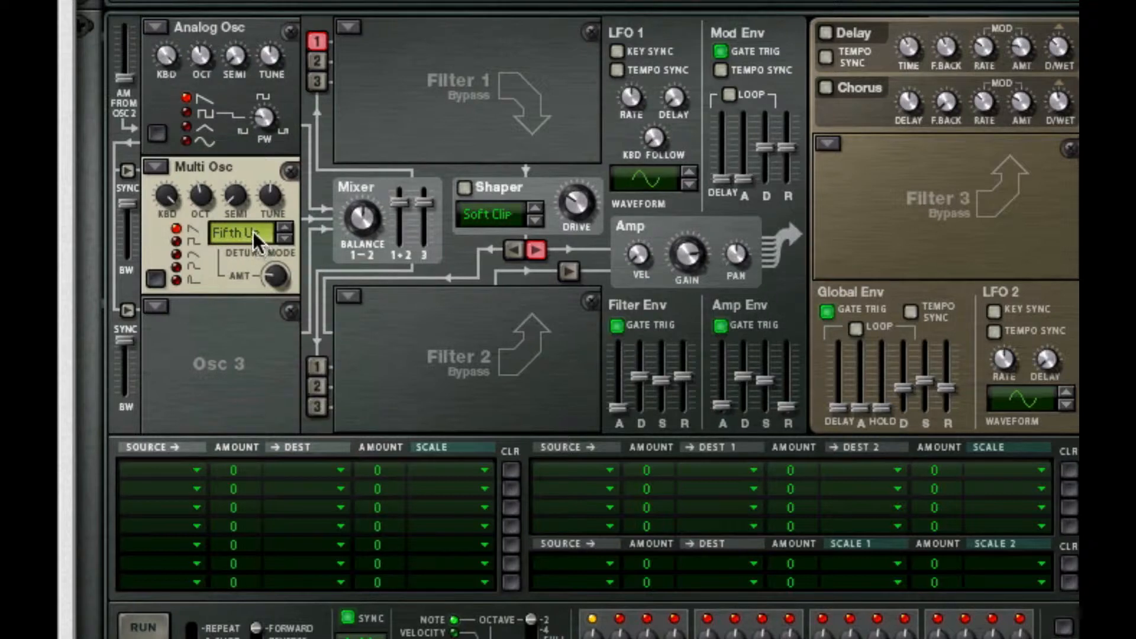
{"action": "mouse_move", "coordinate": [203, 196]}
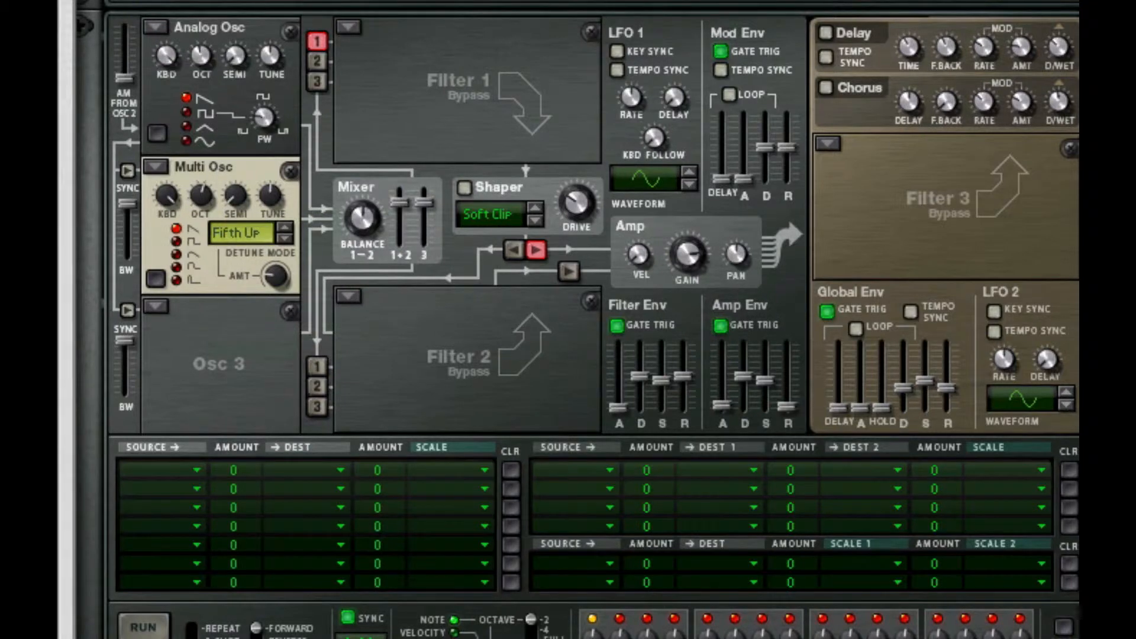
{"action": "mouse_move", "coordinate": [275, 191]}
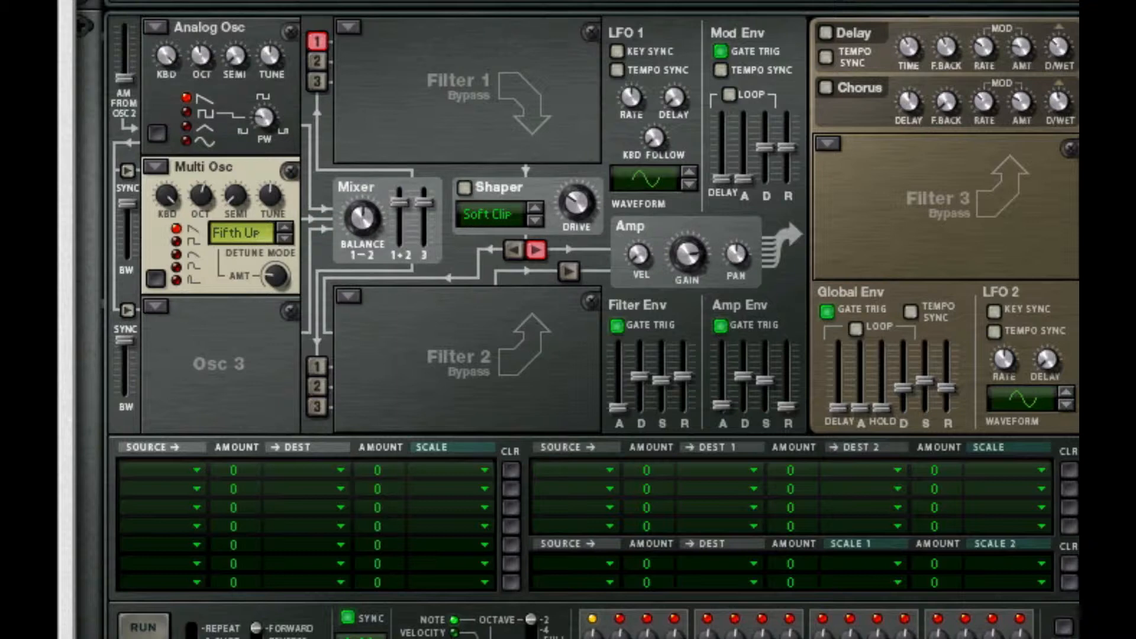
{"action": "mouse_move", "coordinate": [452, 308]}
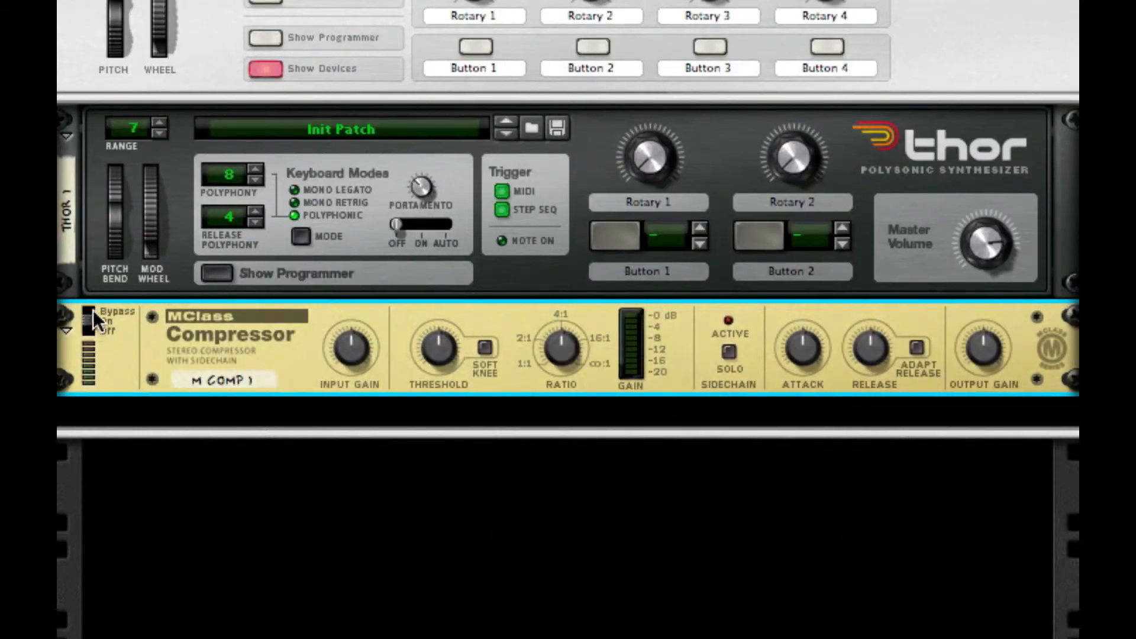
Open the device context menu below the compressor to create Synchronous.
{"action": "right_click", "coordinate": [225, 379]}
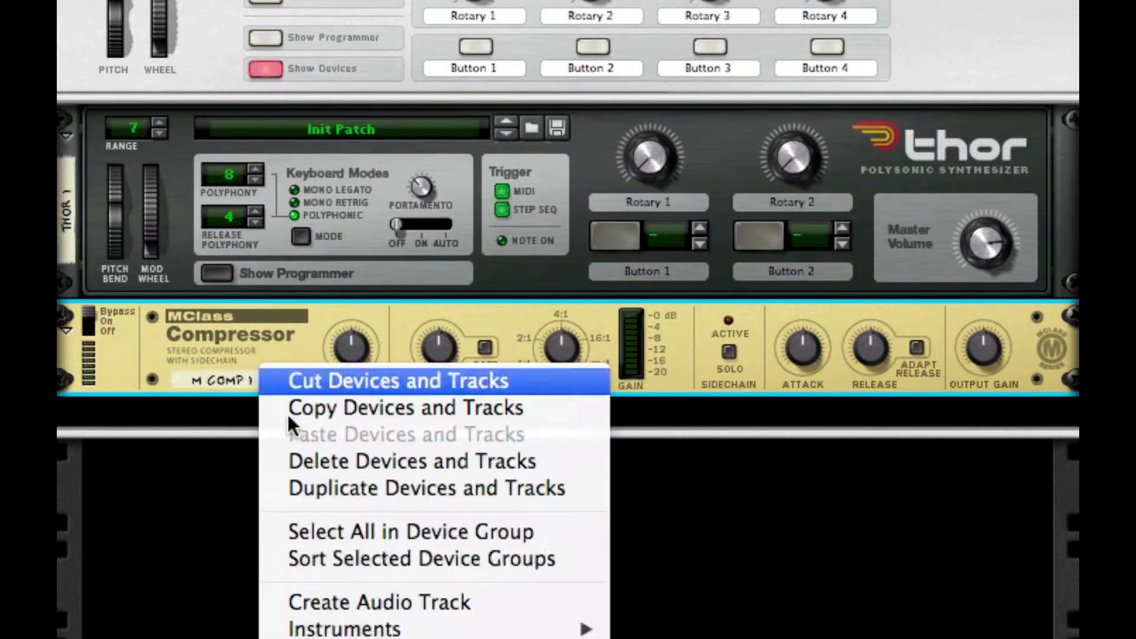
{"action": "mouse_move", "coordinate": [344, 629]}
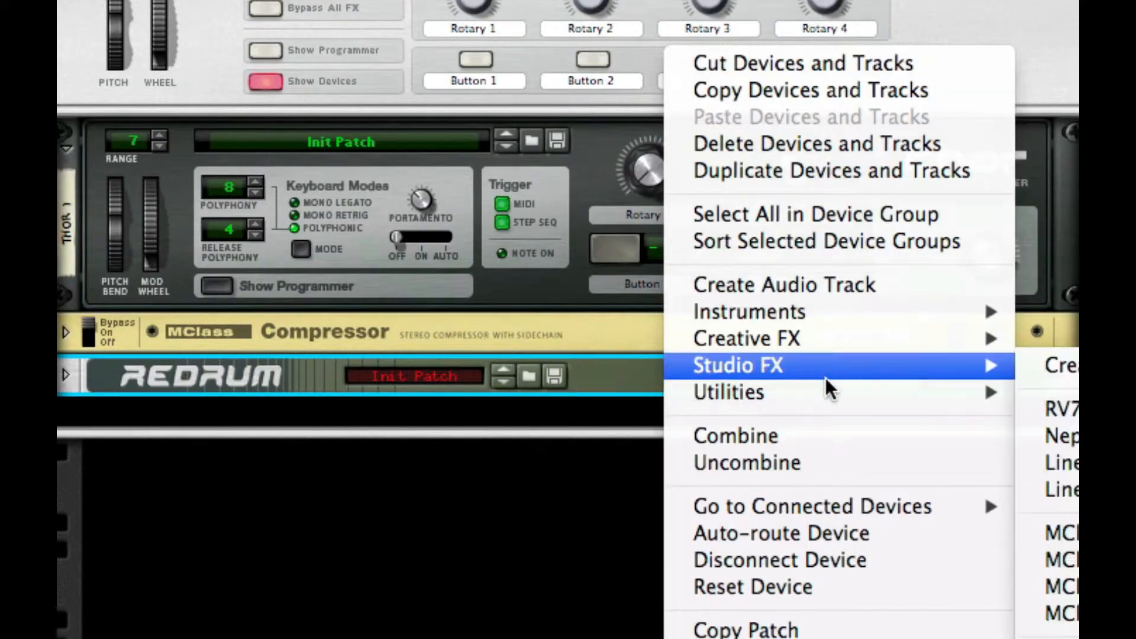
{"action": "mouse_move", "coordinate": [753, 338]}
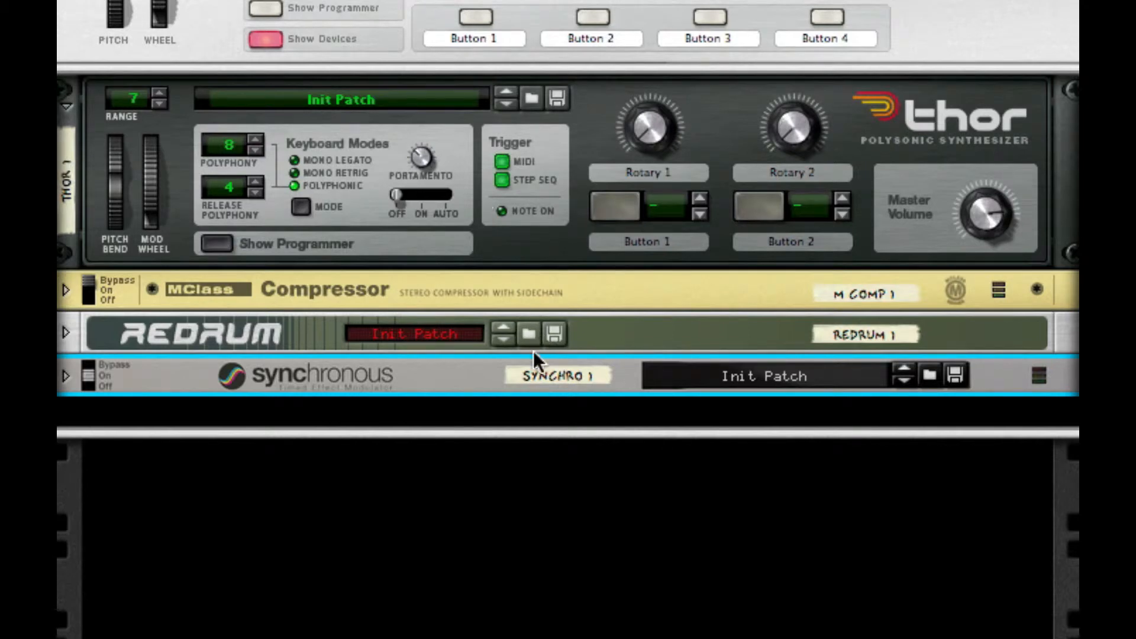
Create an Audiomatic Retro Transformer below Synchronous with Spread mode on.
{"action": "right_click", "coordinate": [535, 361]}
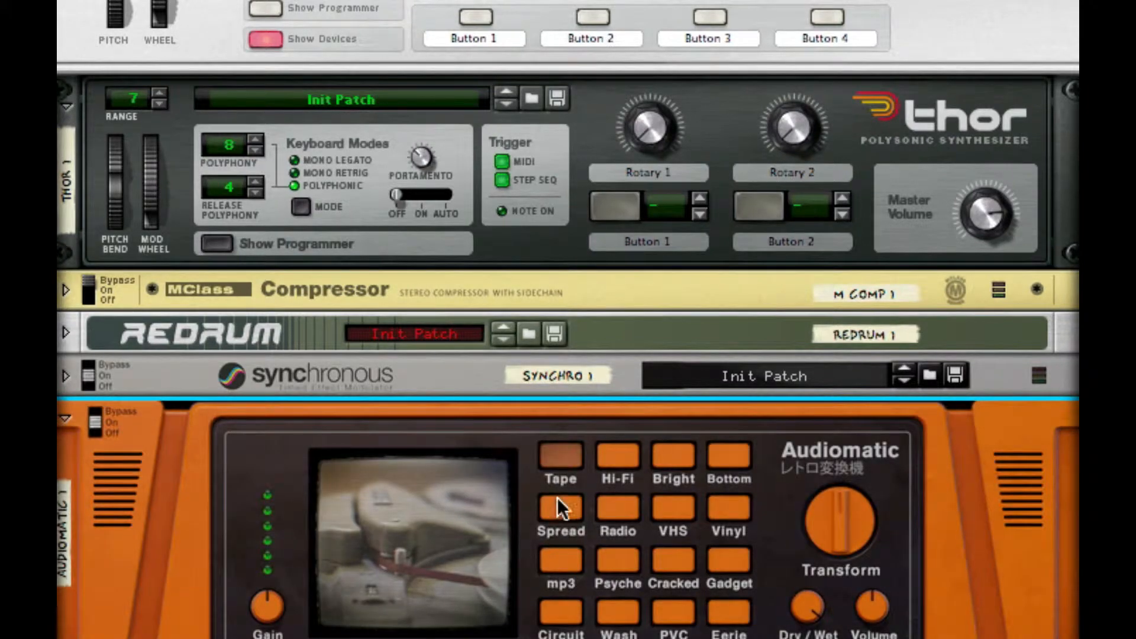
{"action": "scroll", "scroll_direction": "down", "scroll_amount": 3}
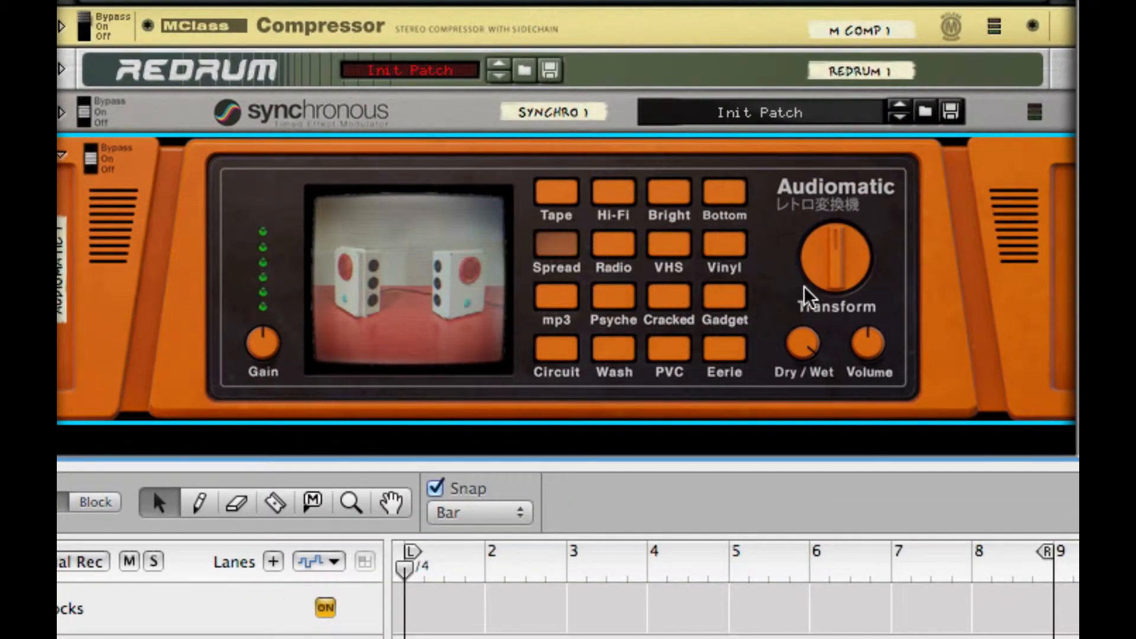
{"action": "mouse_move", "coordinate": [801, 363]}
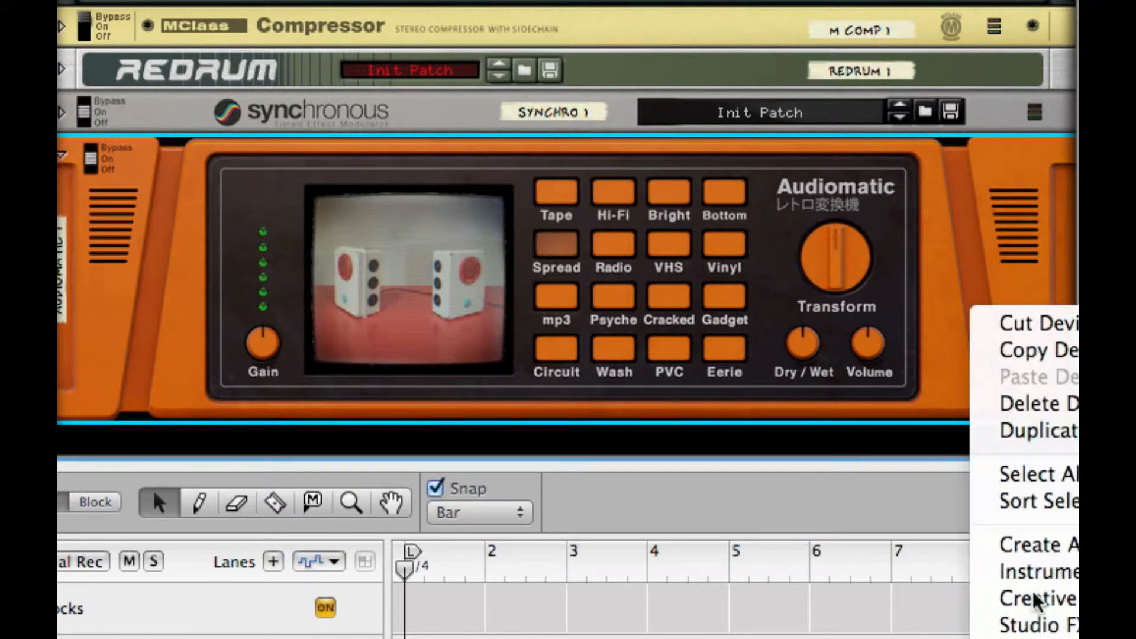
{"action": "mouse_move", "coordinate": [1051, 625]}
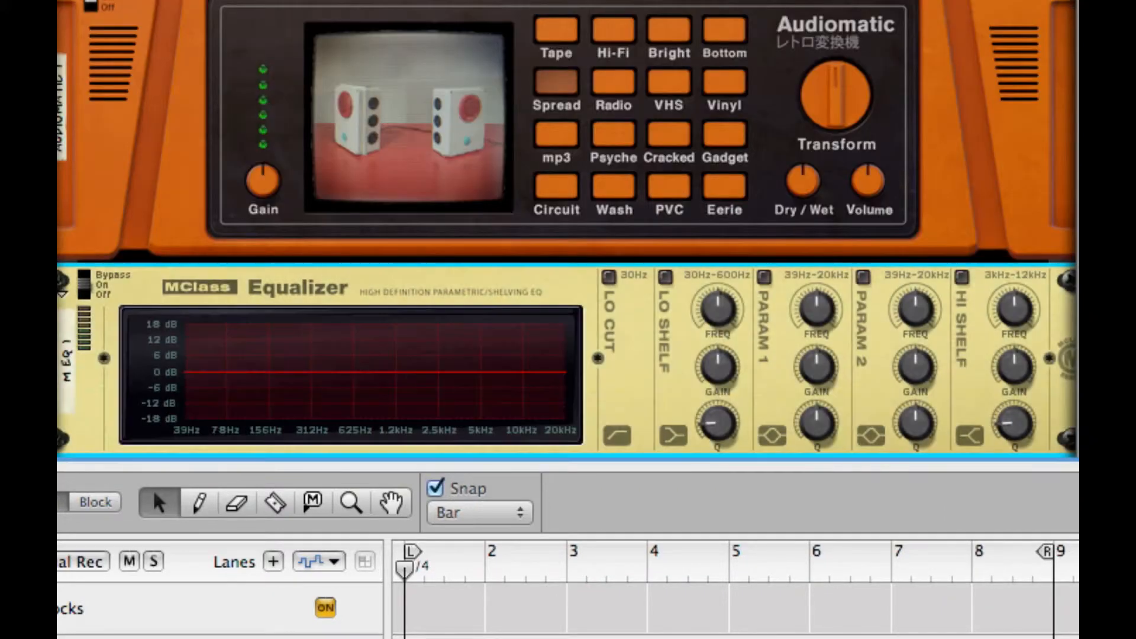
{"action": "mouse_move", "coordinate": [600, 250]}
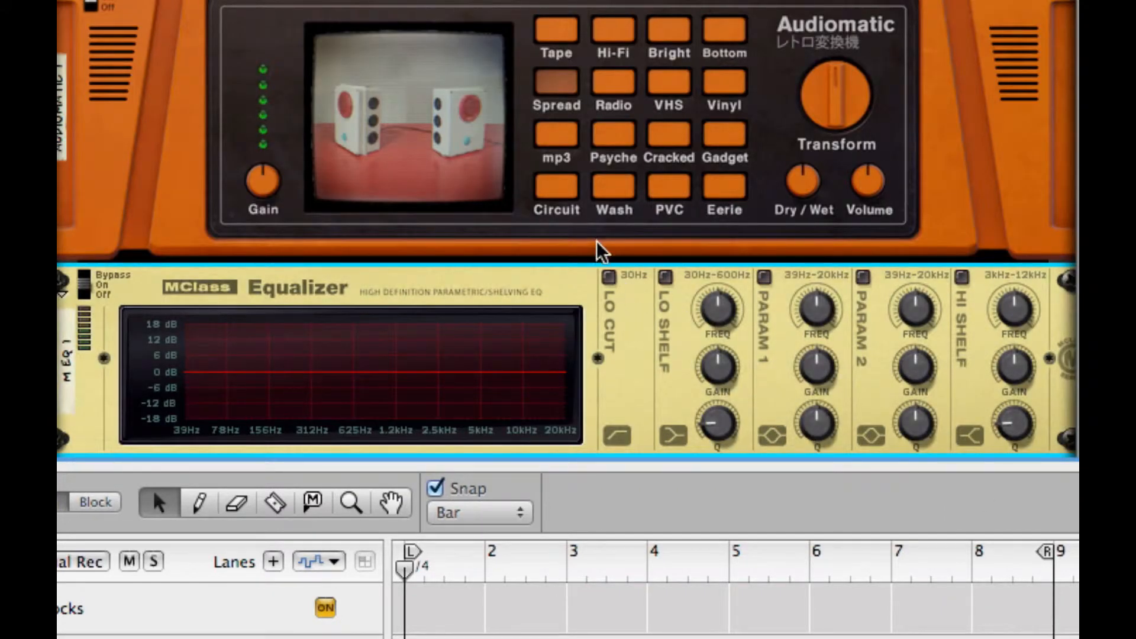
Enable the MClass Equalizer's Lo Cut and Param 1 bands.
{"action": "left_click", "coordinate": [609, 278]}
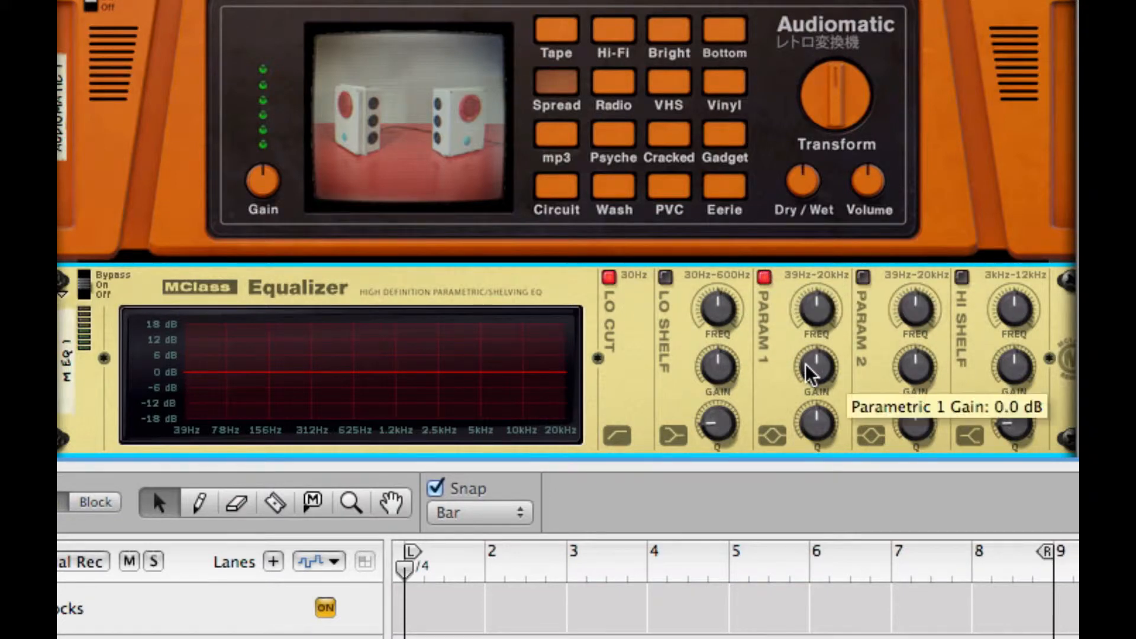
{"action": "mouse_move", "coordinate": [815, 392]}
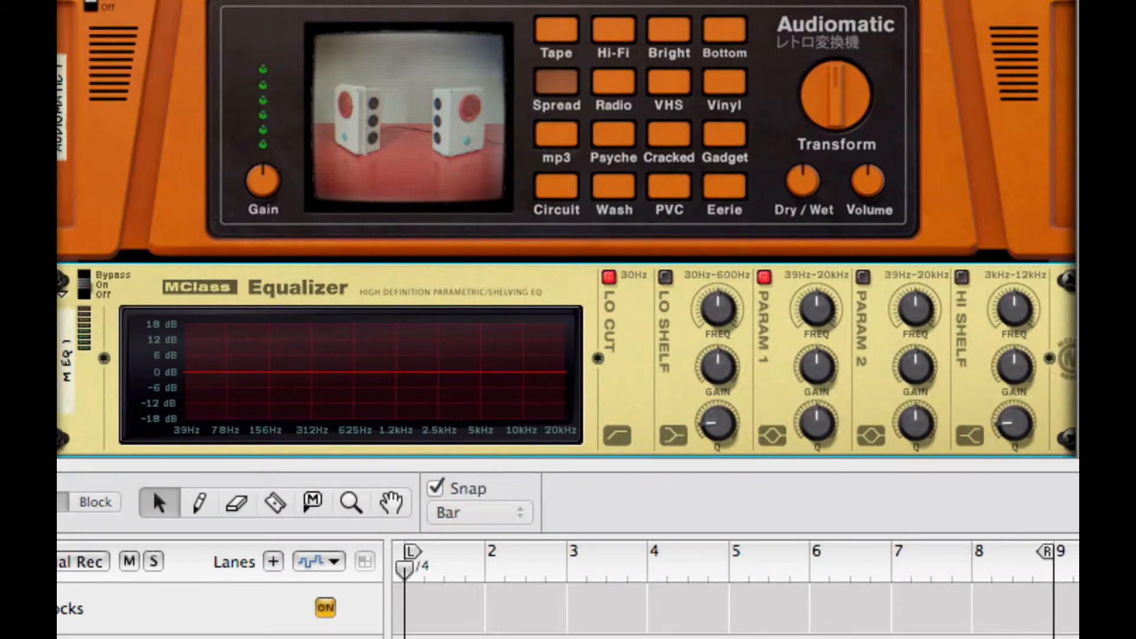
{"action": "mouse_move", "coordinate": [864, 80]}
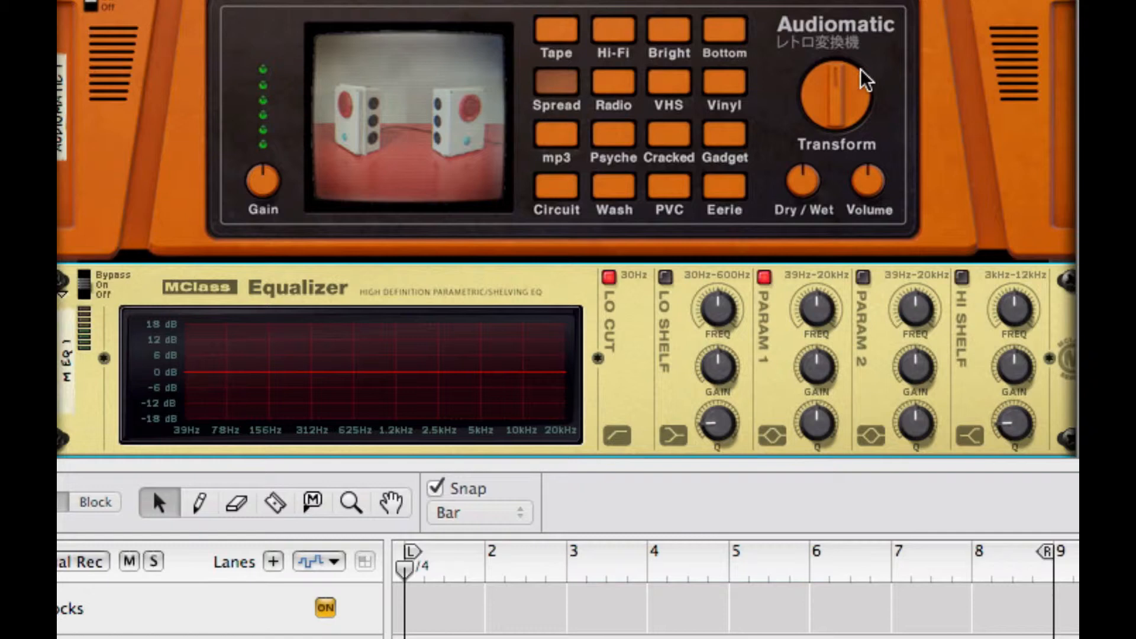
{"action": "mouse_move", "coordinate": [819, 315]}
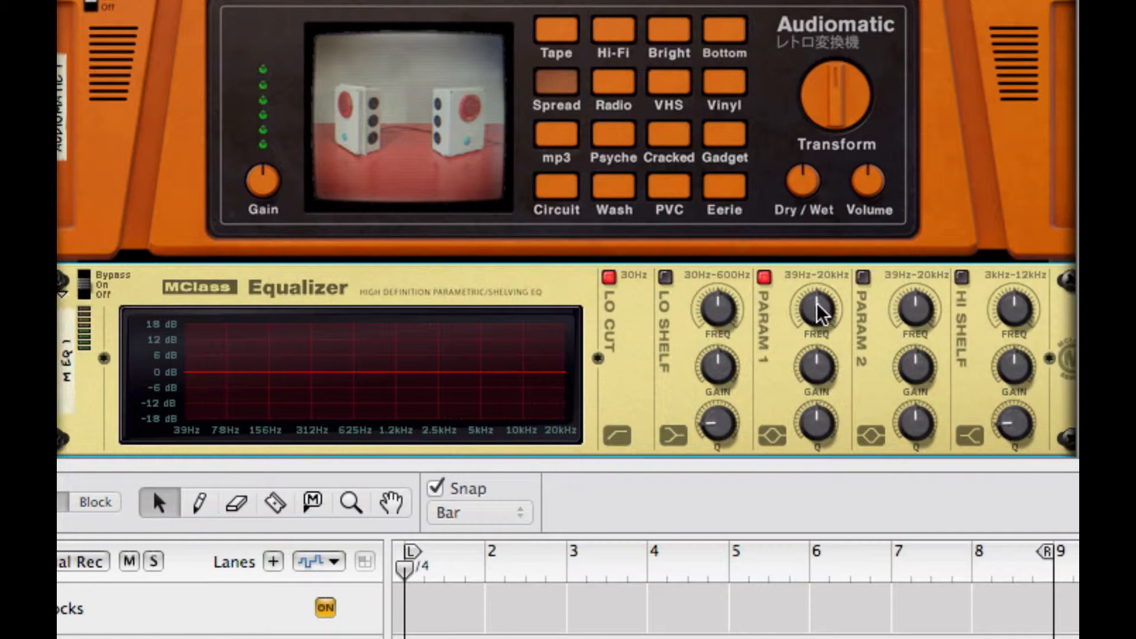
{"action": "mouse_move", "coordinate": [819, 308]}
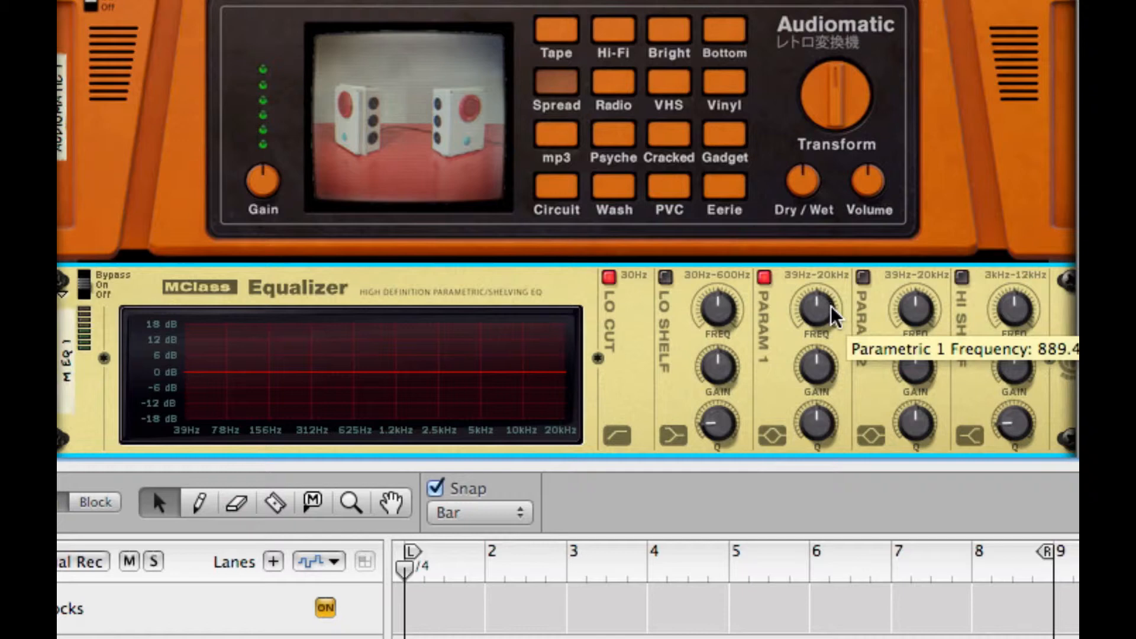
{"action": "mouse_move", "coordinate": [819, 348]}
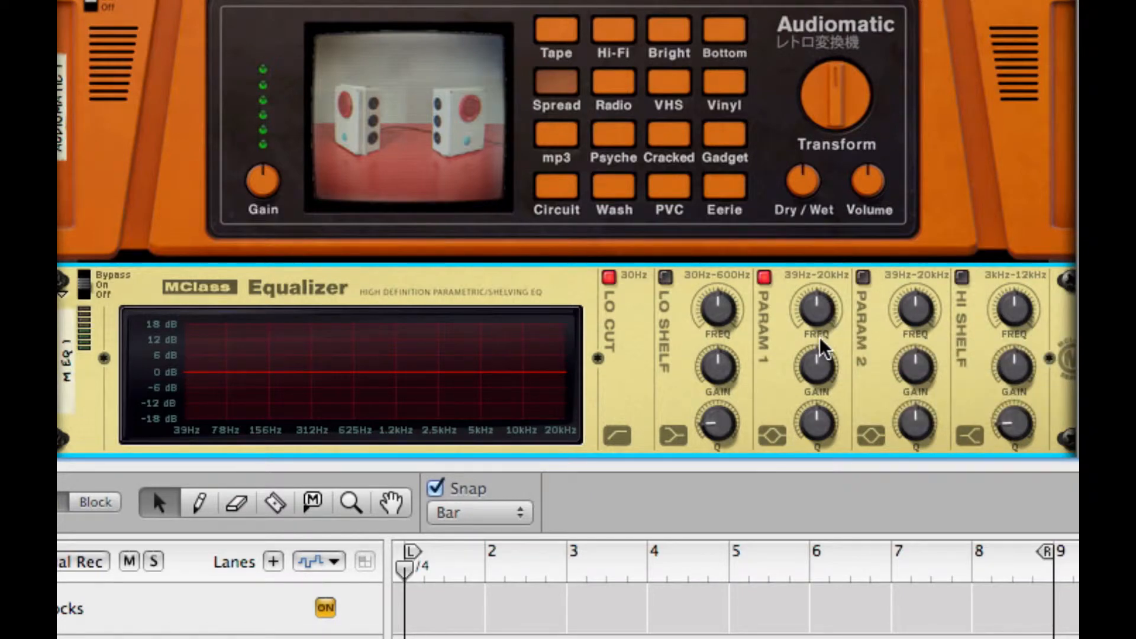
{"action": "mouse_move", "coordinate": [817, 351]}
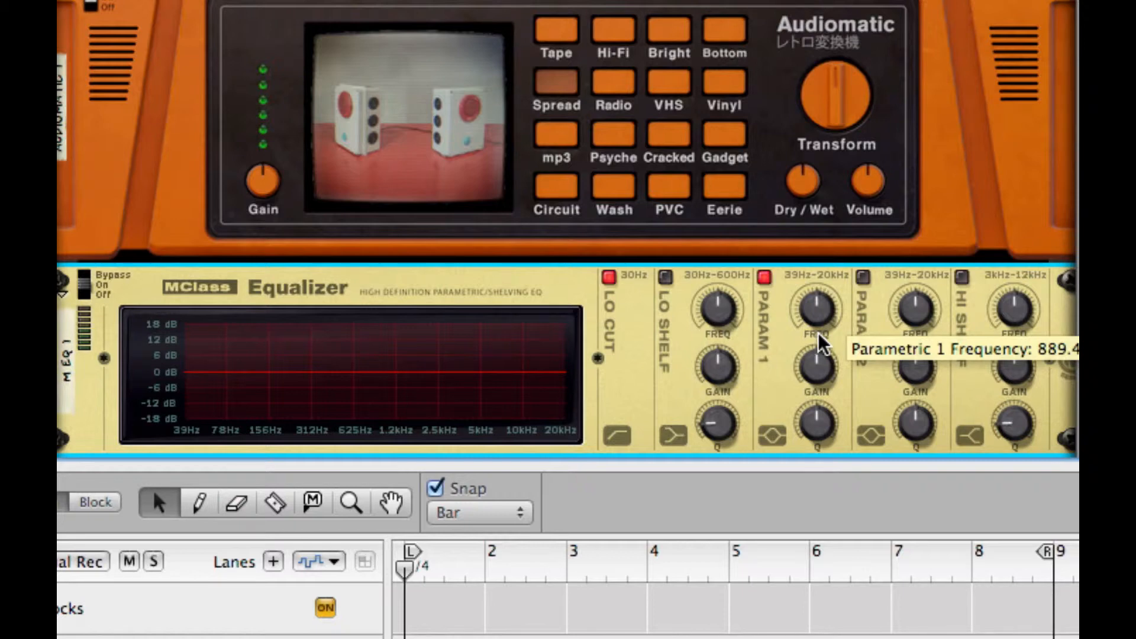
{"action": "mouse_move", "coordinate": [819, 319]}
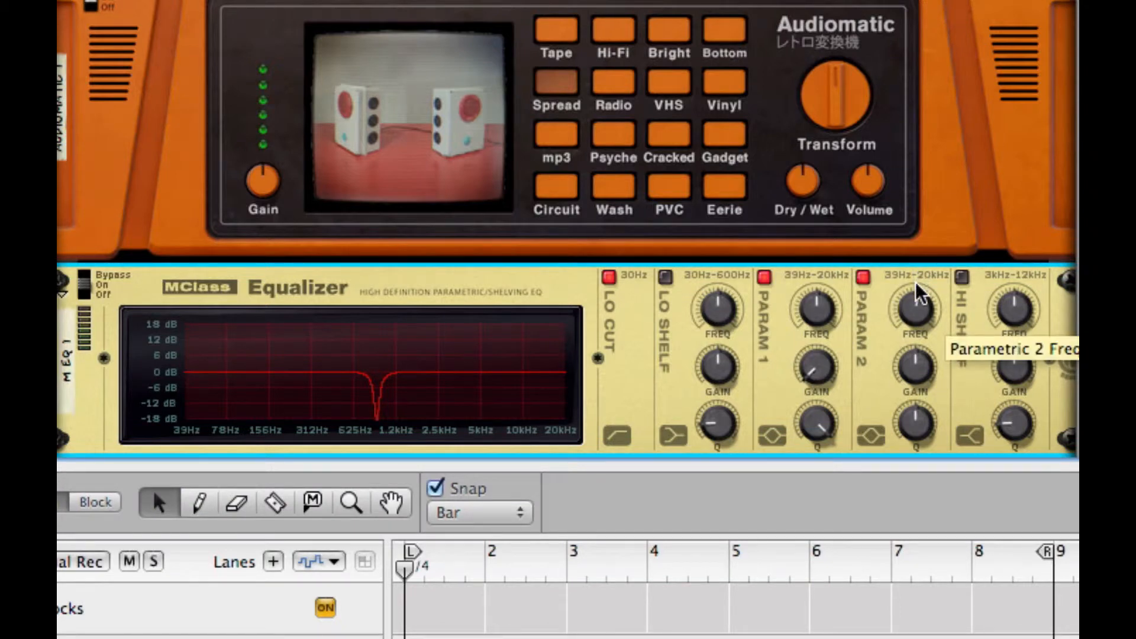
{"action": "mouse_move", "coordinate": [920, 279]}
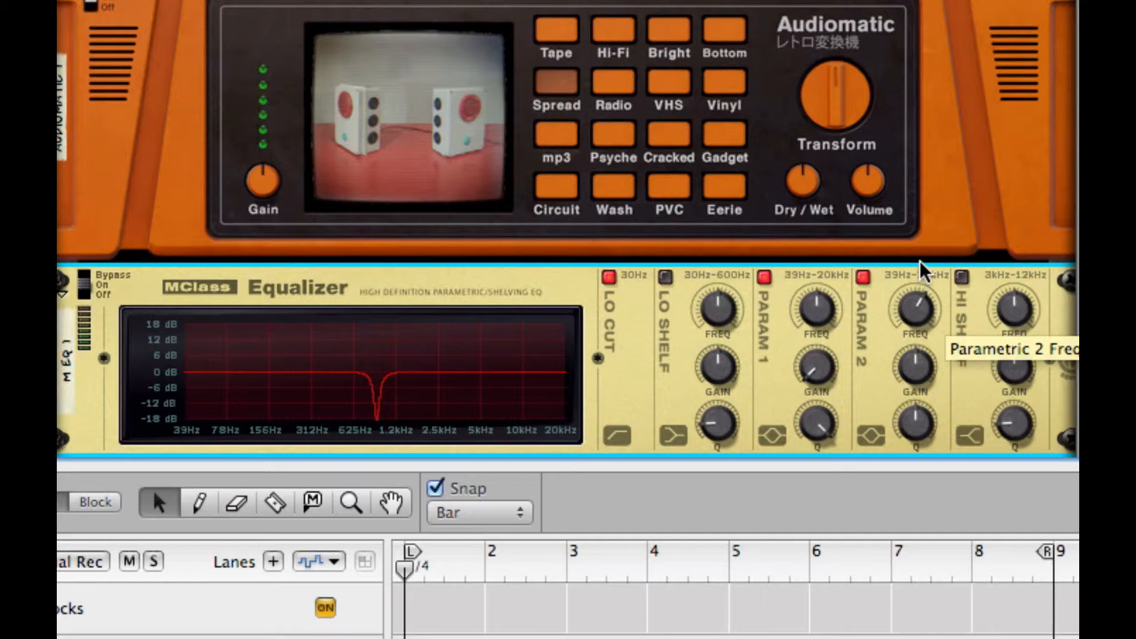
{"action": "mouse_move", "coordinate": [926, 274]}
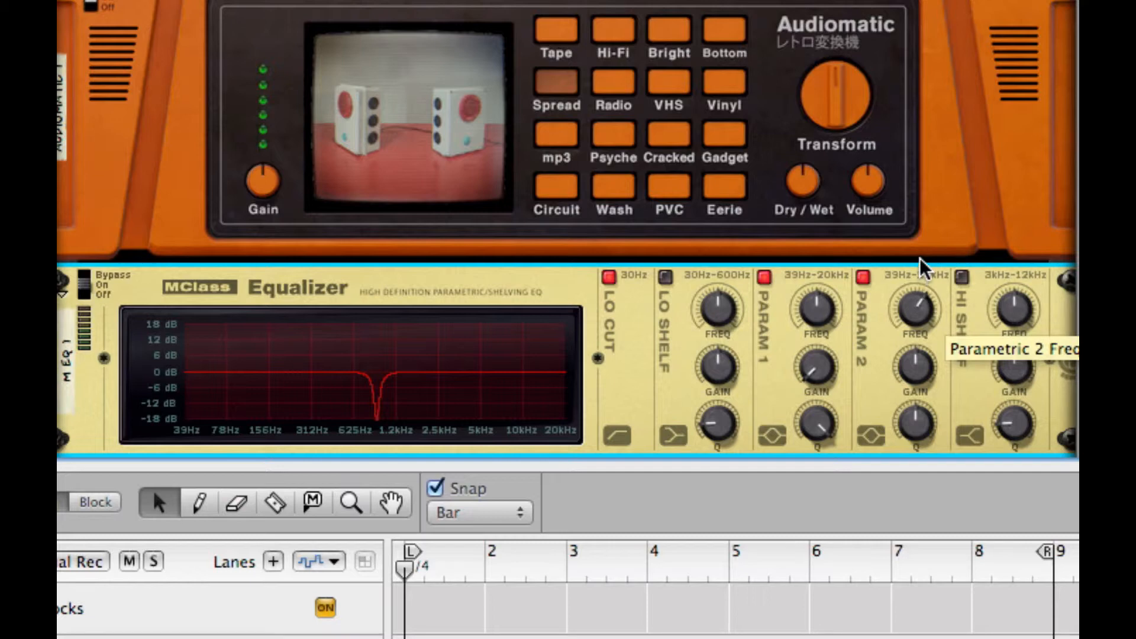
{"action": "mouse_move", "coordinate": [922, 274]}
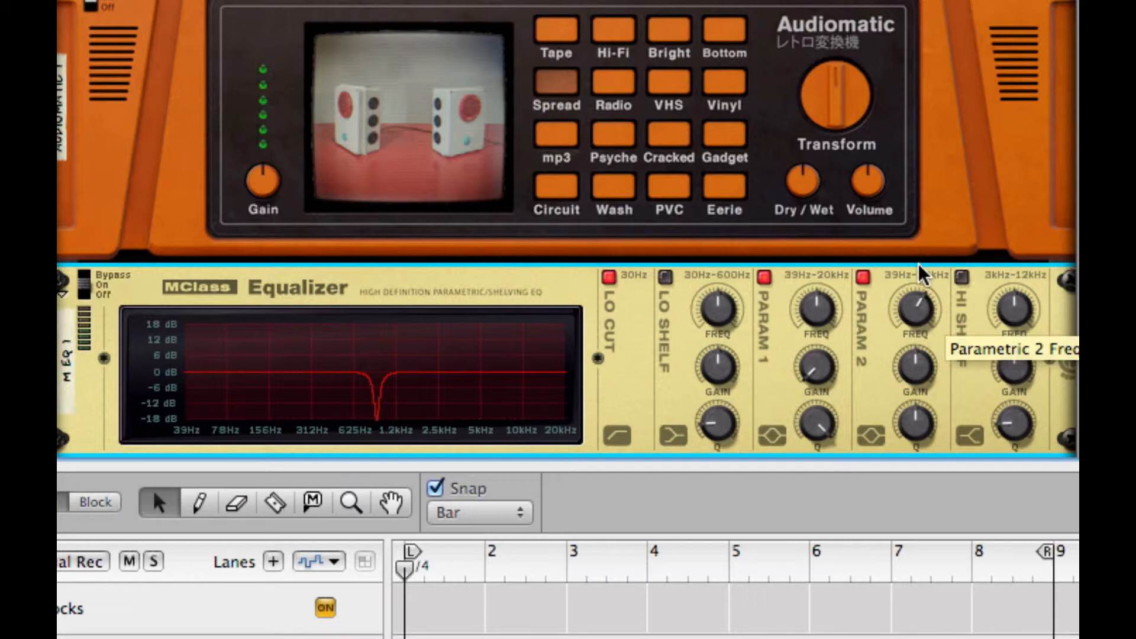
{"action": "mouse_move", "coordinate": [917, 307]}
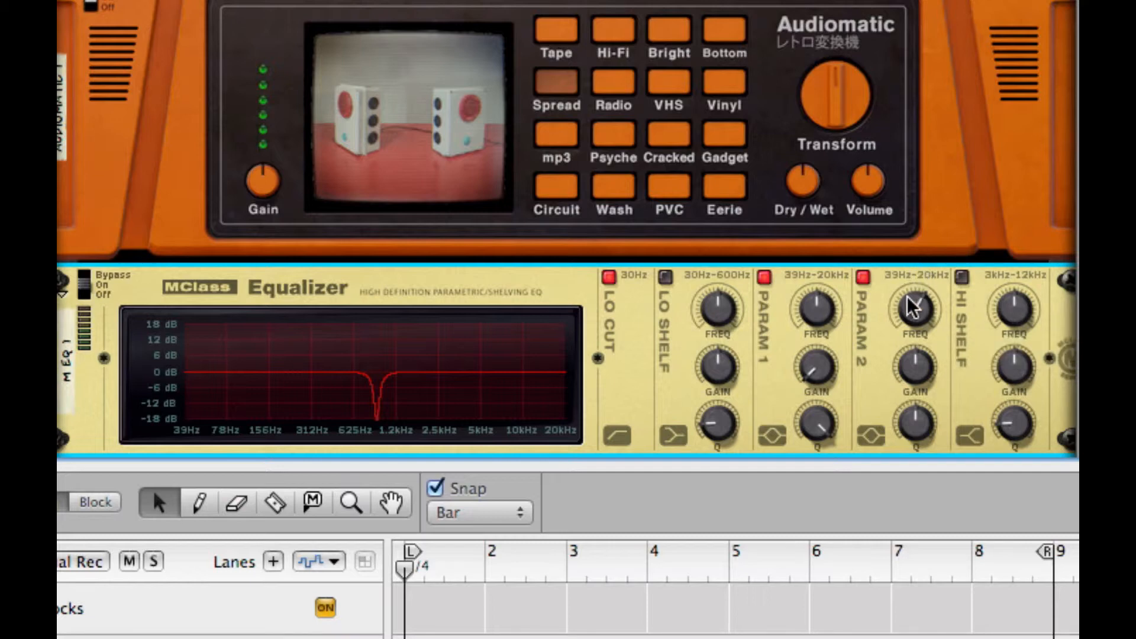
{"action": "mouse_move", "coordinate": [916, 309]}
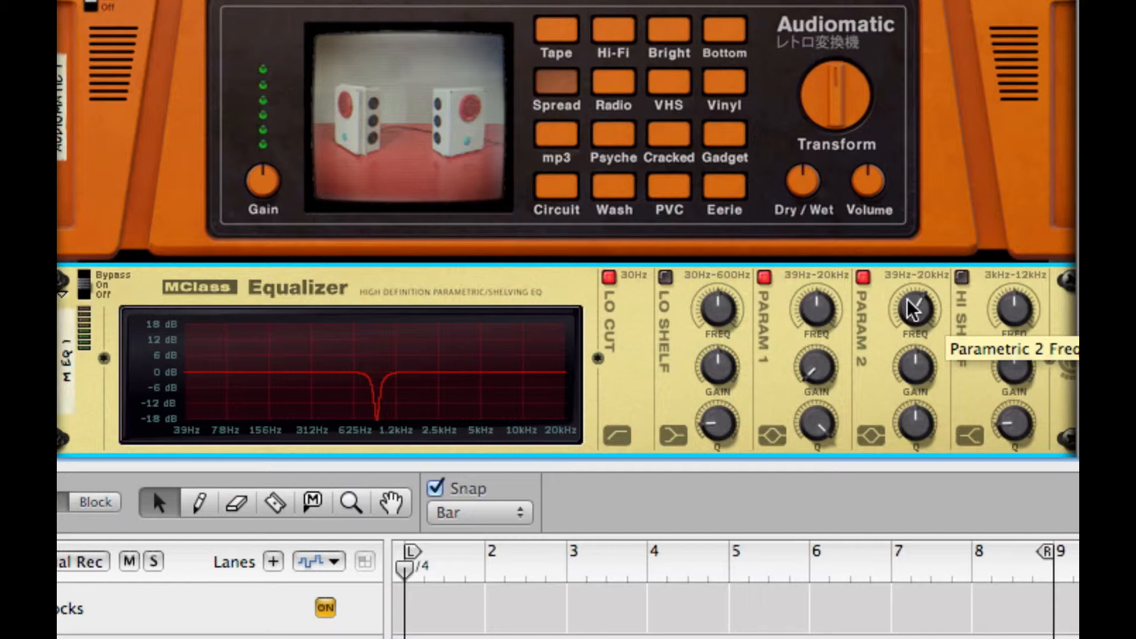
{"action": "mouse_move", "coordinate": [908, 372]}
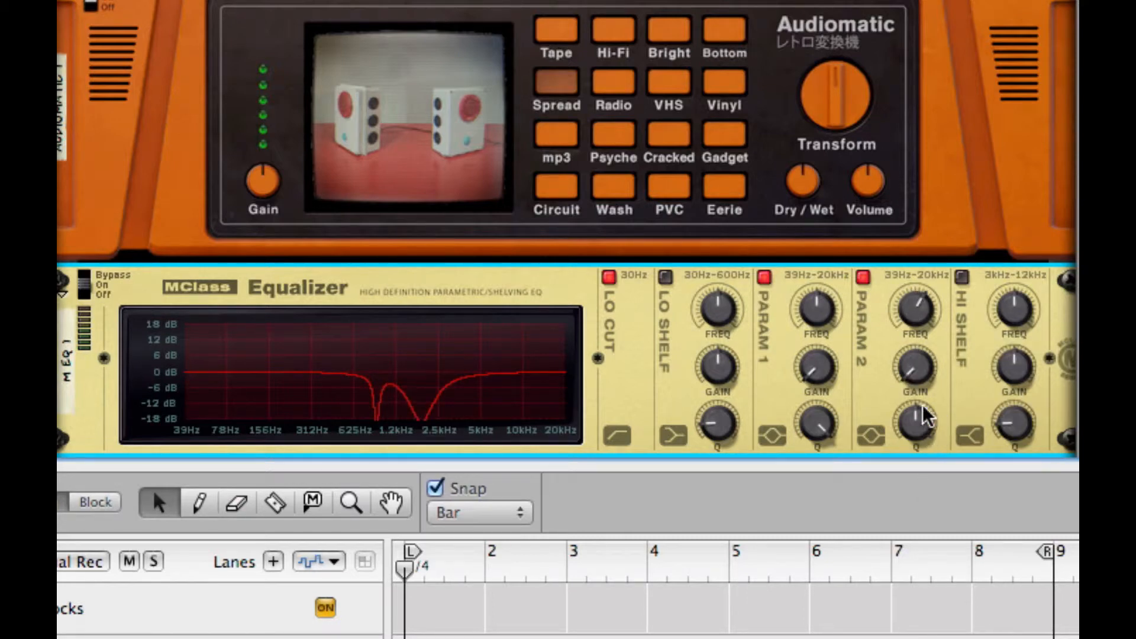
Add an MClass Maximizer below the equalizer, limiter off and soft clip on.
{"action": "scroll", "scroll_direction": "down", "scroll_amount": 3}
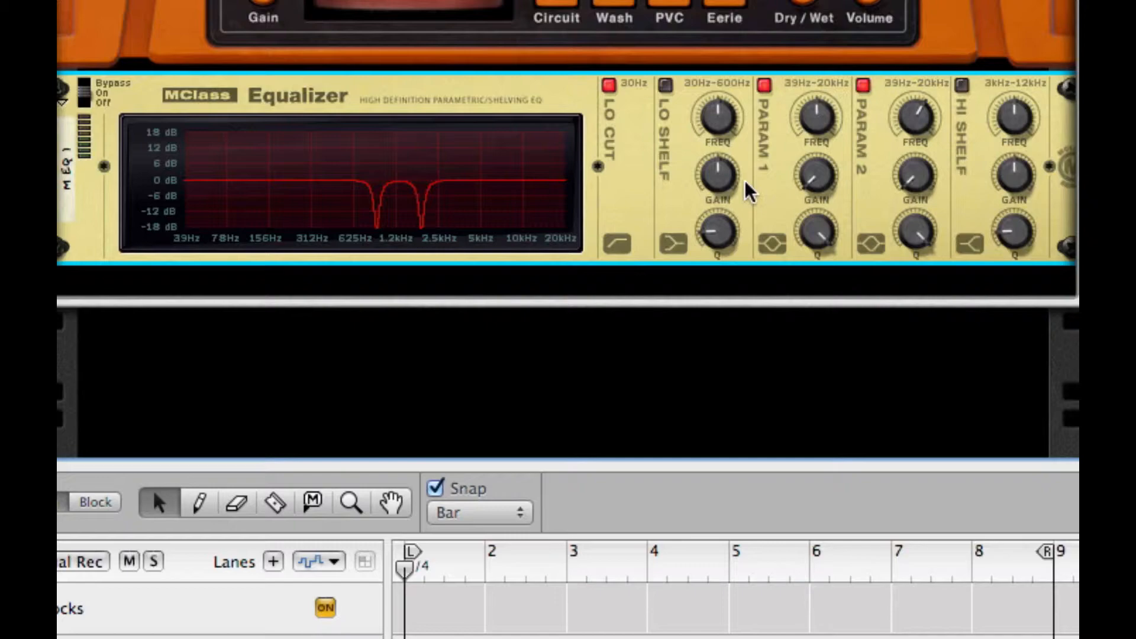
{"action": "right_click", "coordinate": [750, 192]}
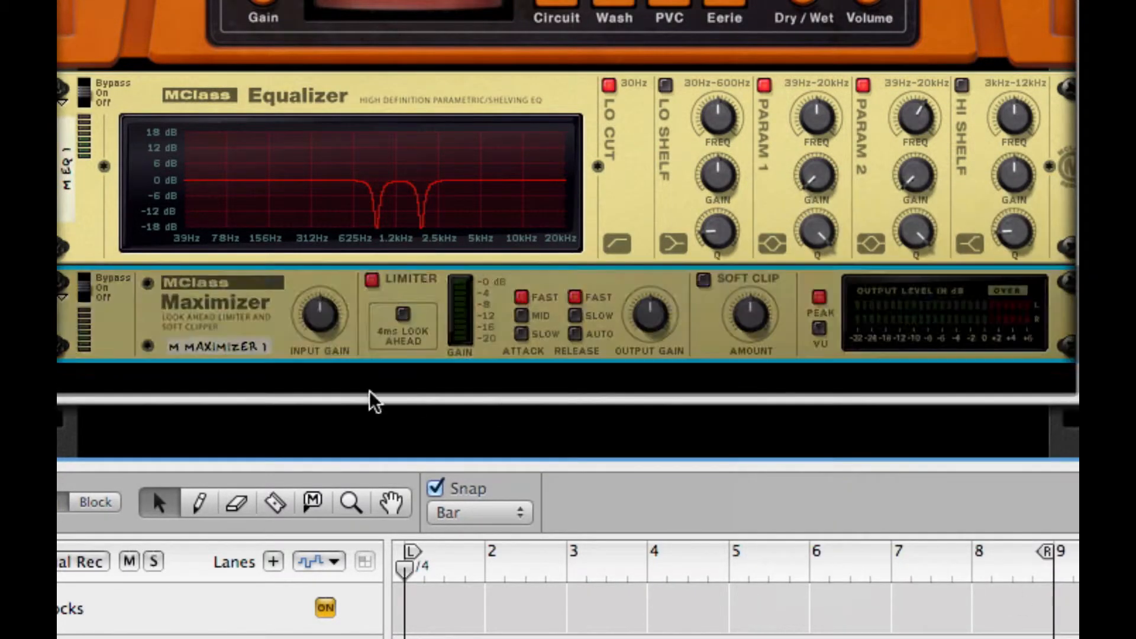
{"action": "left_click", "coordinate": [374, 281]}
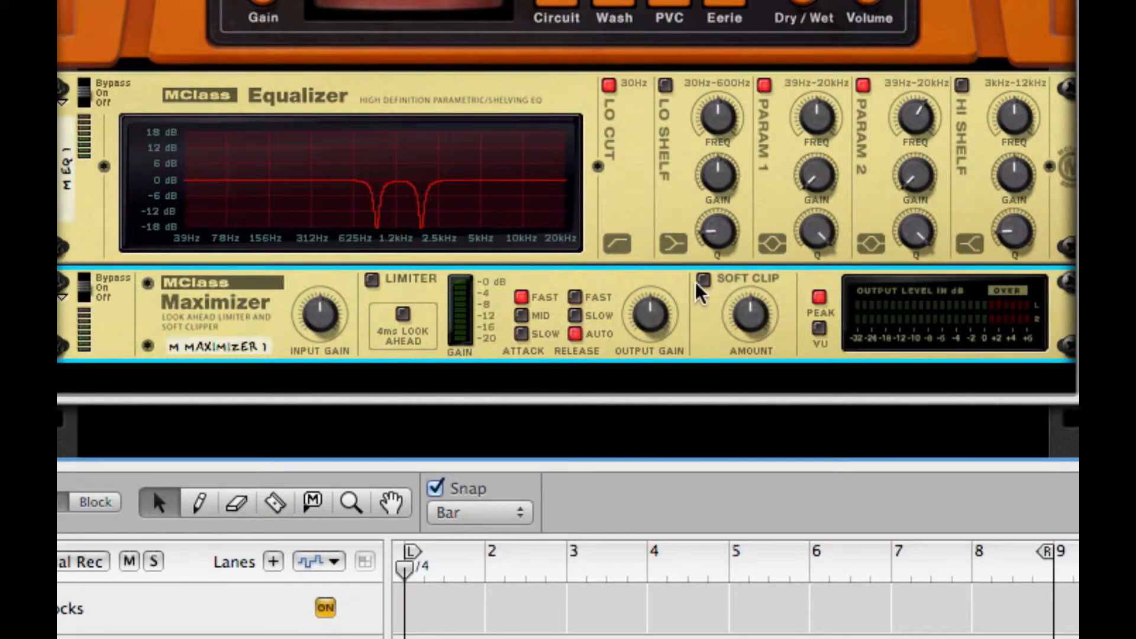
{"action": "left_click", "coordinate": [686, 282]}
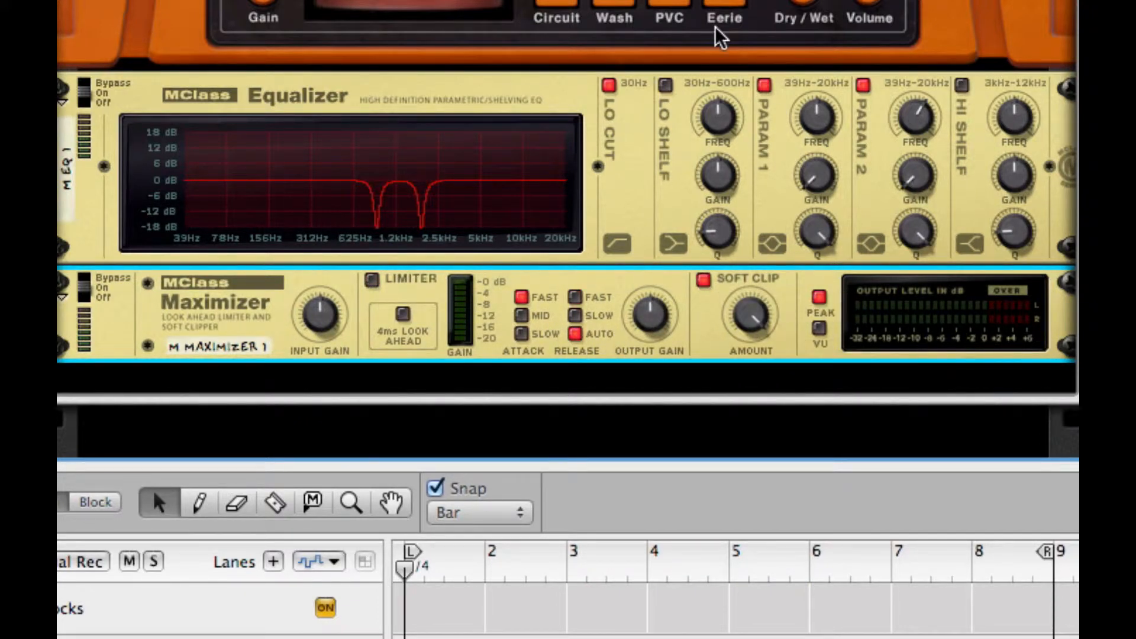
{"action": "scroll", "scroll_direction": "up", "scroll_amount": 3}
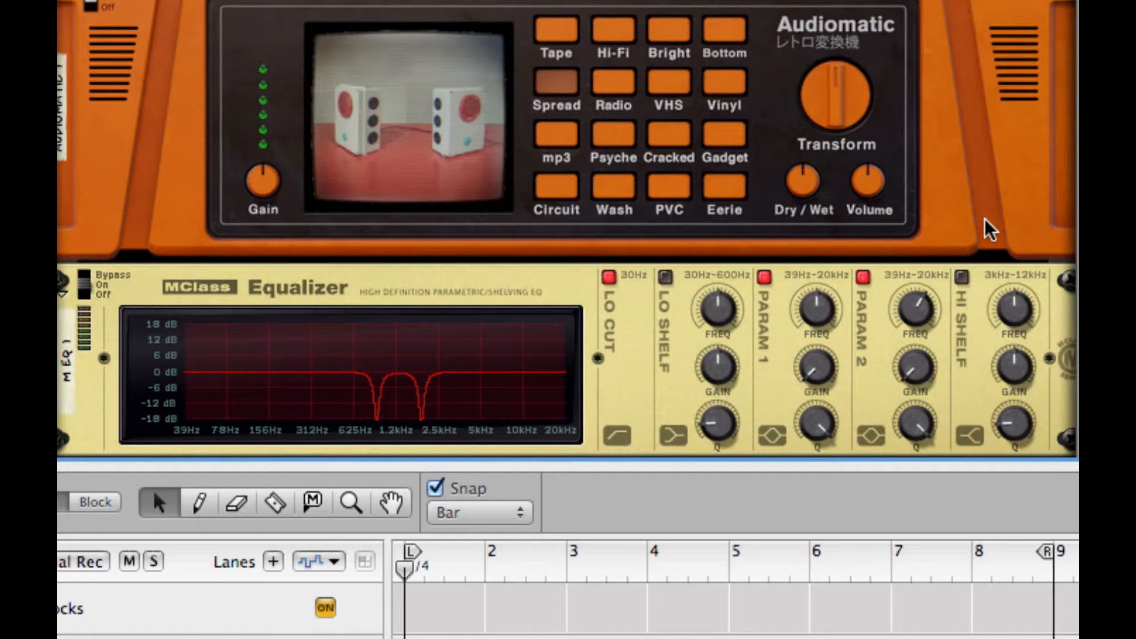
Open the rack context menu to create a BV512 Vocoder.
{"action": "right_click", "coordinate": [1014, 232]}
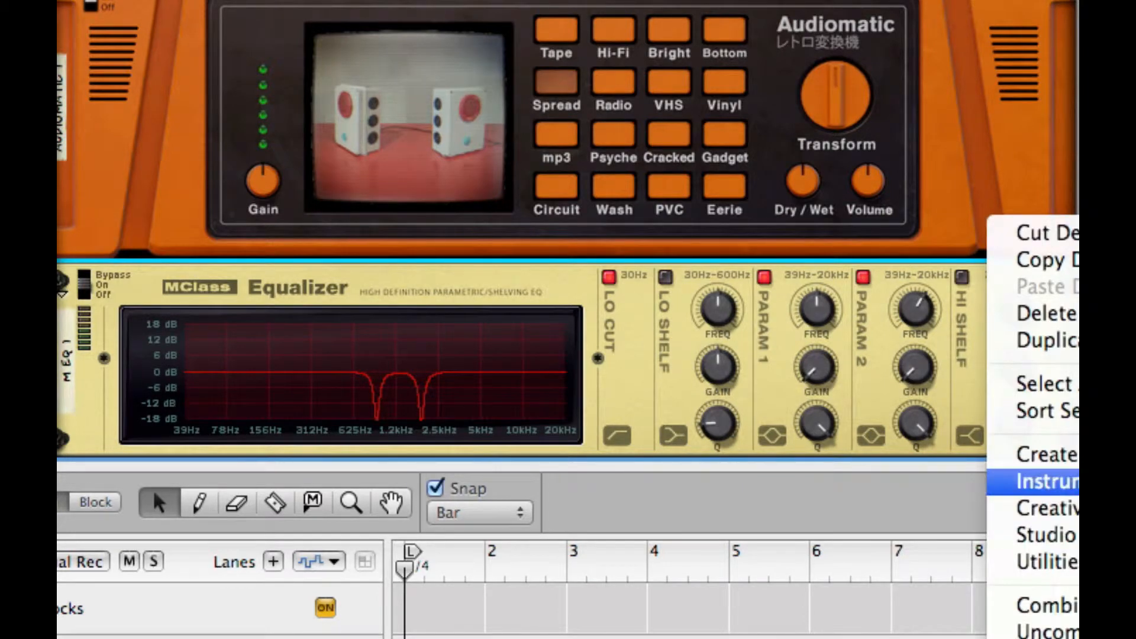
{"action": "mouse_move", "coordinate": [1051, 507]}
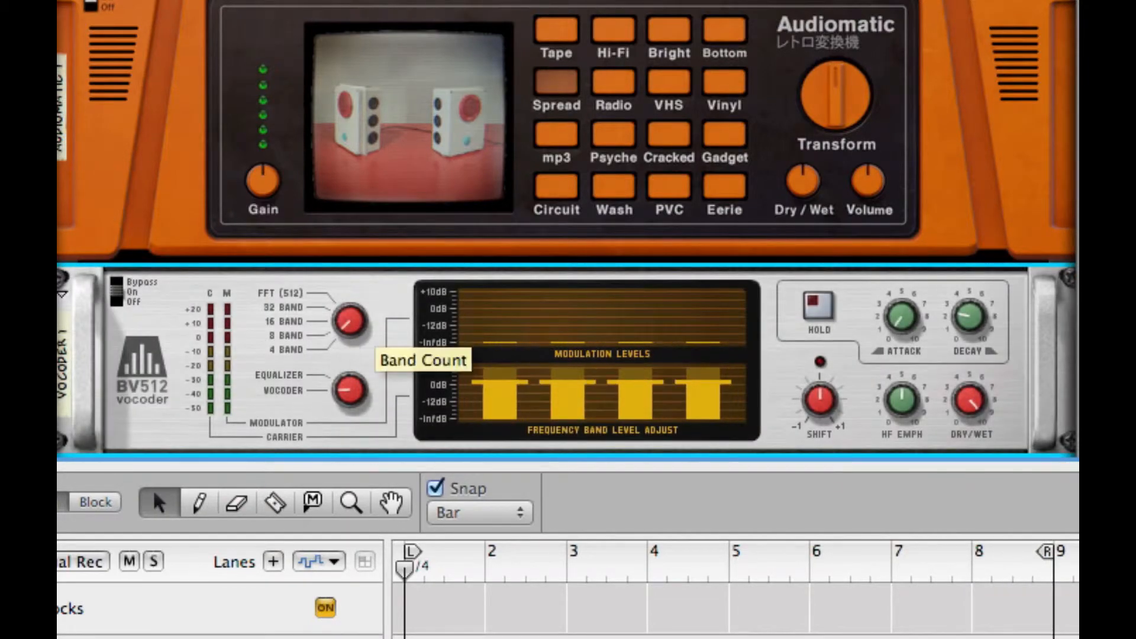
{"action": "mouse_move", "coordinate": [362, 410]}
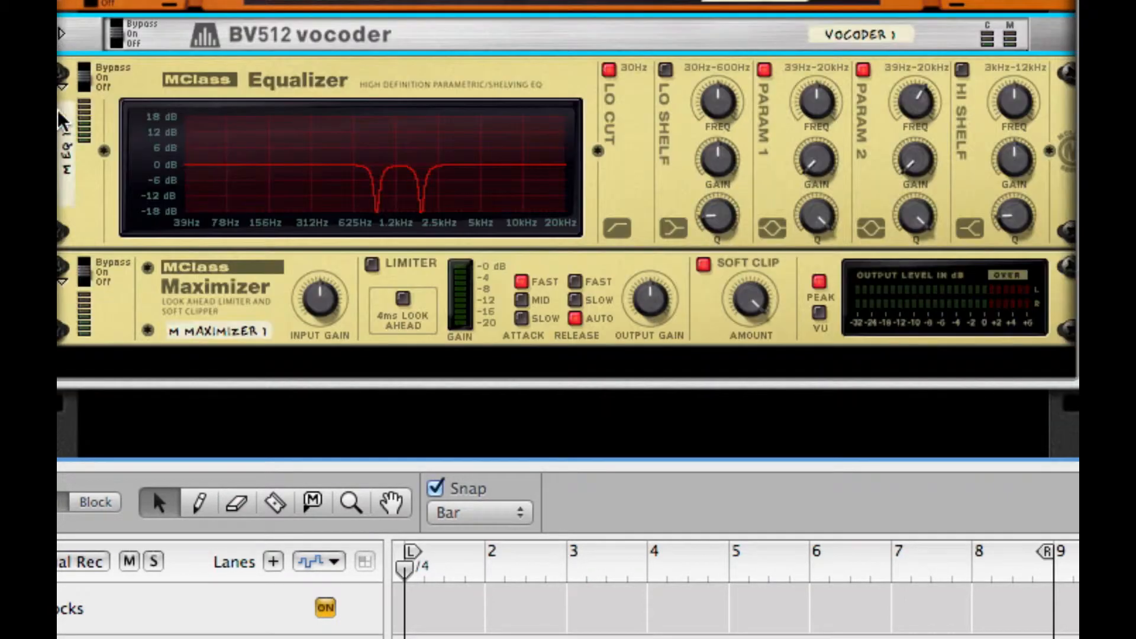
Unfold the Redrum to show its ten drum channels and pattern section.
{"action": "left_click", "coordinate": [65, 77]}
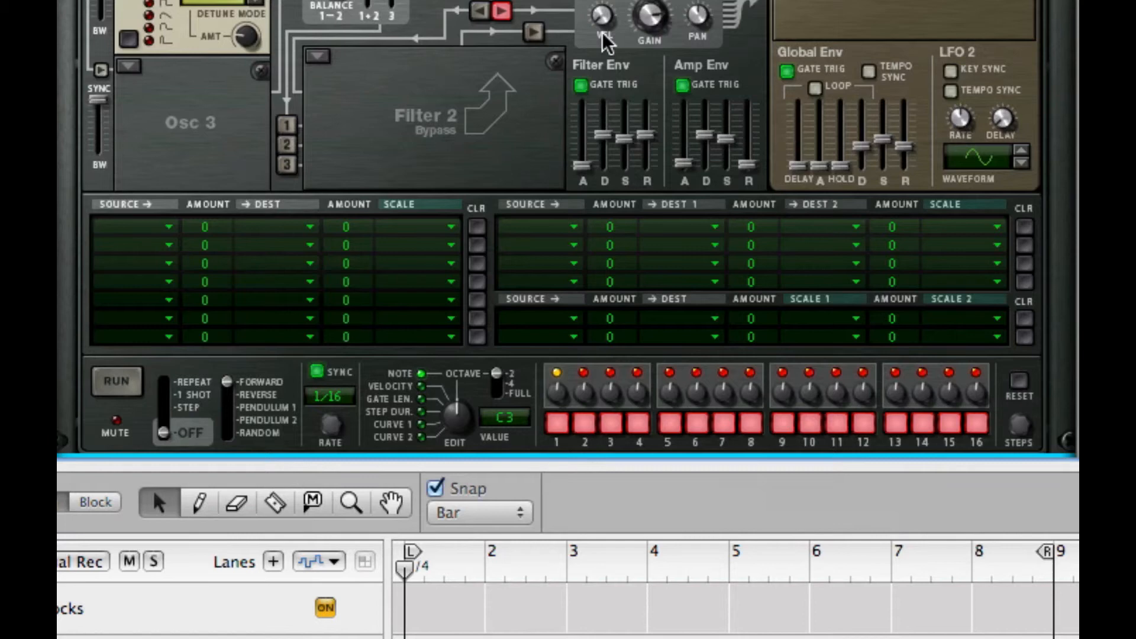
{"action": "mouse_move", "coordinate": [640, 84]}
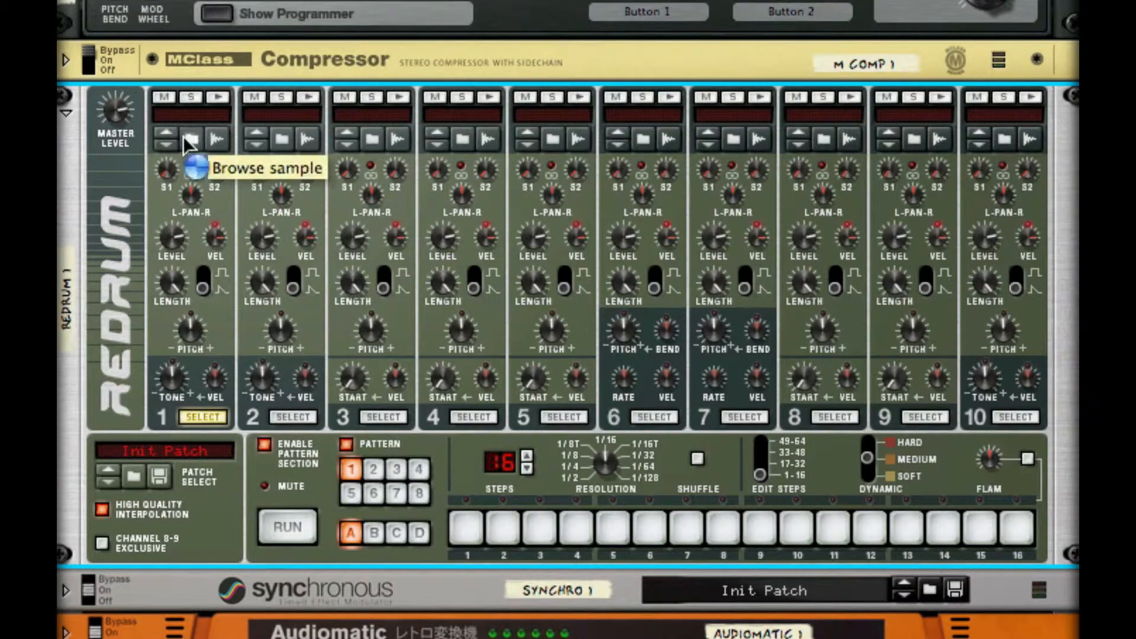
Load Bd_Arena_TSB.aiff from the Factory Sound Bank's Bass Drums folder into Redrum drum 1.
{"action": "left_click", "coordinate": [189, 139]}
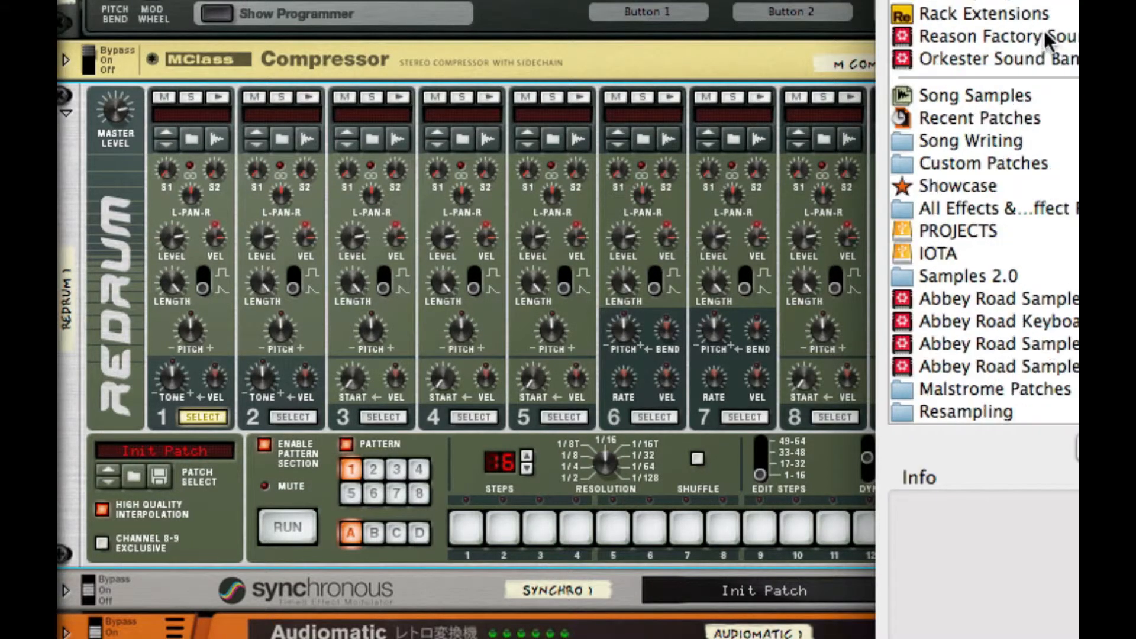
{"action": "left_click", "coordinate": [1000, 36]}
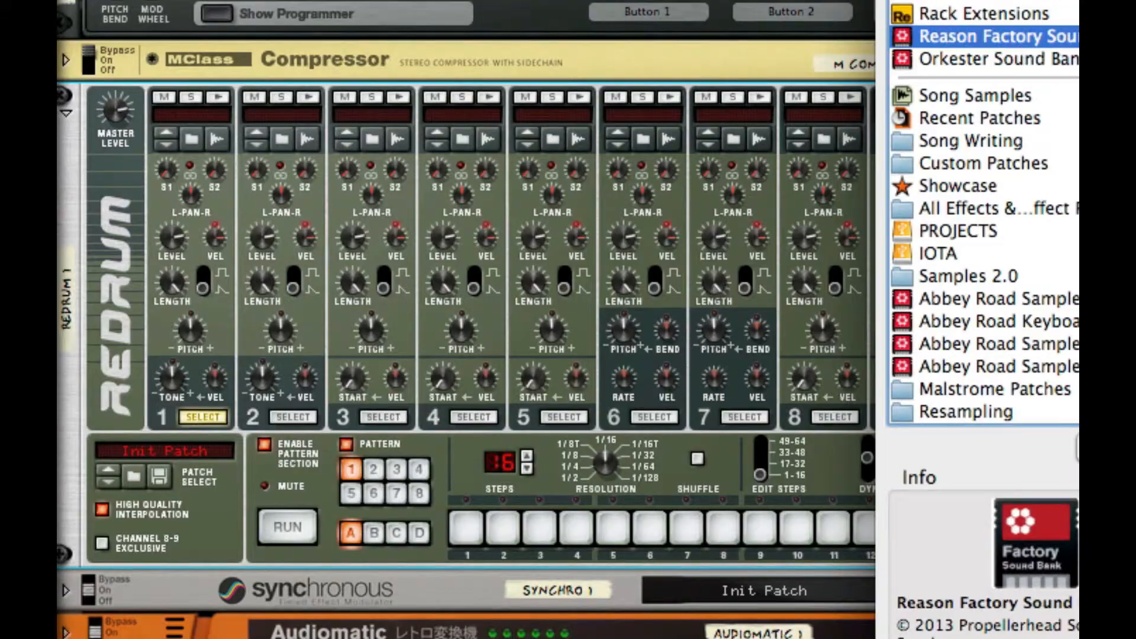
{"action": "left_click", "coordinate": [985, 36]}
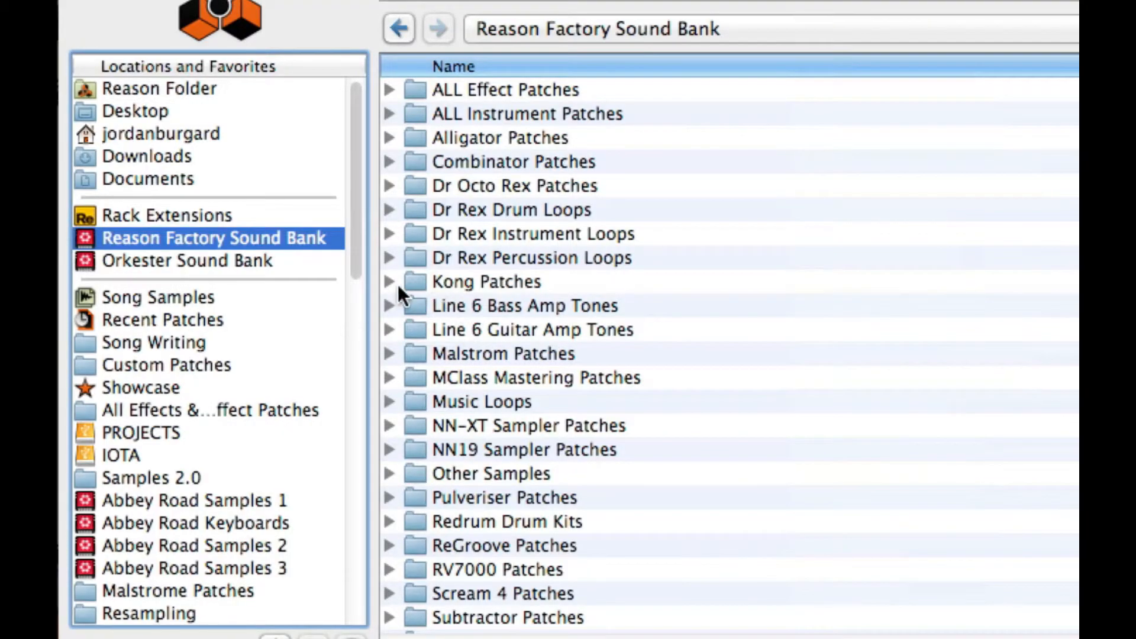
{"action": "left_click", "coordinate": [389, 281]}
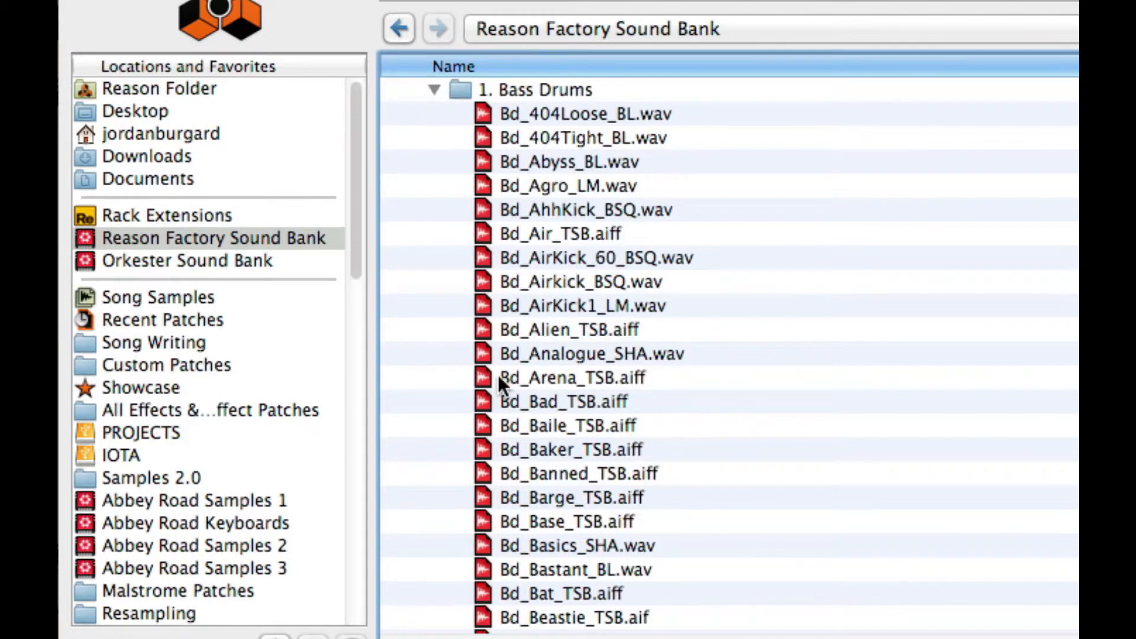
{"action": "double_click", "coordinate": [577, 377]}
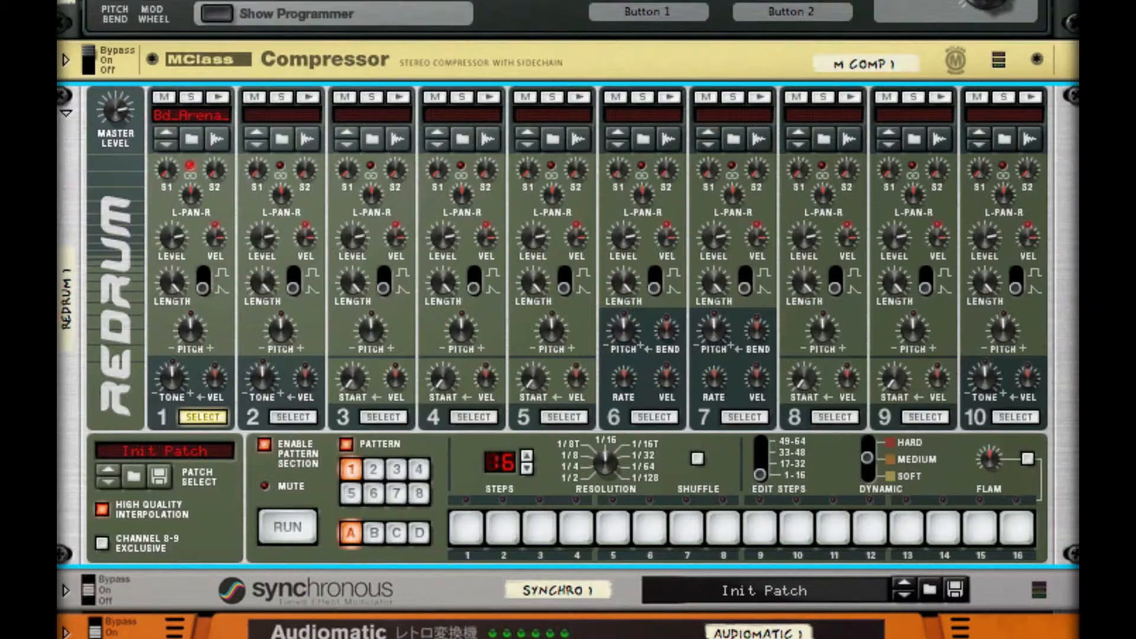
Program kick steps 1, 5, 9 and 13 in Redrum and start the pattern running.
{"action": "left_click", "coordinate": [467, 532]}
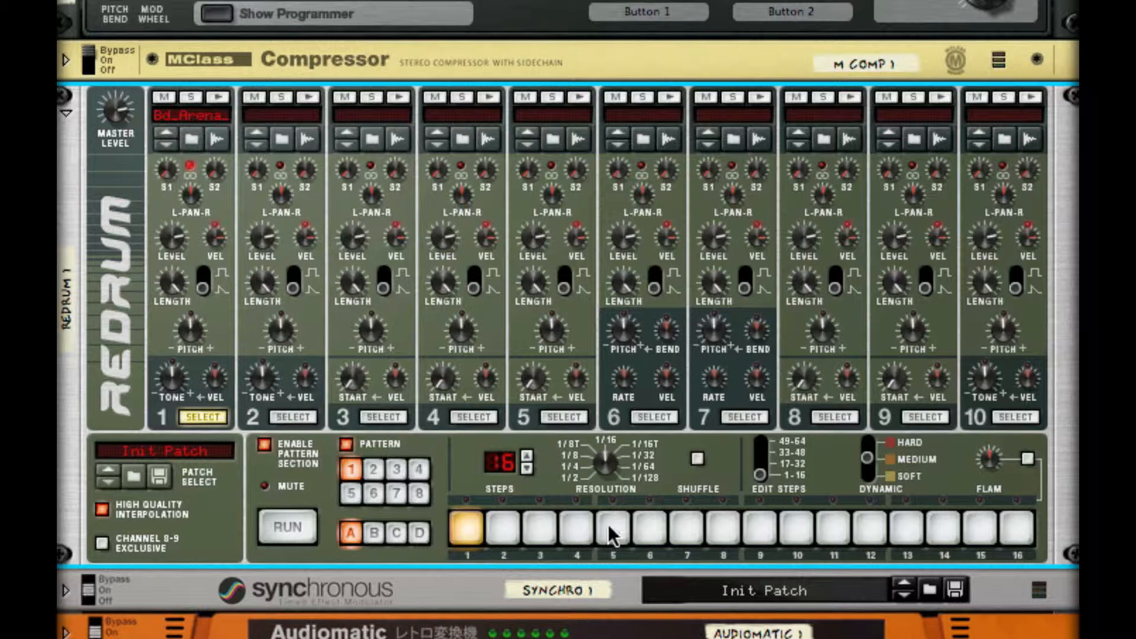
{"action": "left_click", "coordinate": [613, 529]}
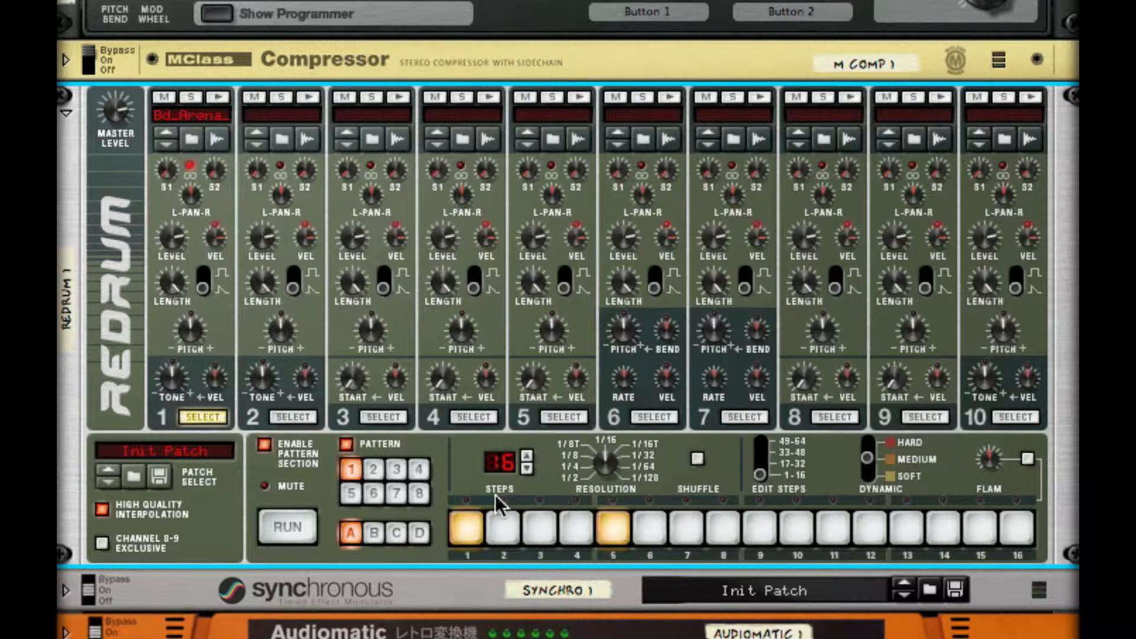
{"action": "mouse_move", "coordinate": [489, 511]}
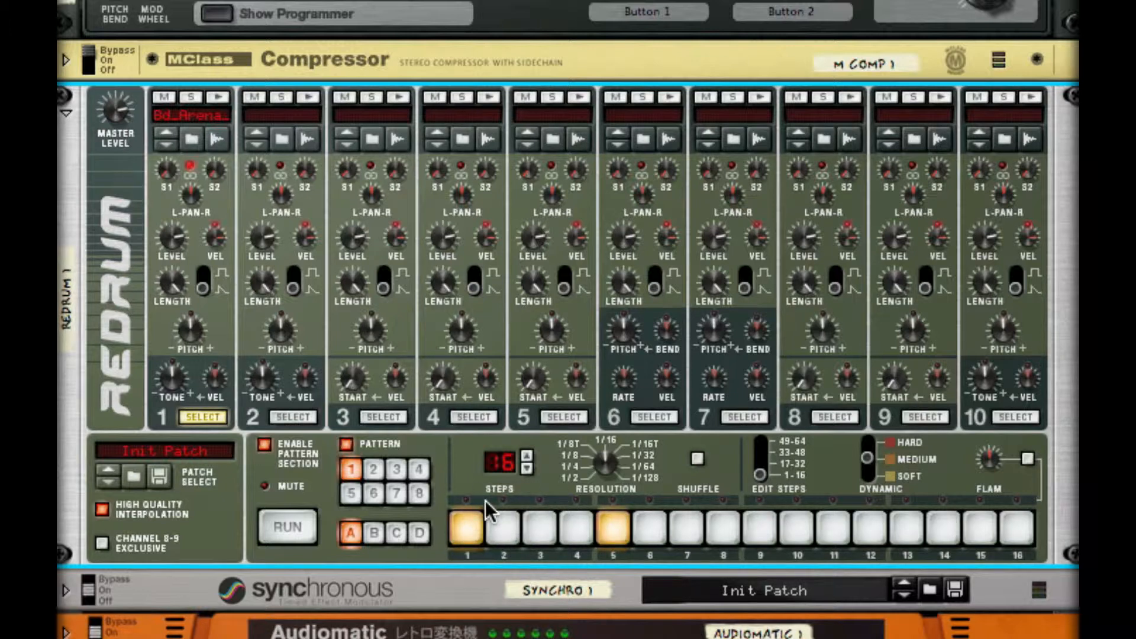
{"action": "mouse_move", "coordinate": [486, 497]}
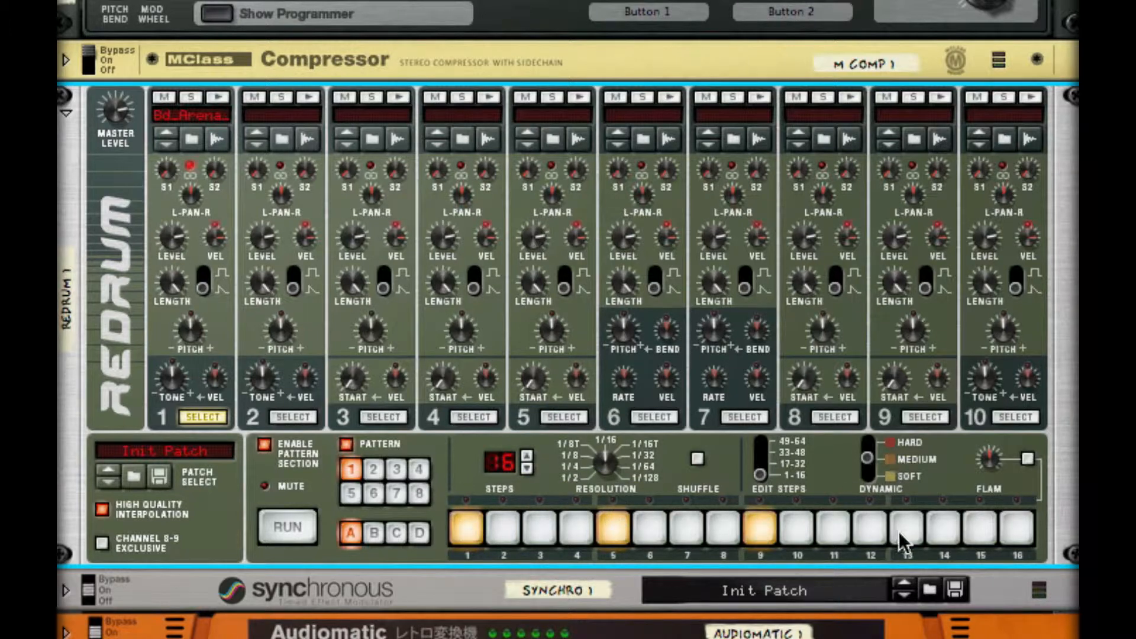
{"action": "left_click", "coordinate": [906, 531]}
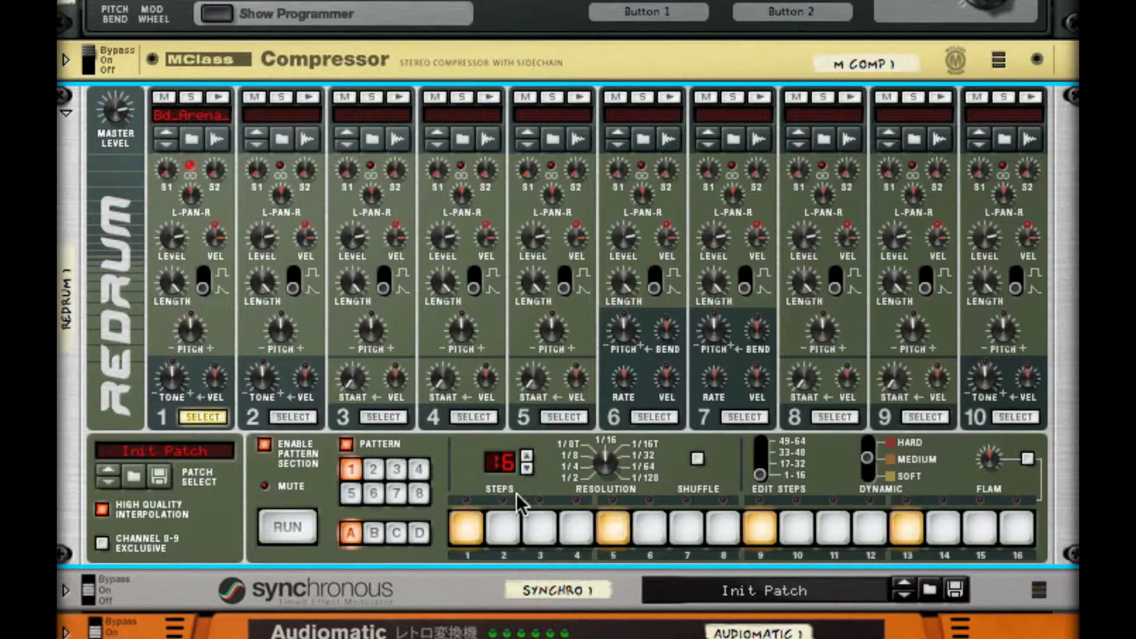
{"action": "left_click", "coordinate": [287, 527]}
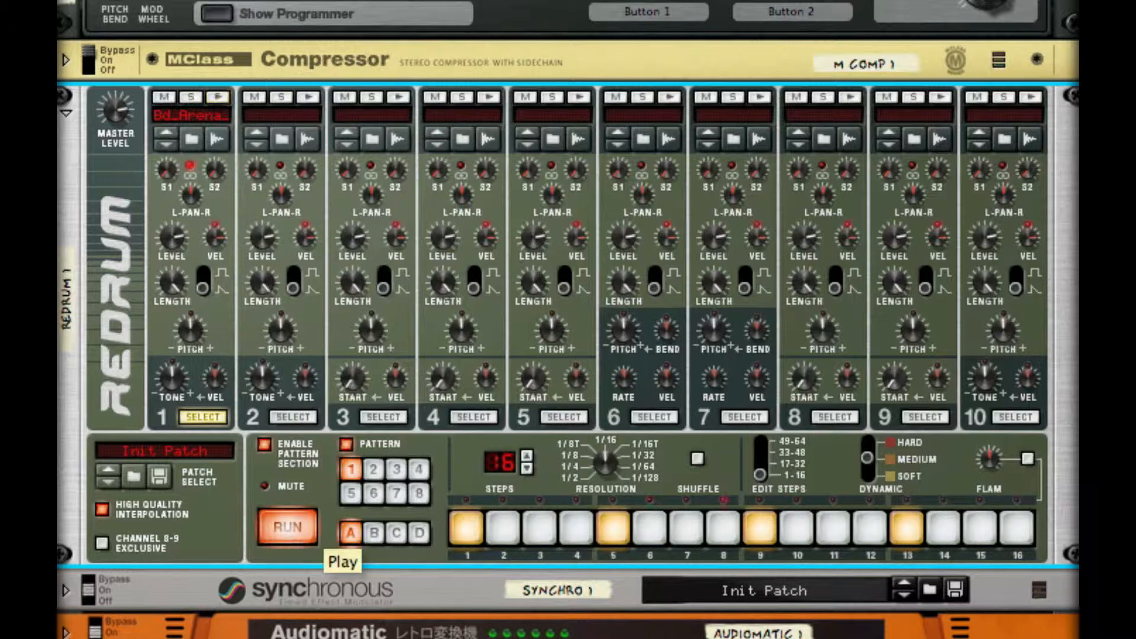
{"action": "left_click", "coordinate": [67, 61]}
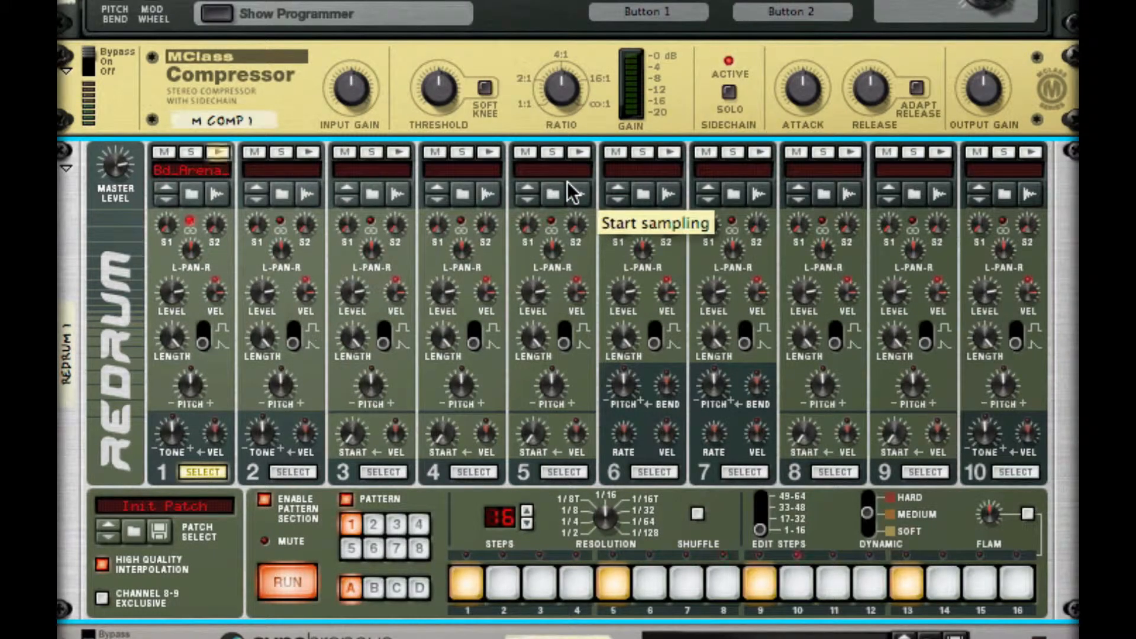
{"action": "mouse_move", "coordinate": [740, 113]}
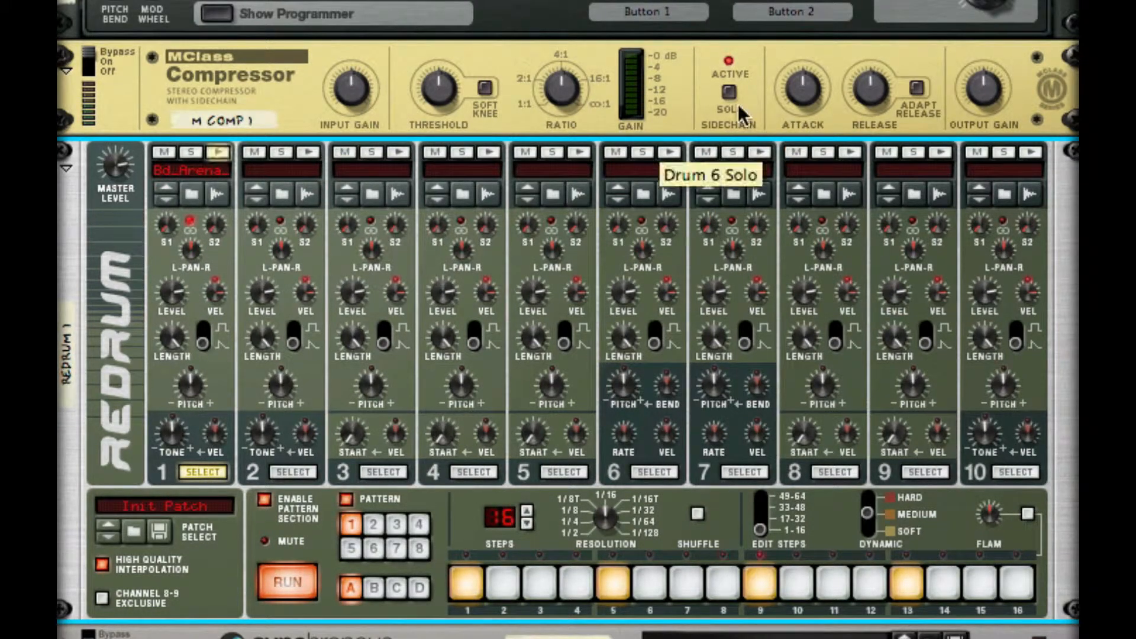
{"action": "mouse_move", "coordinate": [598, 83]}
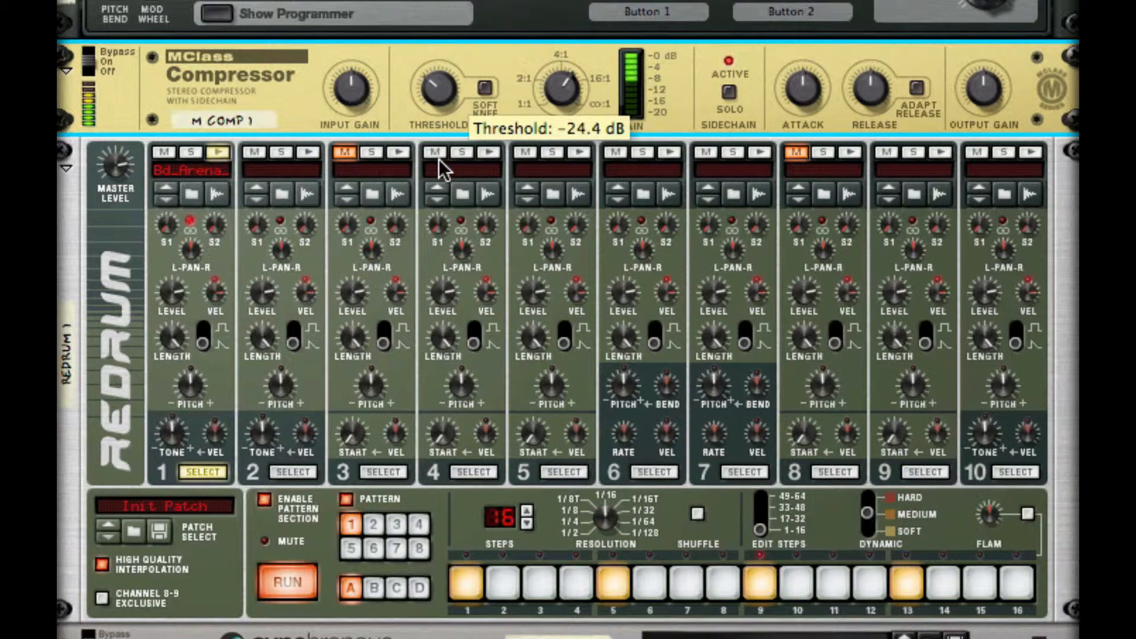
{"action": "mouse_move", "coordinate": [561, 94]}
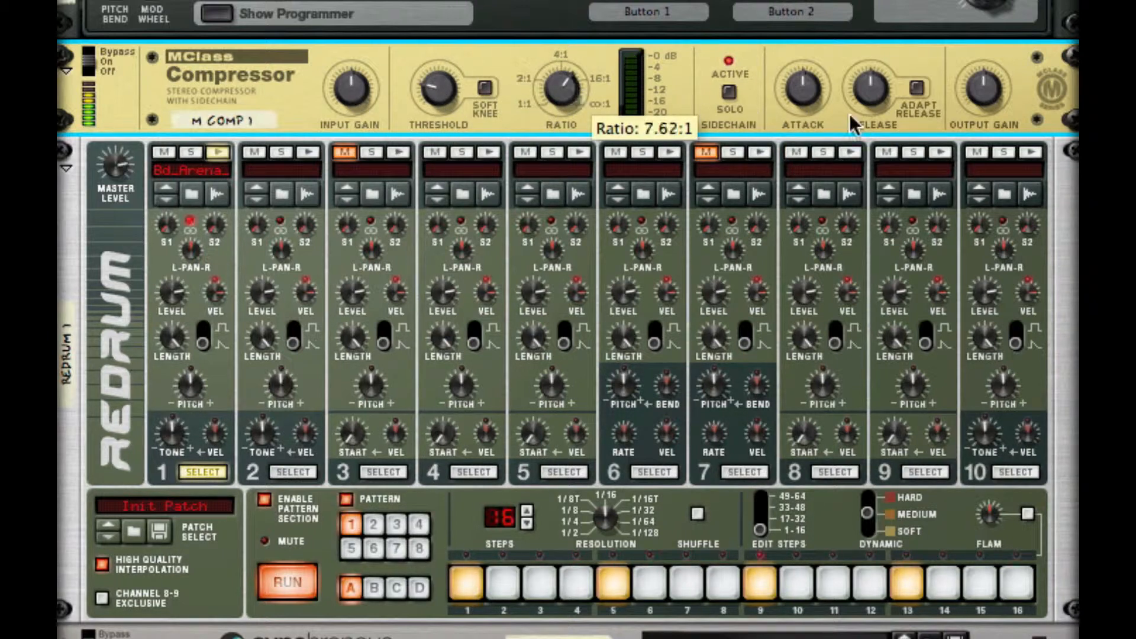
{"action": "mouse_move", "coordinate": [869, 87]}
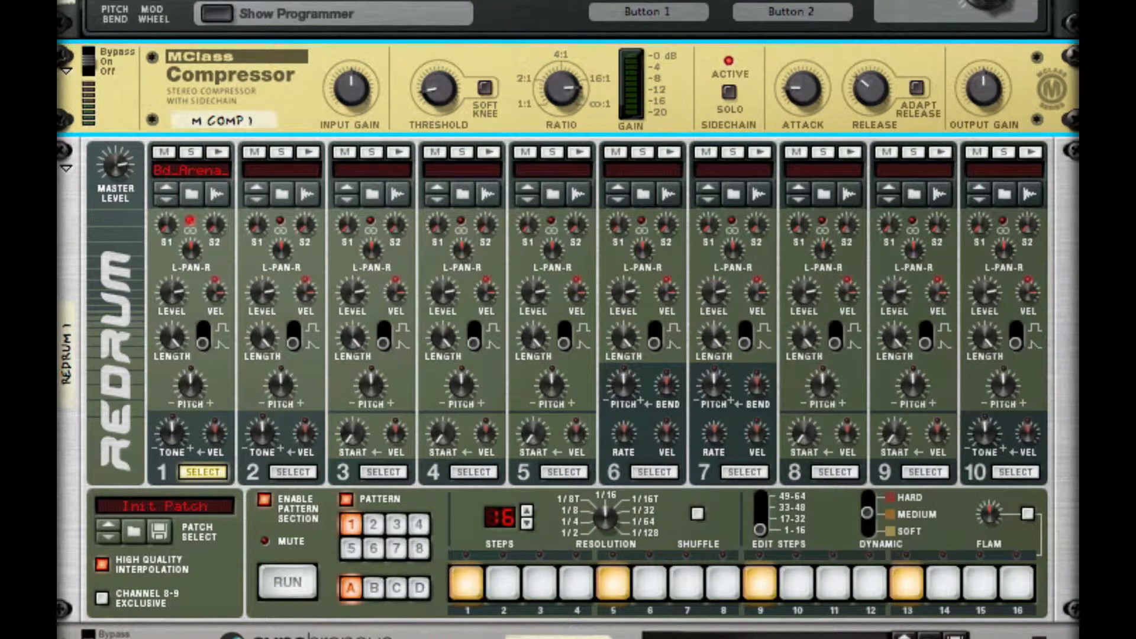
Scroll down to Synchronous and set lane 1's grid rate to 1/8.
{"action": "scroll", "scroll_direction": "down", "scroll_amount": 3}
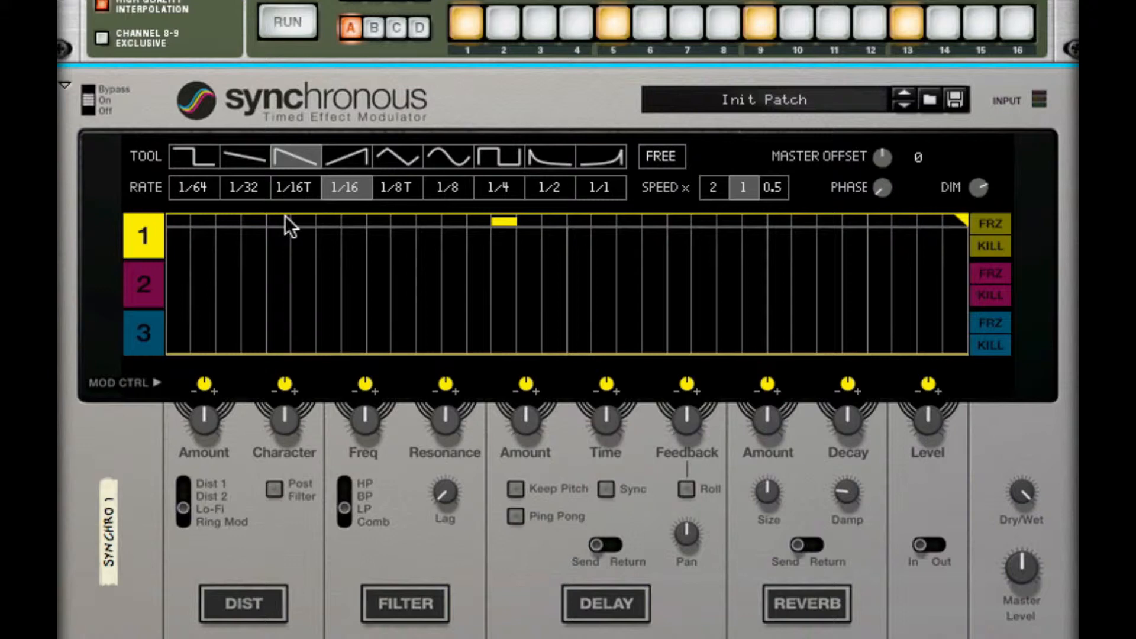
{"action": "mouse_move", "coordinate": [148, 243]}
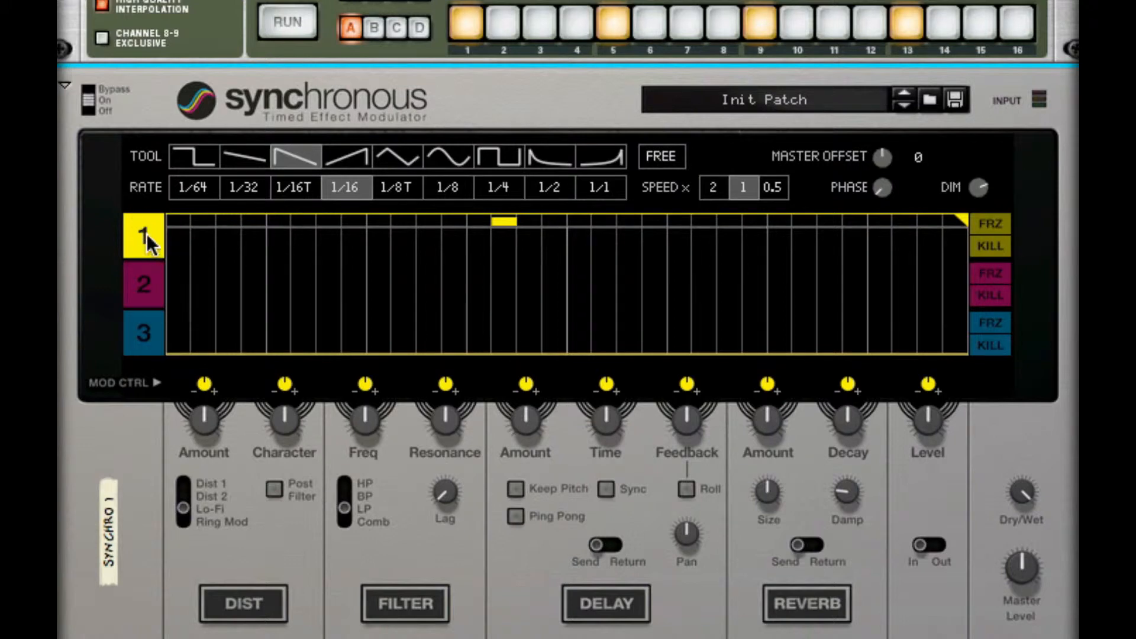
{"action": "mouse_move", "coordinate": [558, 171]}
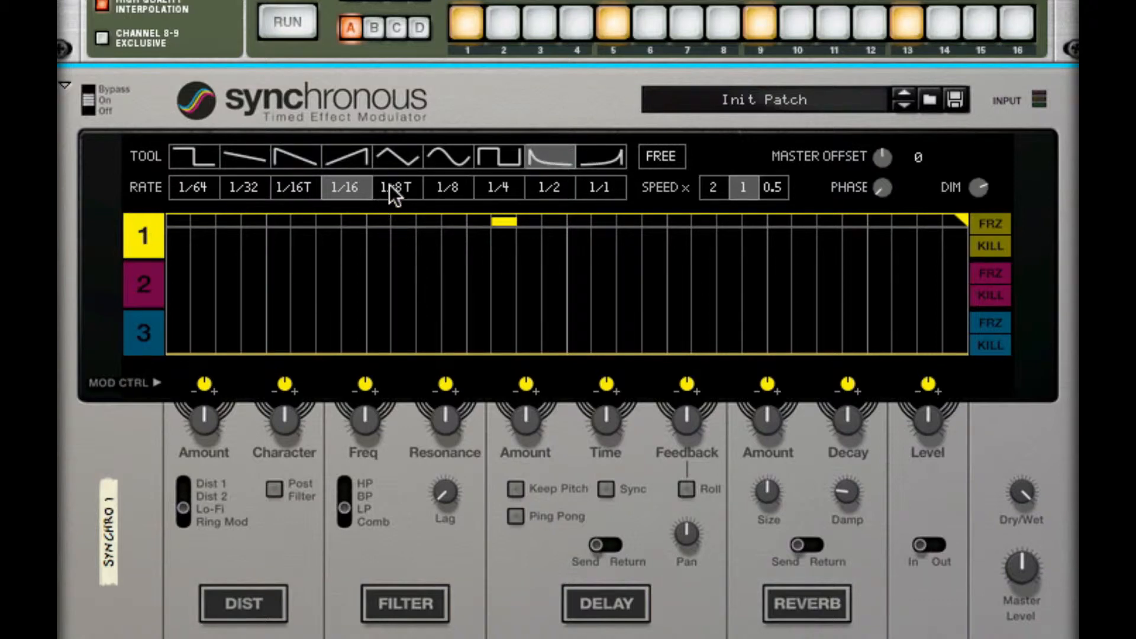
{"action": "left_click", "coordinate": [448, 187]}
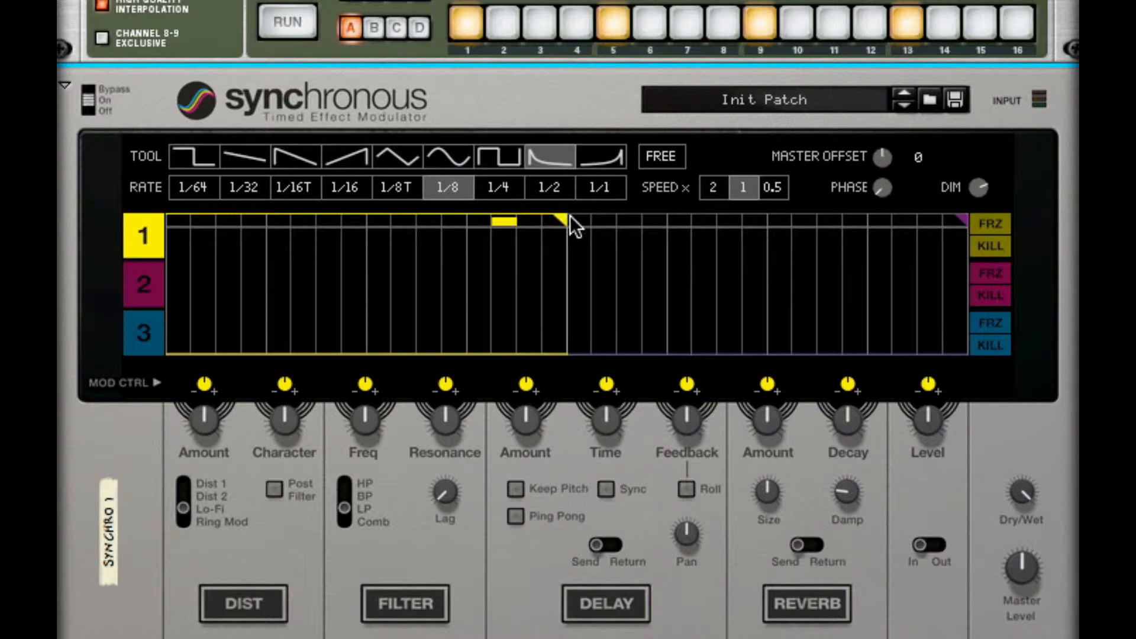
{"action": "mouse_move", "coordinate": [568, 335]}
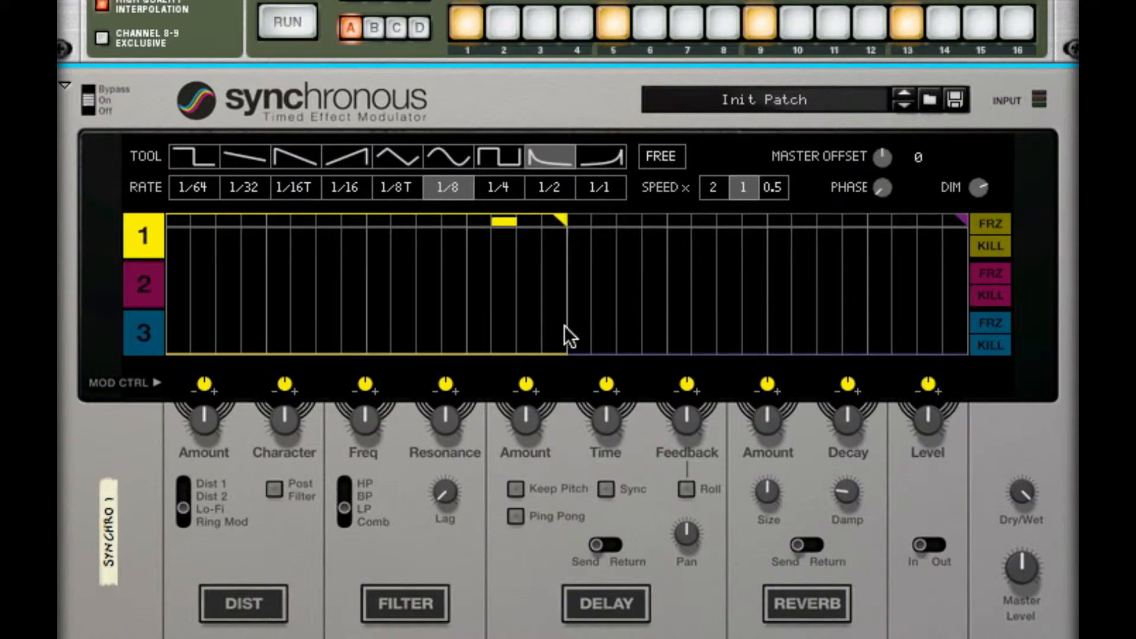
{"action": "mouse_move", "coordinate": [567, 333]}
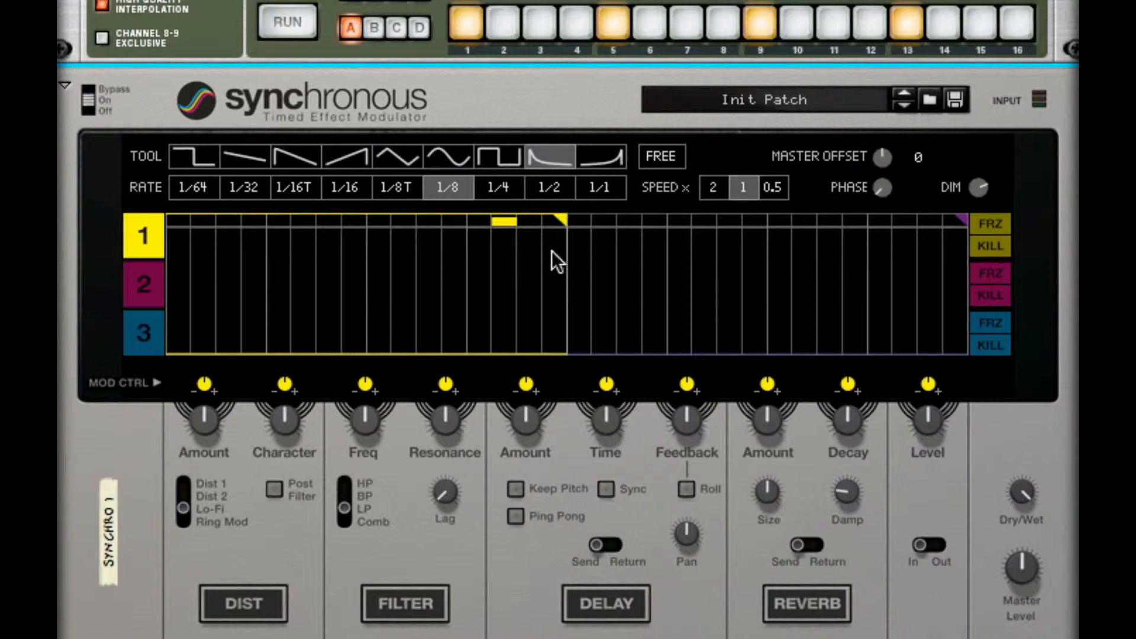
{"action": "mouse_move", "coordinate": [739, 287]}
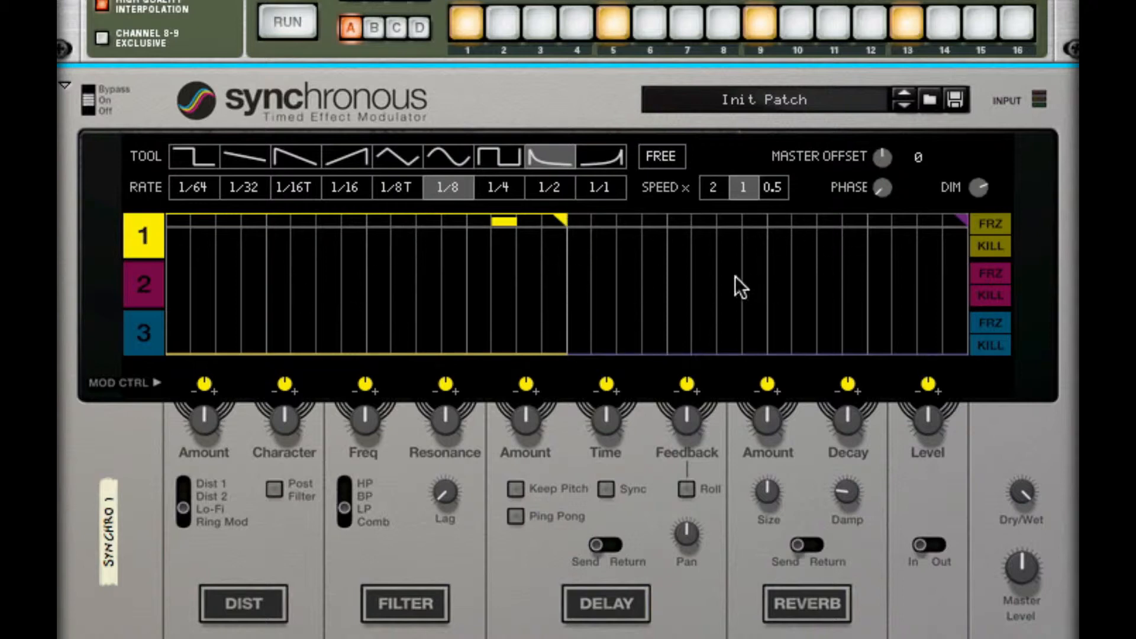
{"action": "mouse_move", "coordinate": [274, 245]}
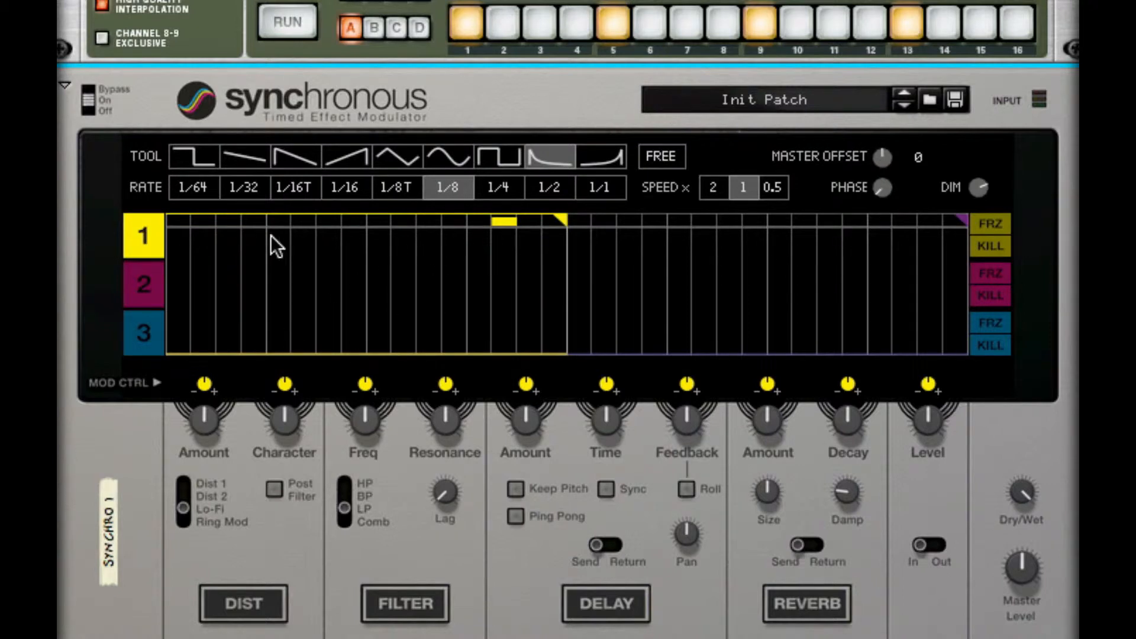
{"action": "mouse_move", "coordinate": [180, 291]}
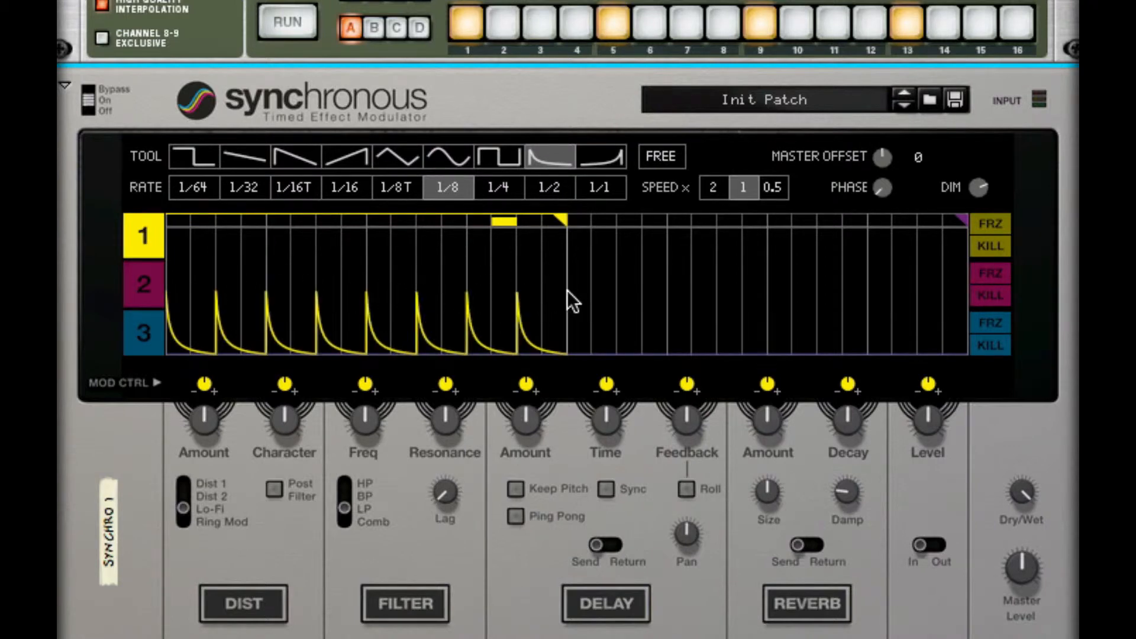
{"action": "mouse_move", "coordinate": [535, 477]}
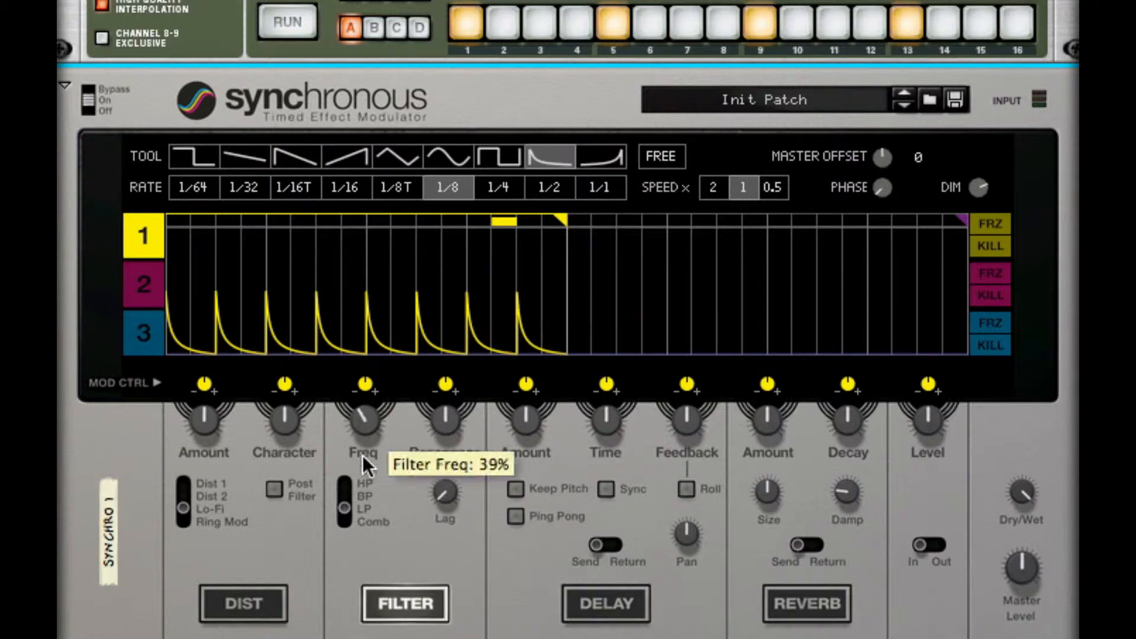
{"action": "mouse_move", "coordinate": [374, 395]}
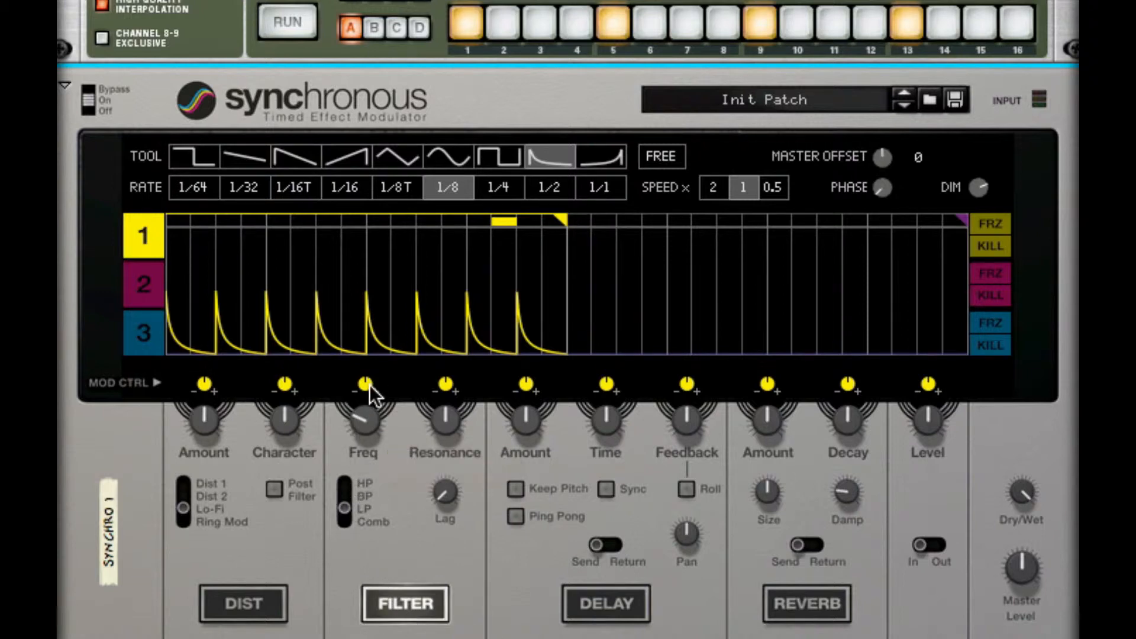
{"action": "mouse_move", "coordinate": [271, 377]}
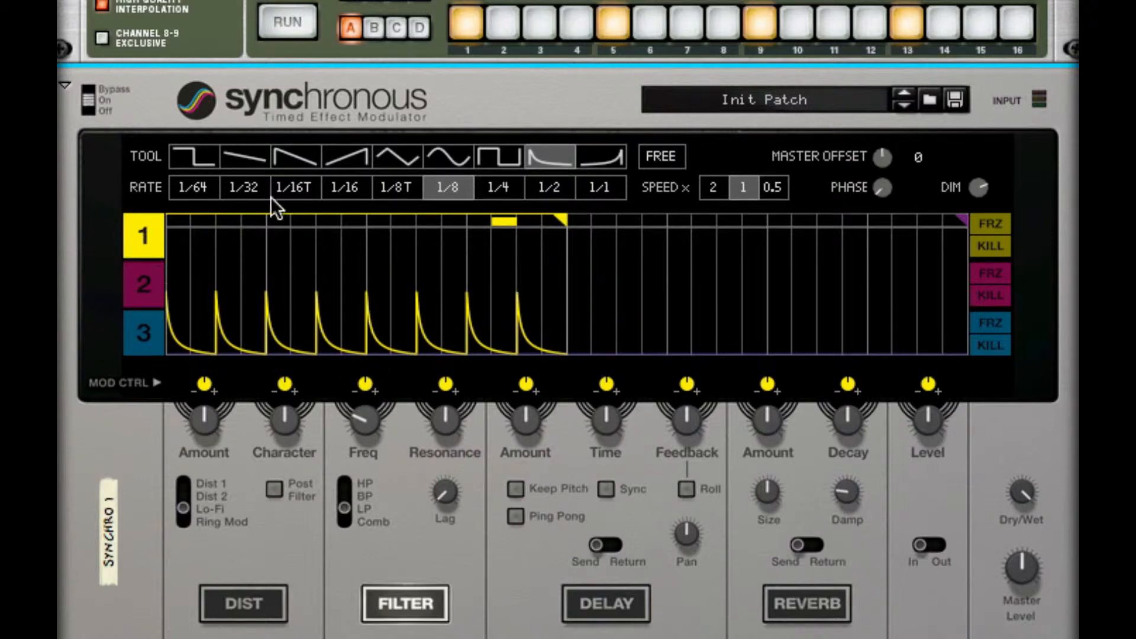
{"action": "mouse_move", "coordinate": [373, 398]}
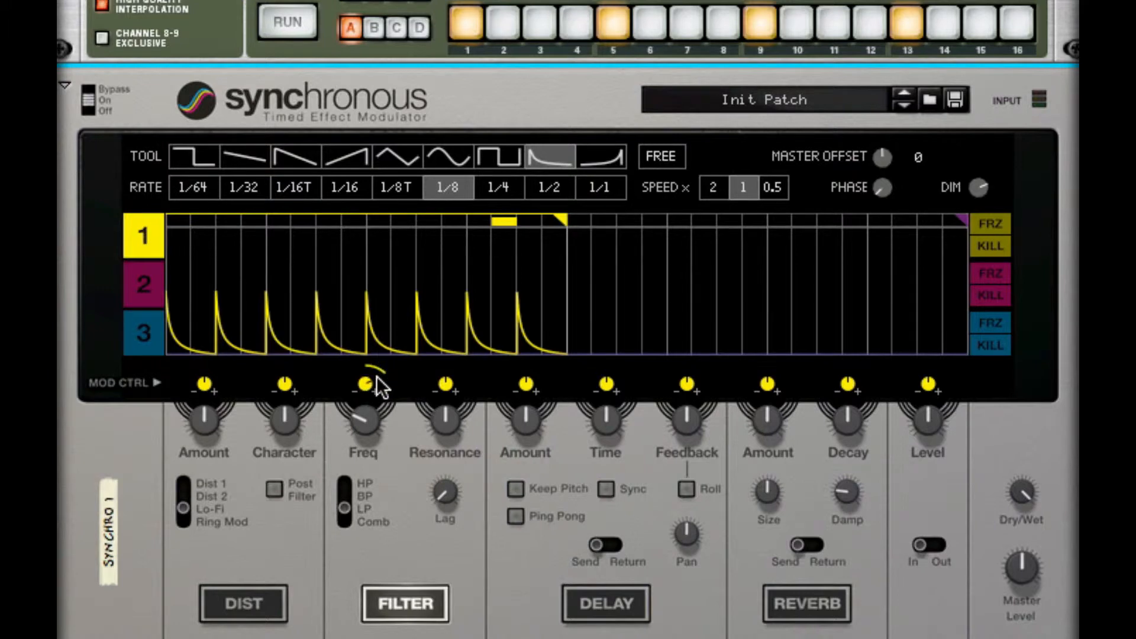
{"action": "mouse_move", "coordinate": [427, 442]}
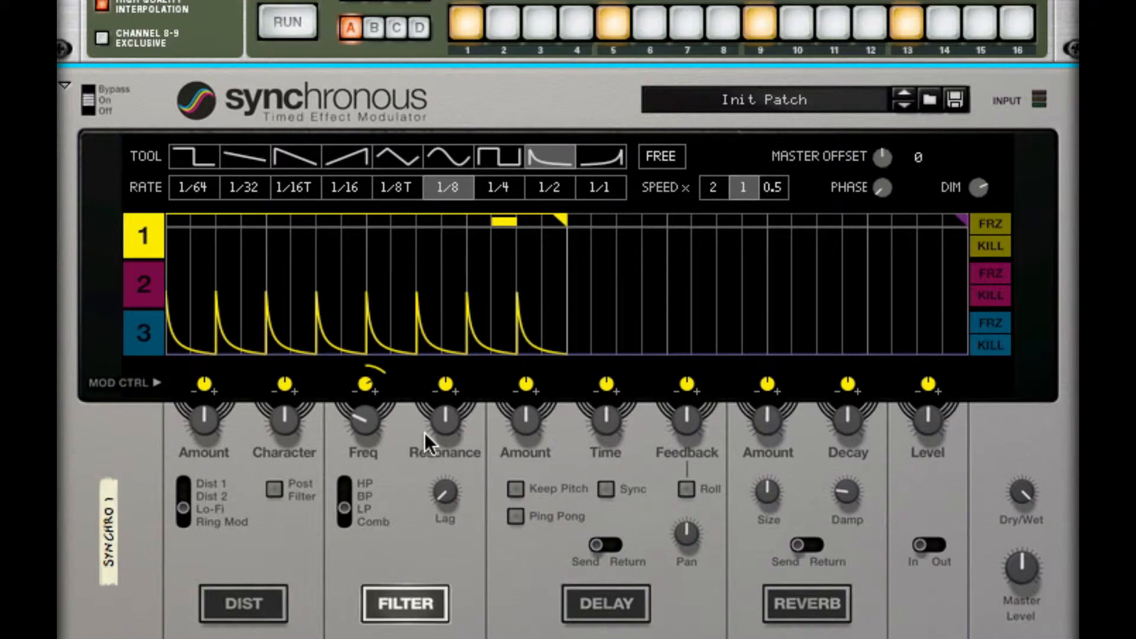
Draw eight decaying pulses across the half-length loop of Synchronous lane 1.
{"action": "left_click", "coordinate": [287, 23]}
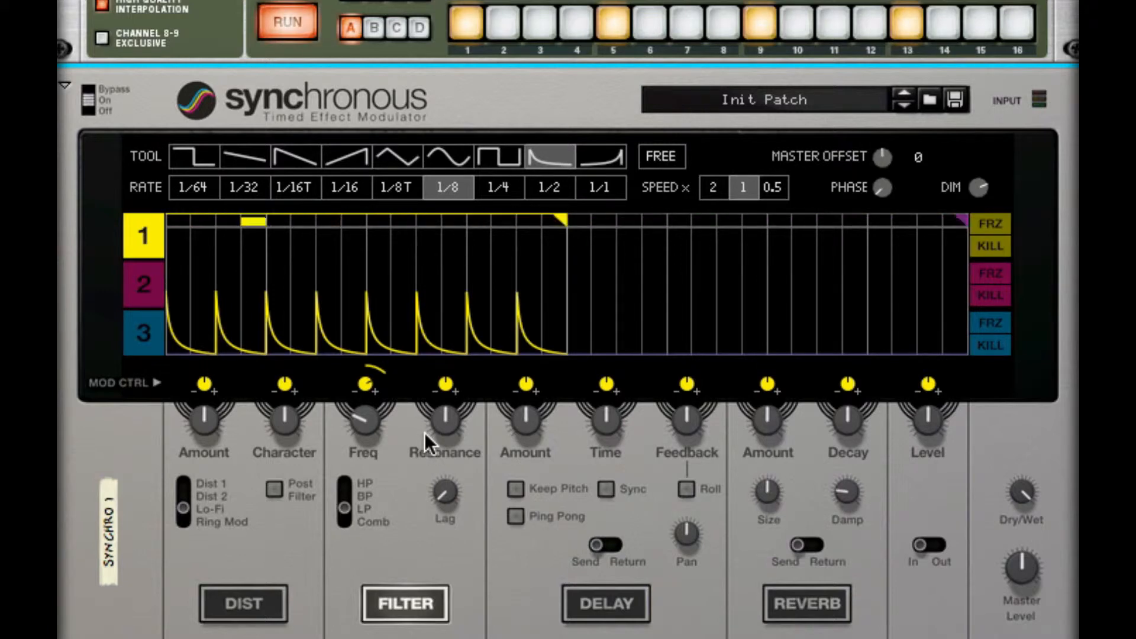
{"action": "left_click", "coordinate": [649, 225]}
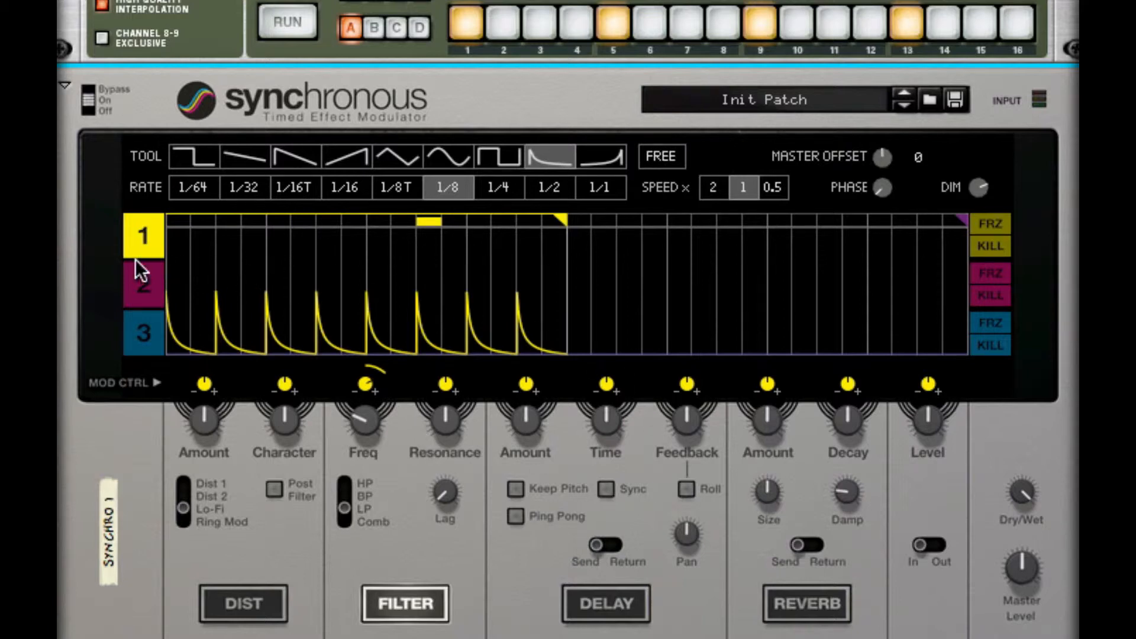
Switch between Synchronous lanes 2 and 1, returning to edit lane 2's curve.
{"action": "left_click", "coordinate": [145, 283]}
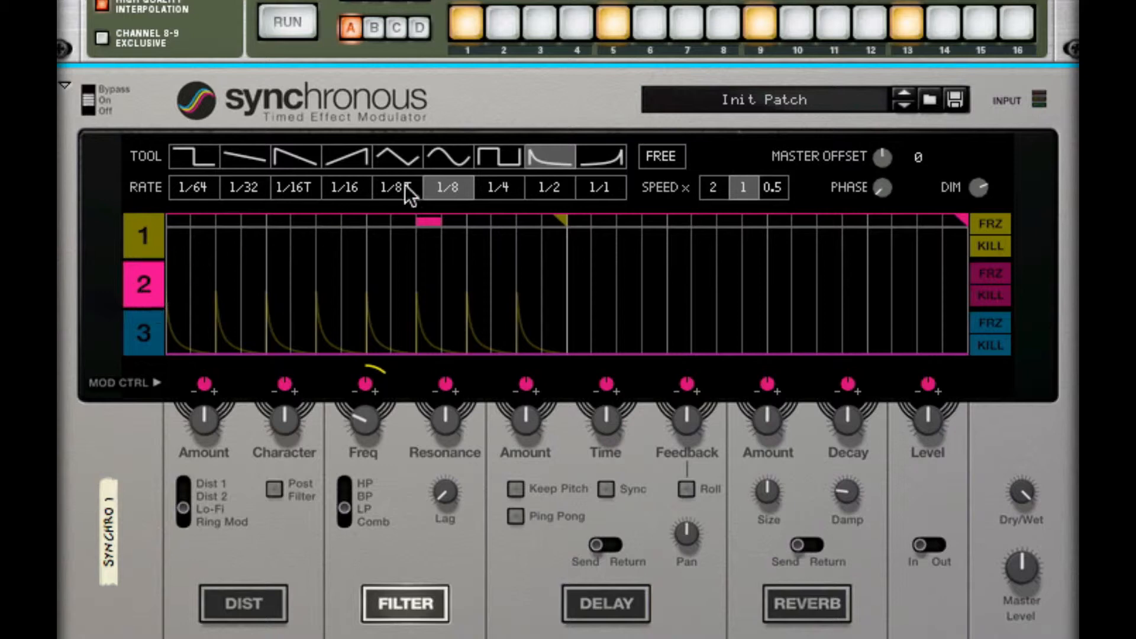
{"action": "mouse_move", "coordinate": [272, 167]}
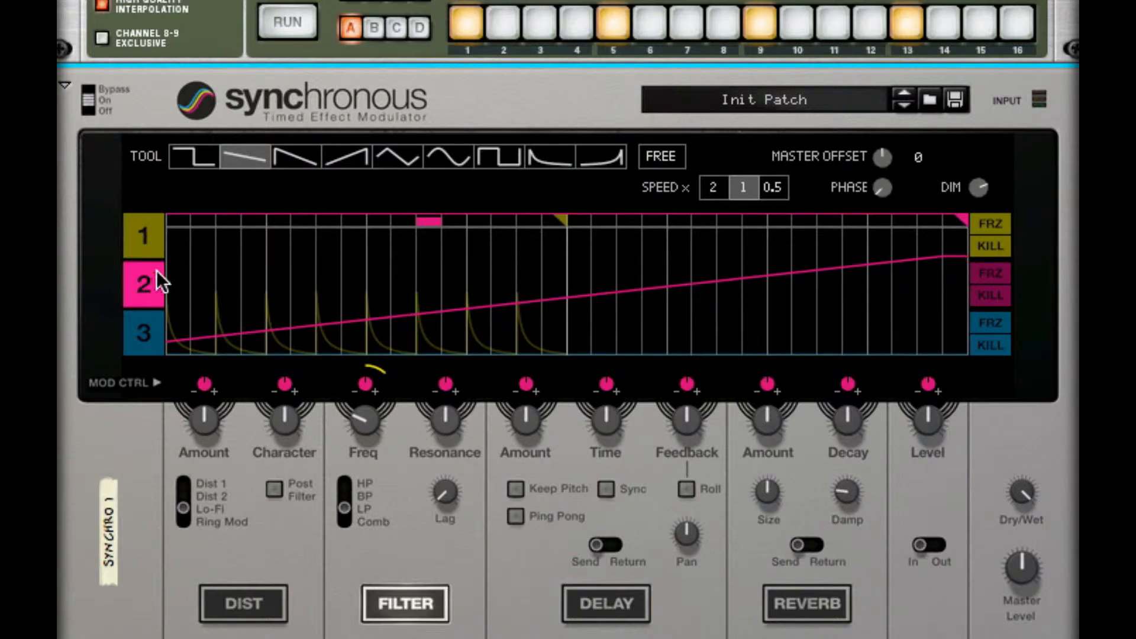
{"action": "left_click", "coordinate": [143, 235]}
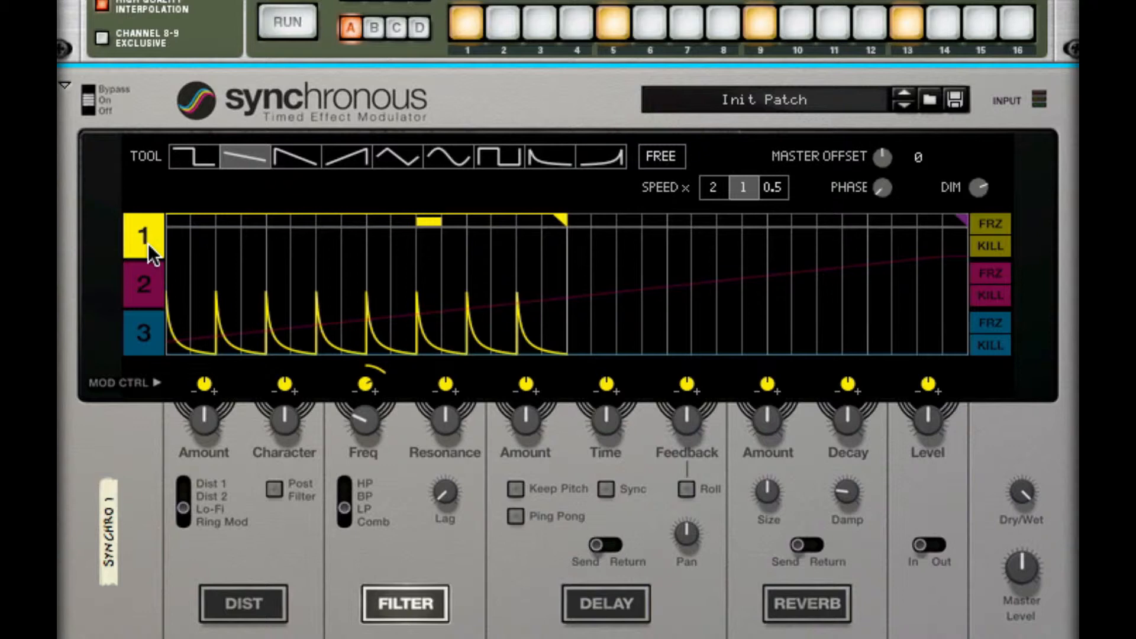
{"action": "mouse_move", "coordinate": [267, 297]}
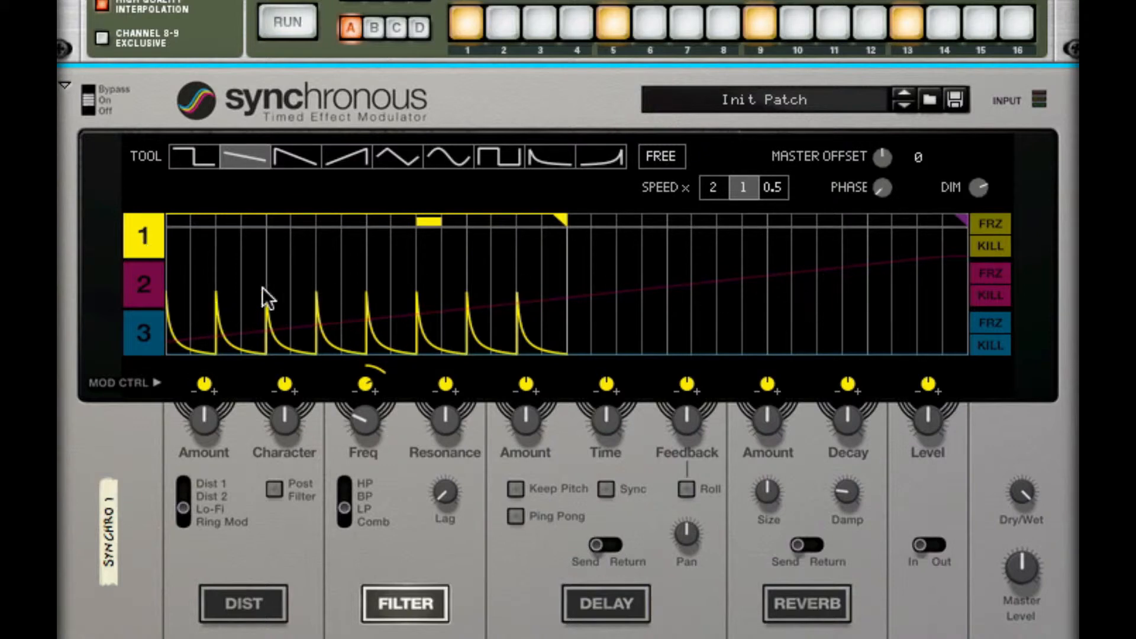
{"action": "left_click", "coordinate": [144, 284]}
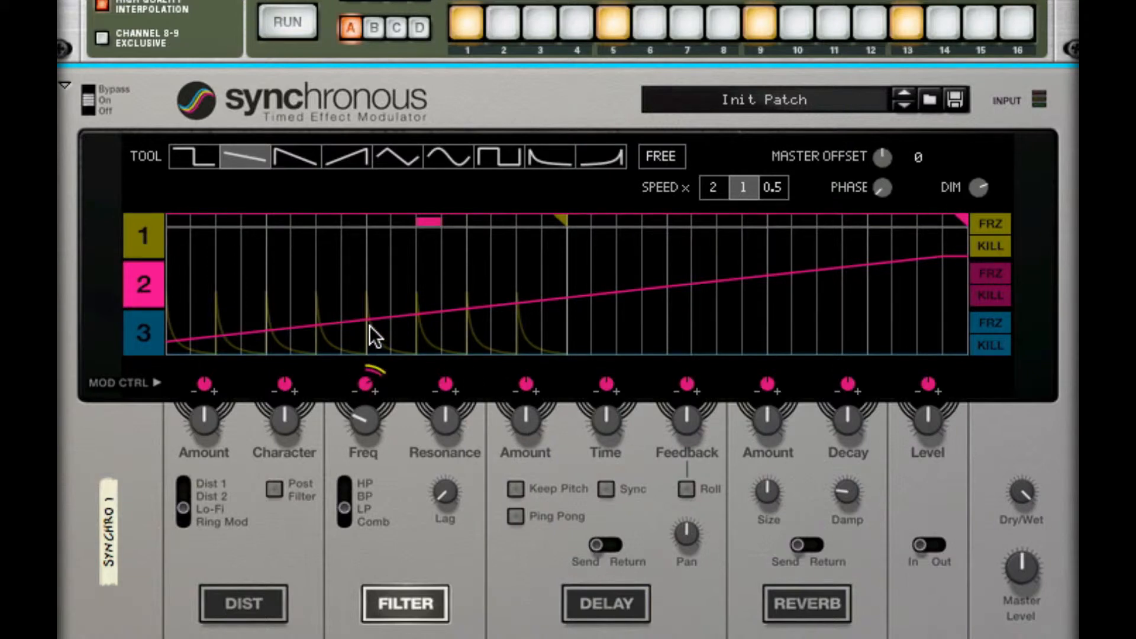
{"action": "mouse_move", "coordinate": [388, 388]}
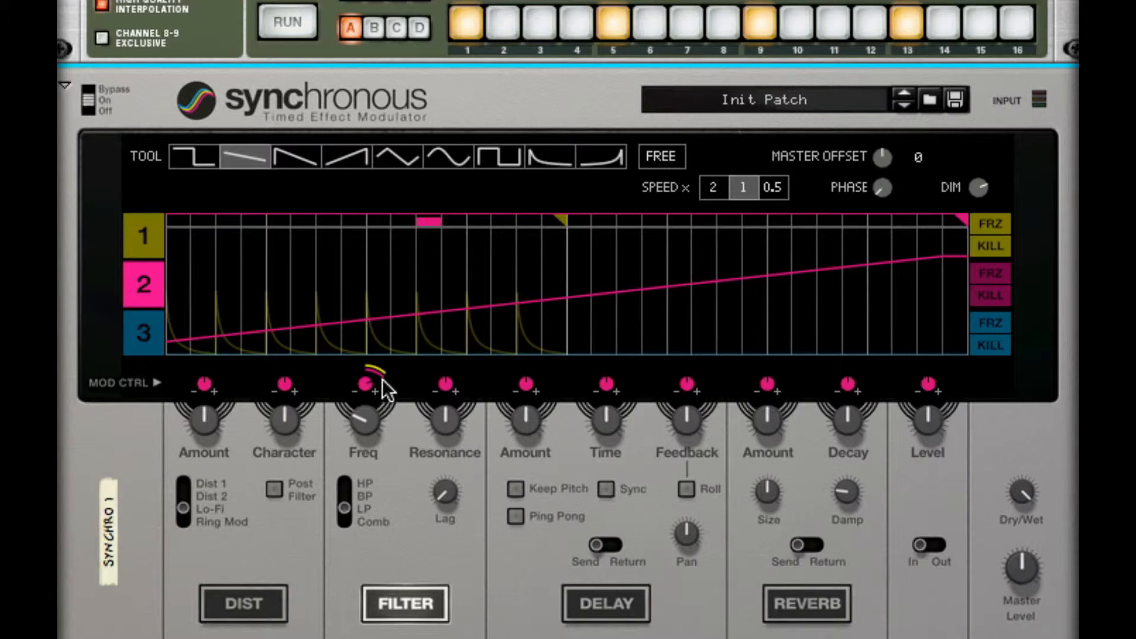
{"action": "mouse_move", "coordinate": [385, 388]}
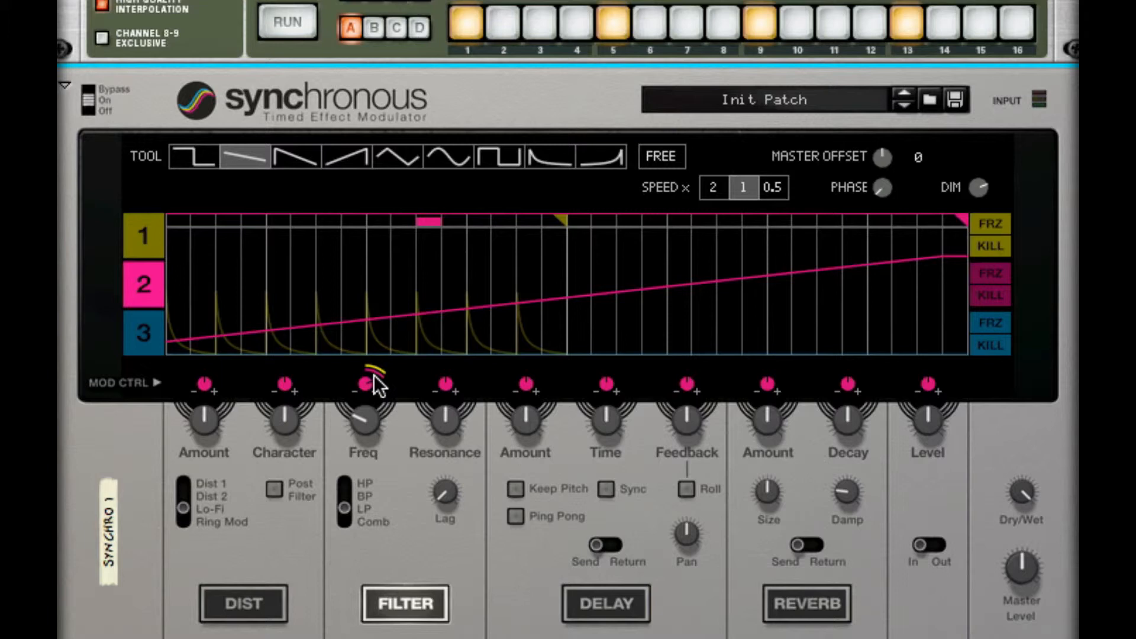
{"action": "mouse_move", "coordinate": [330, 412]}
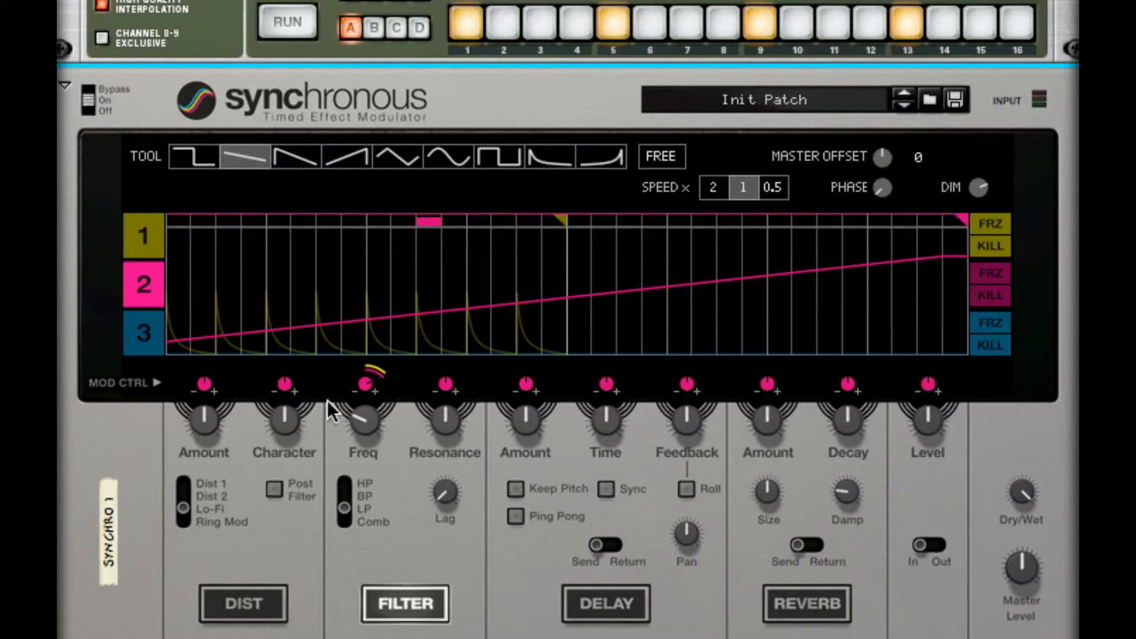
{"action": "mouse_move", "coordinate": [393, 384]}
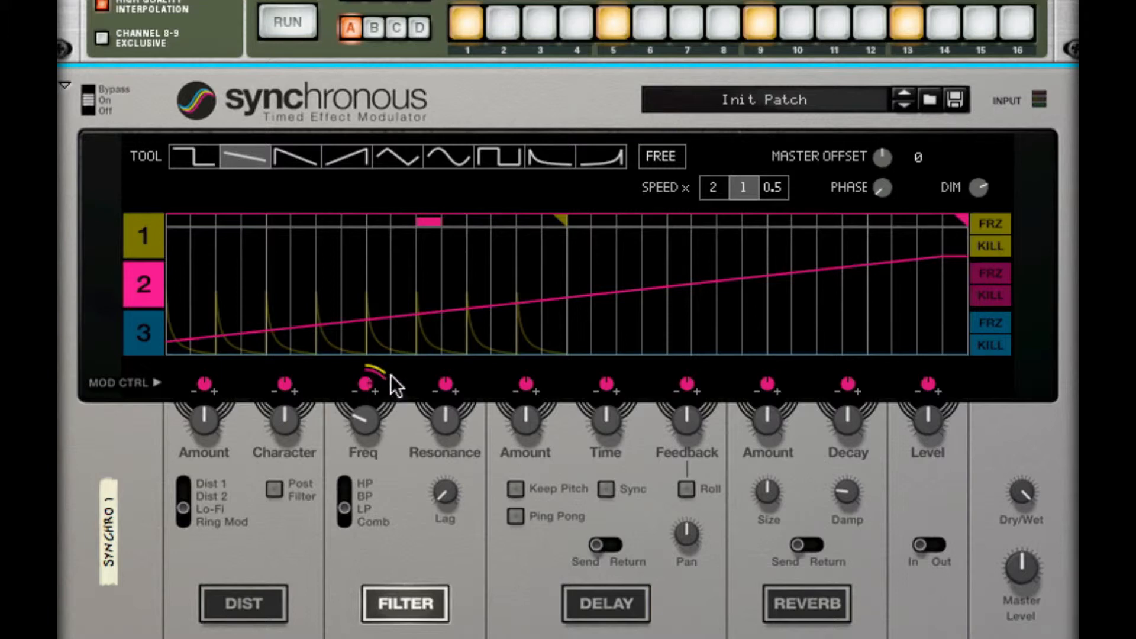
{"action": "mouse_move", "coordinate": [390, 381]}
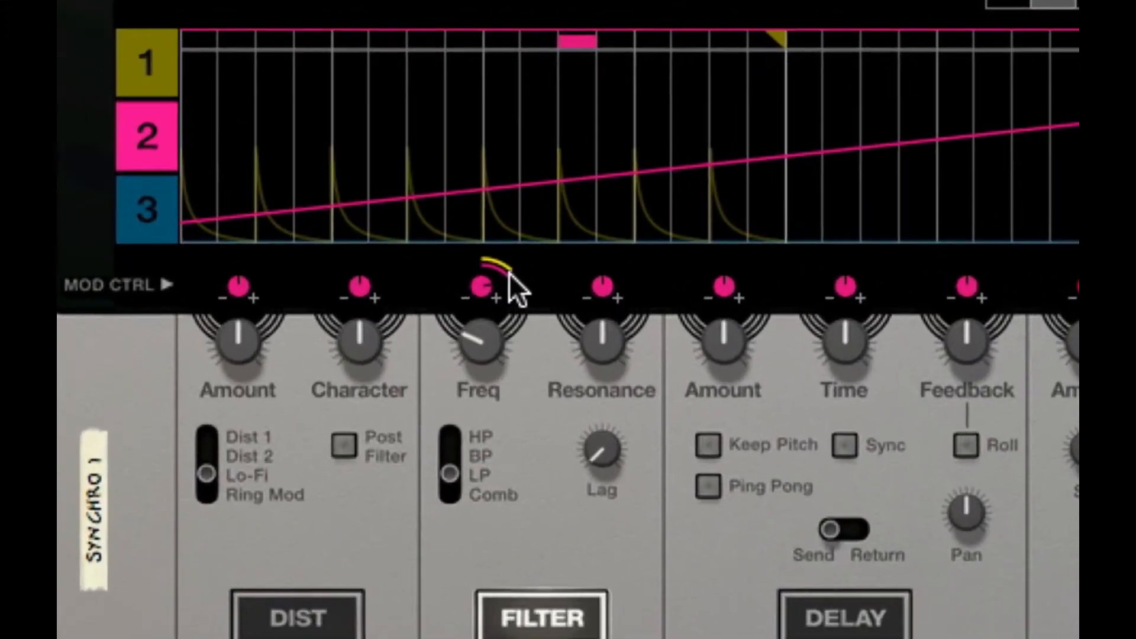
{"action": "mouse_move", "coordinate": [561, 297]}
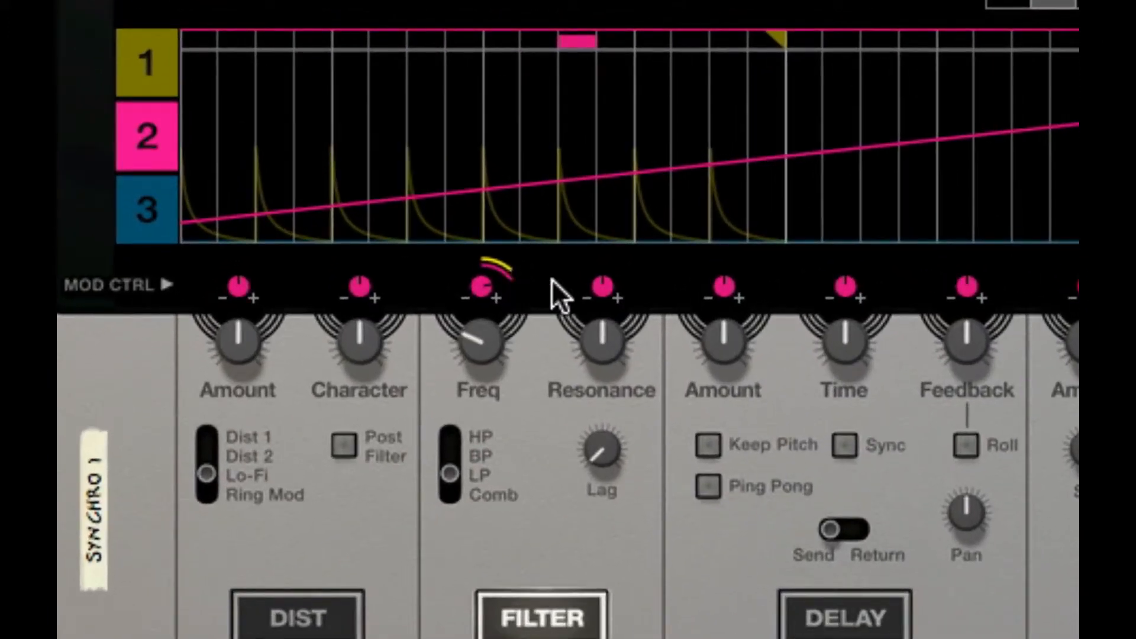
{"action": "mouse_move", "coordinate": [493, 300]}
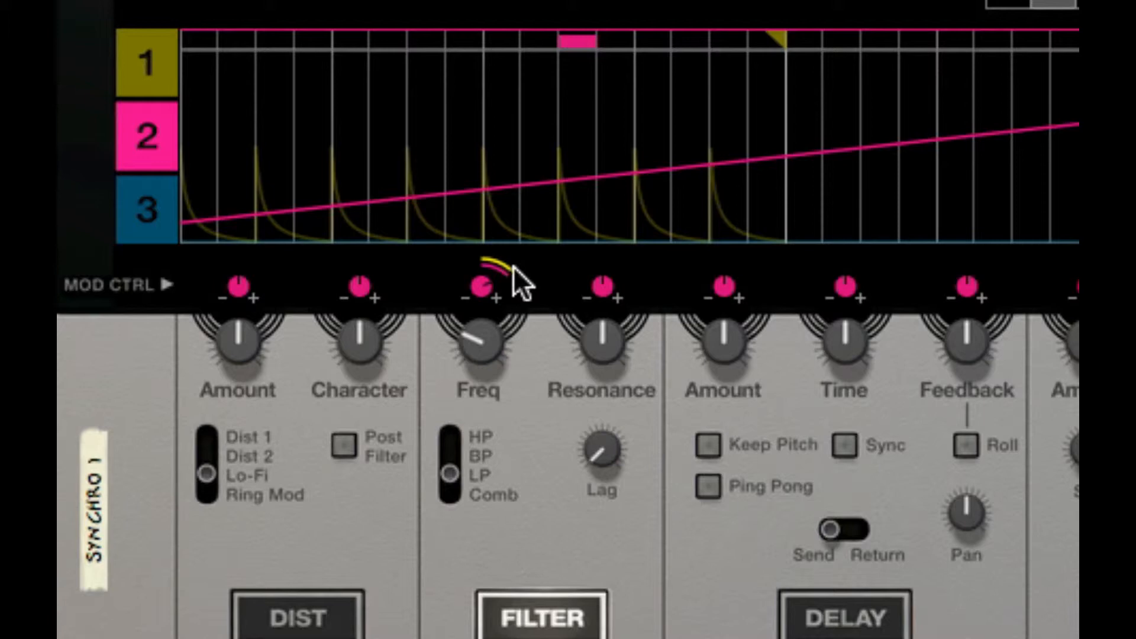
{"action": "mouse_move", "coordinate": [519, 293]}
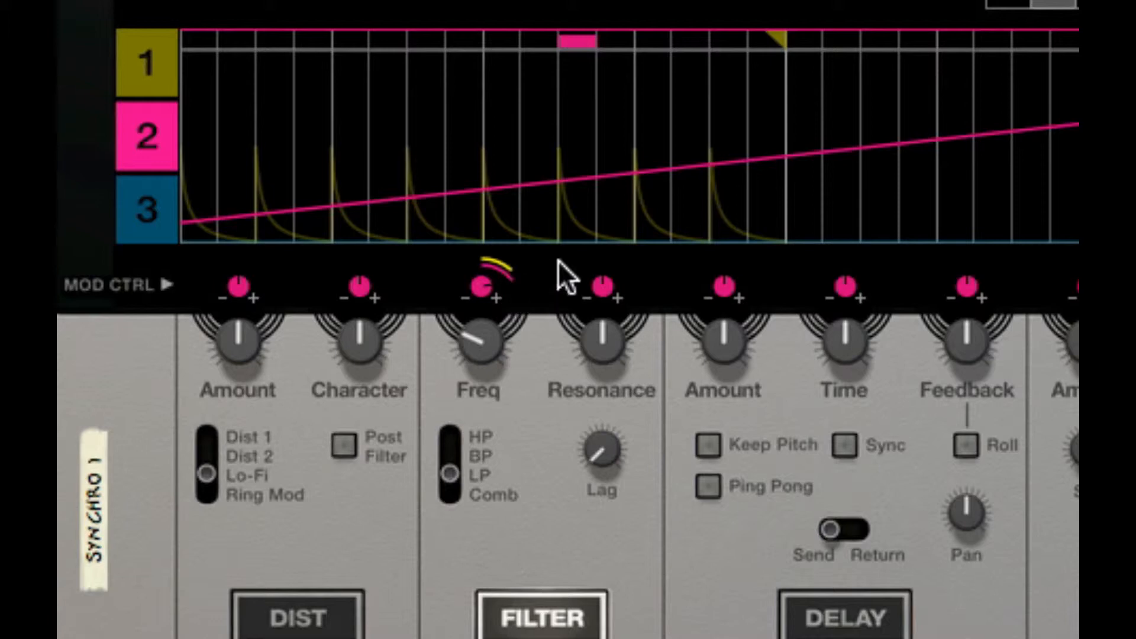
{"action": "mouse_move", "coordinate": [576, 264]}
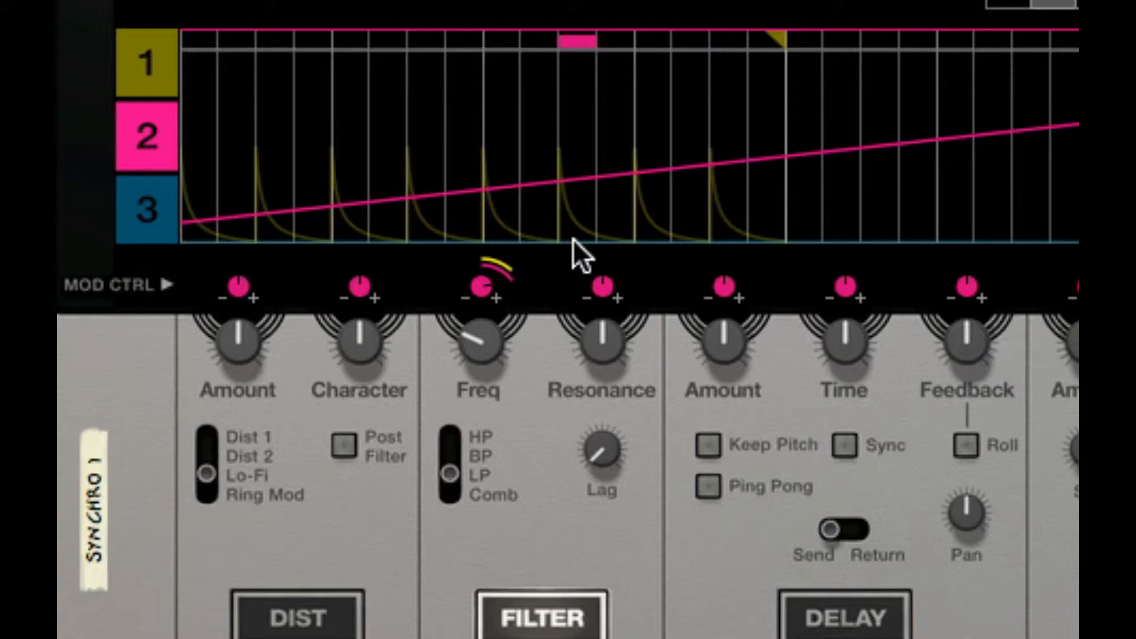
{"action": "mouse_move", "coordinate": [580, 253]}
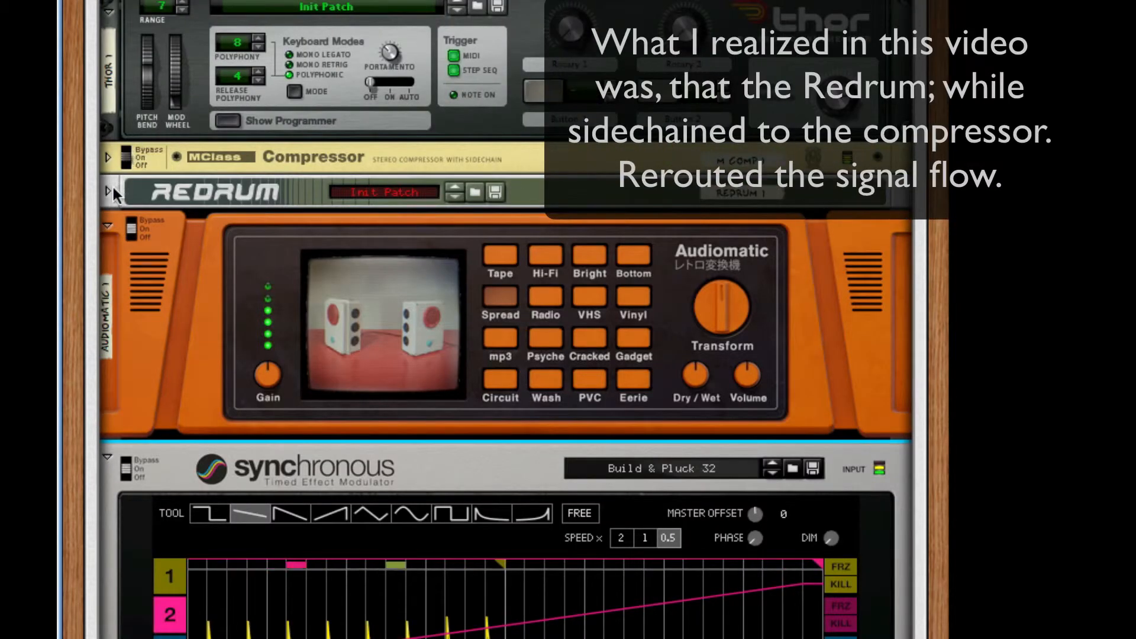
Unfold the Redrum panel and scroll down the rack.
{"action": "left_click", "coordinate": [111, 193]}
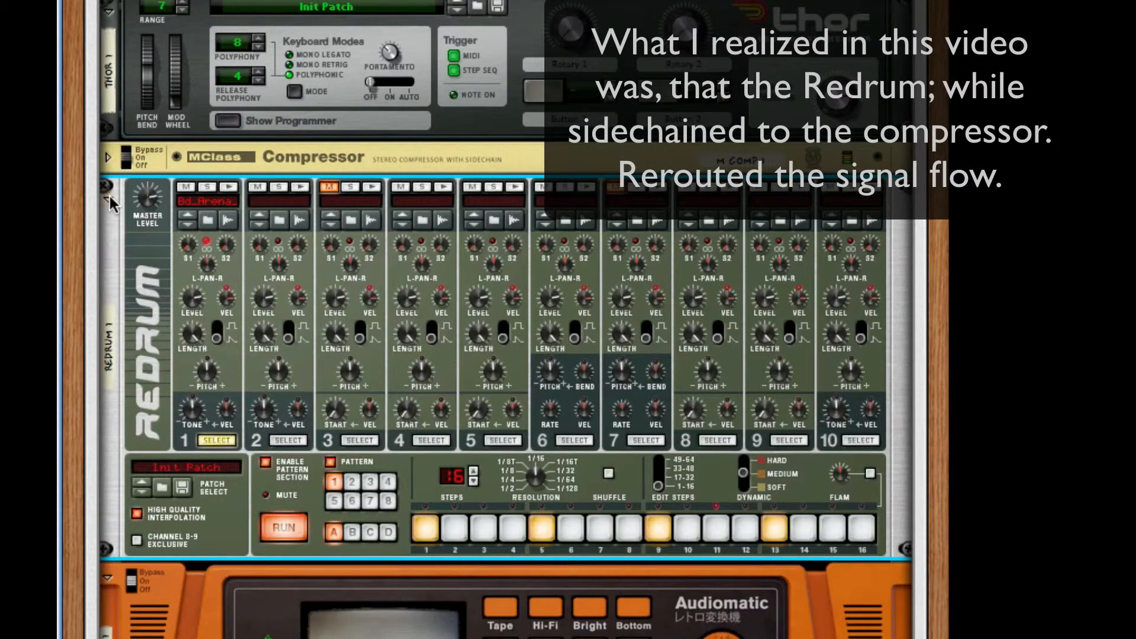
{"action": "scroll", "scroll_direction": "down", "scroll_amount": 3}
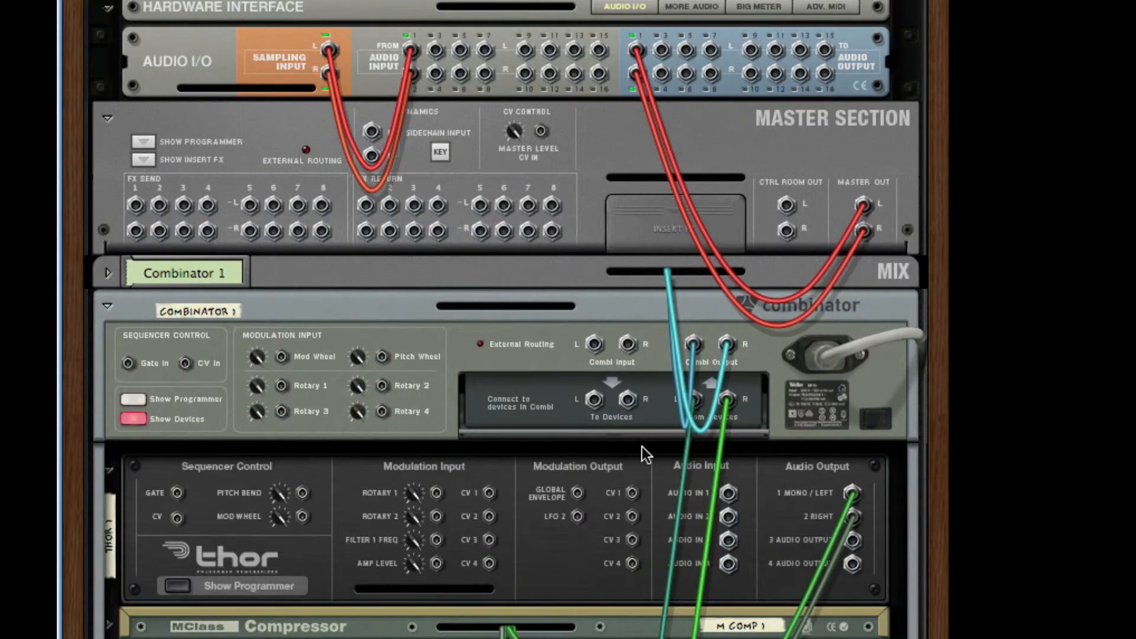
Scroll the rack and unfold the MClass Compressor panel.
{"action": "scroll", "scroll_direction": "down", "scroll_amount": 3}
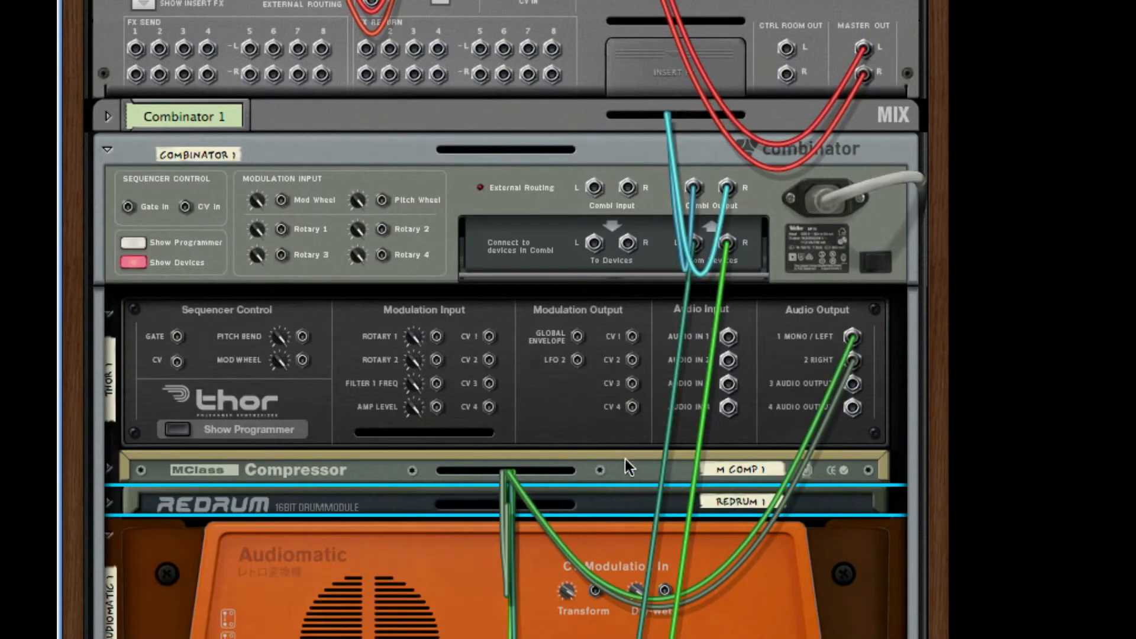
{"action": "left_click", "coordinate": [112, 470]}
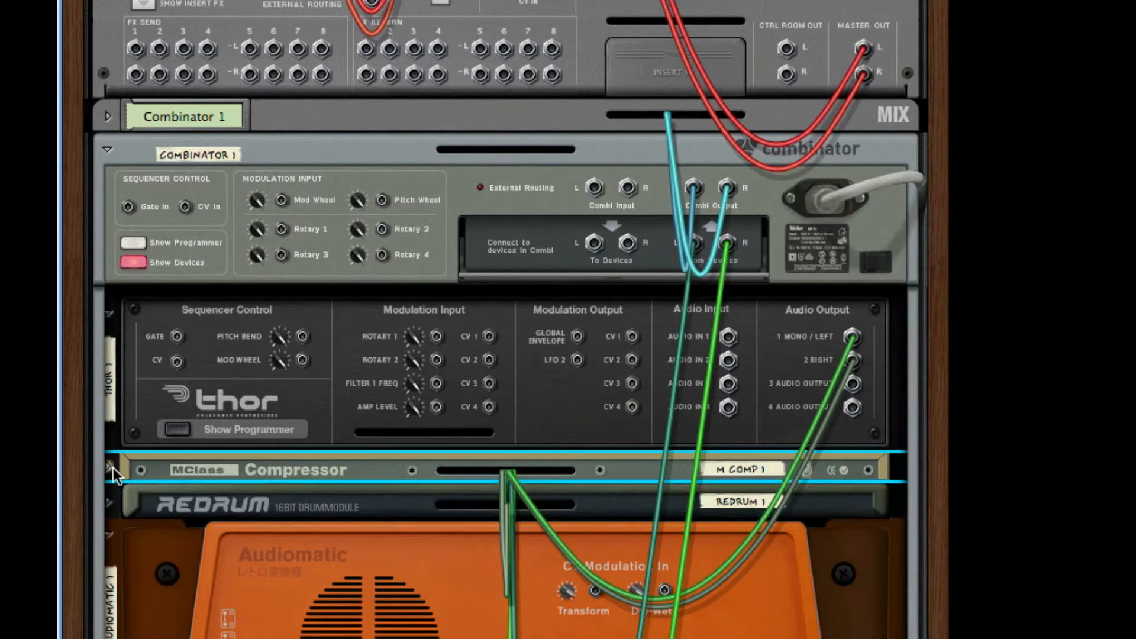
{"action": "scroll", "scroll_direction": "down", "scroll_amount": 3}
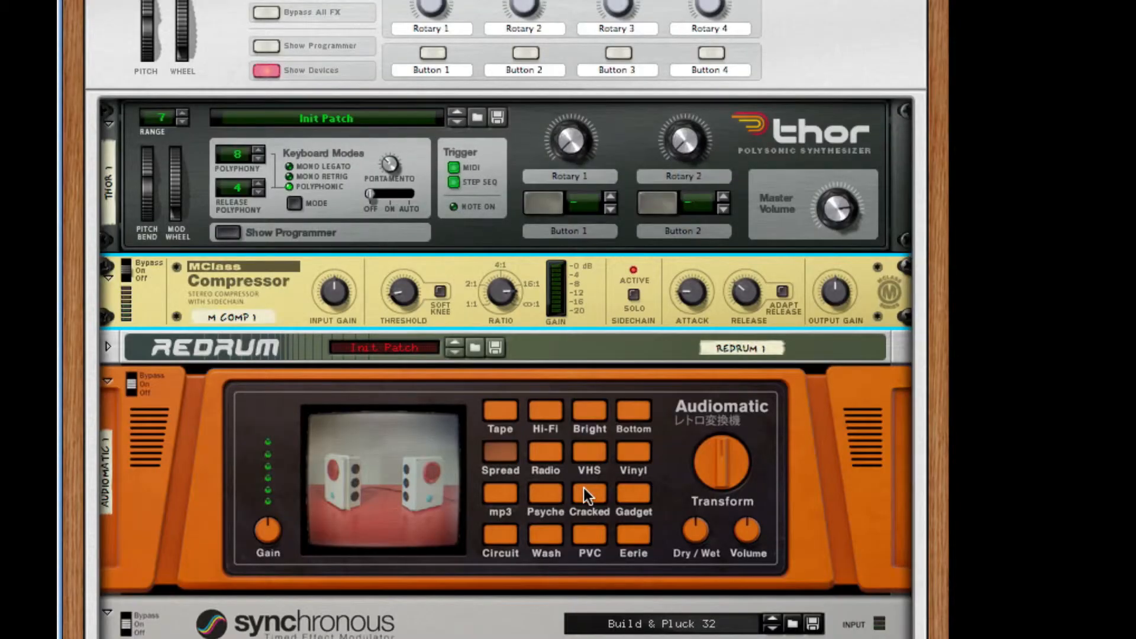
Scroll down the rack toward the Synchronous lanes.
{"action": "scroll", "scroll_direction": "down", "scroll_amount": 3}
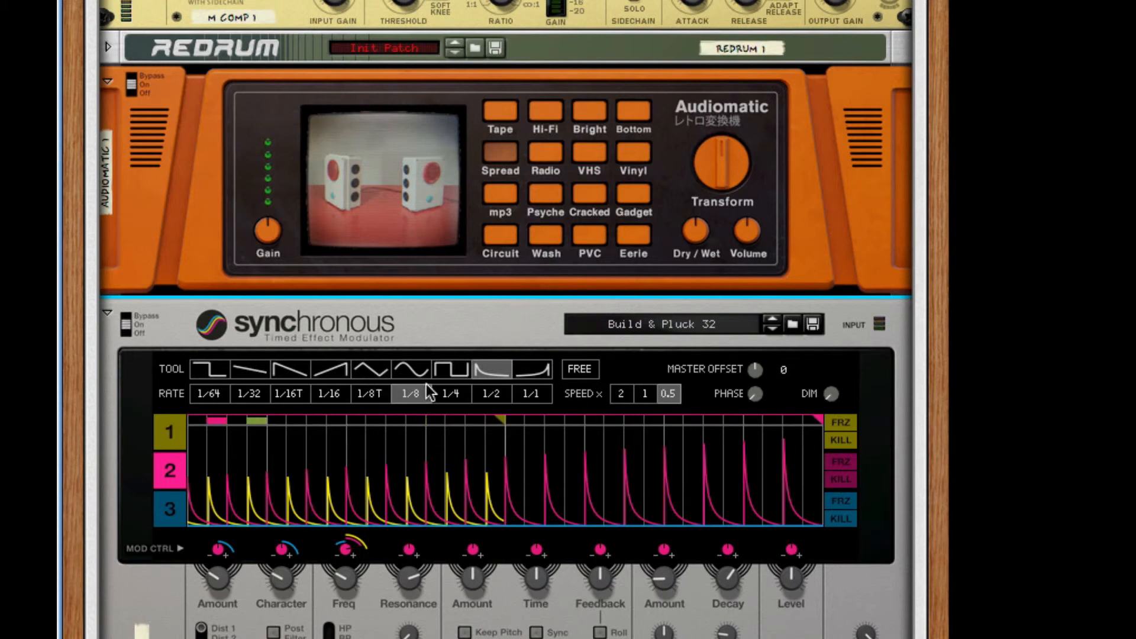
{"action": "left_click", "coordinate": [170, 432]}
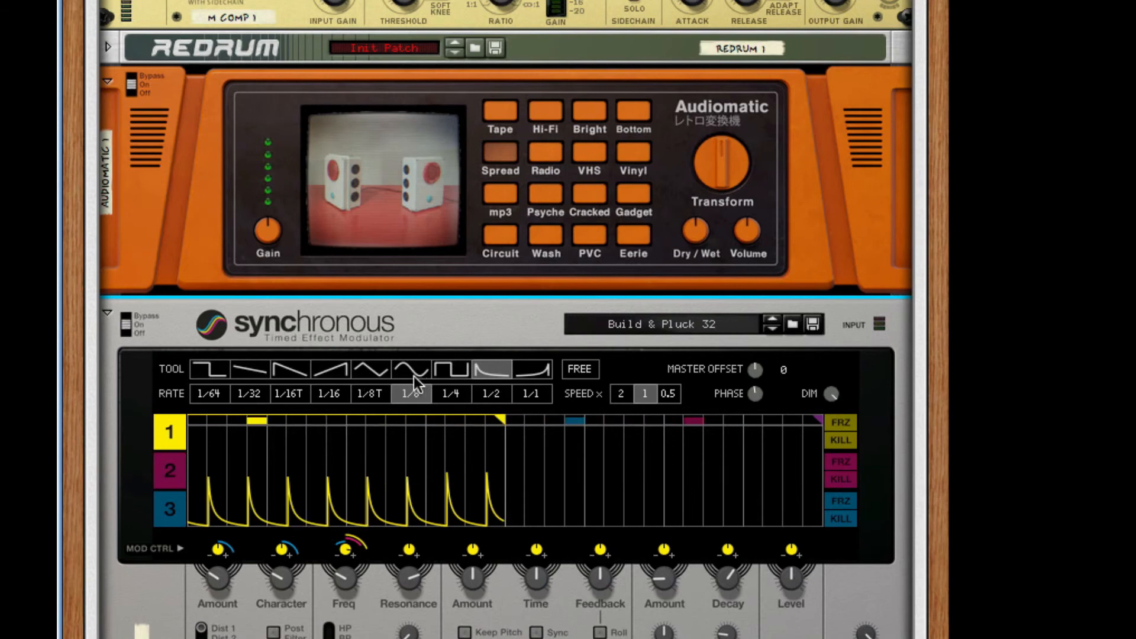
{"action": "left_click", "coordinate": [411, 394]}
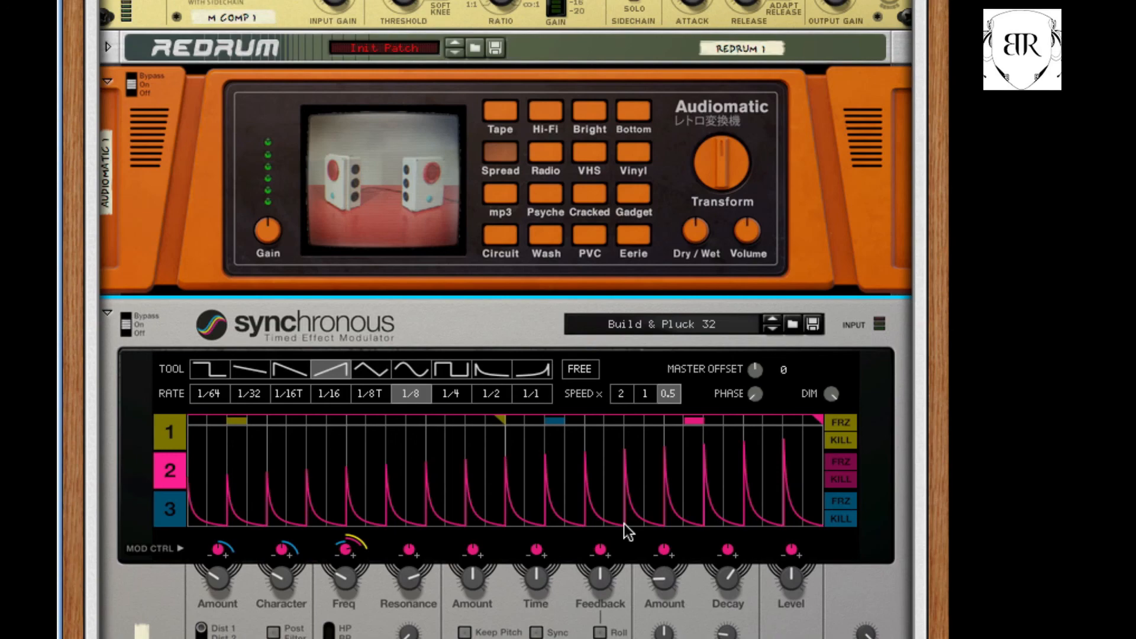
{"action": "mouse_move", "coordinate": [878, 571]}
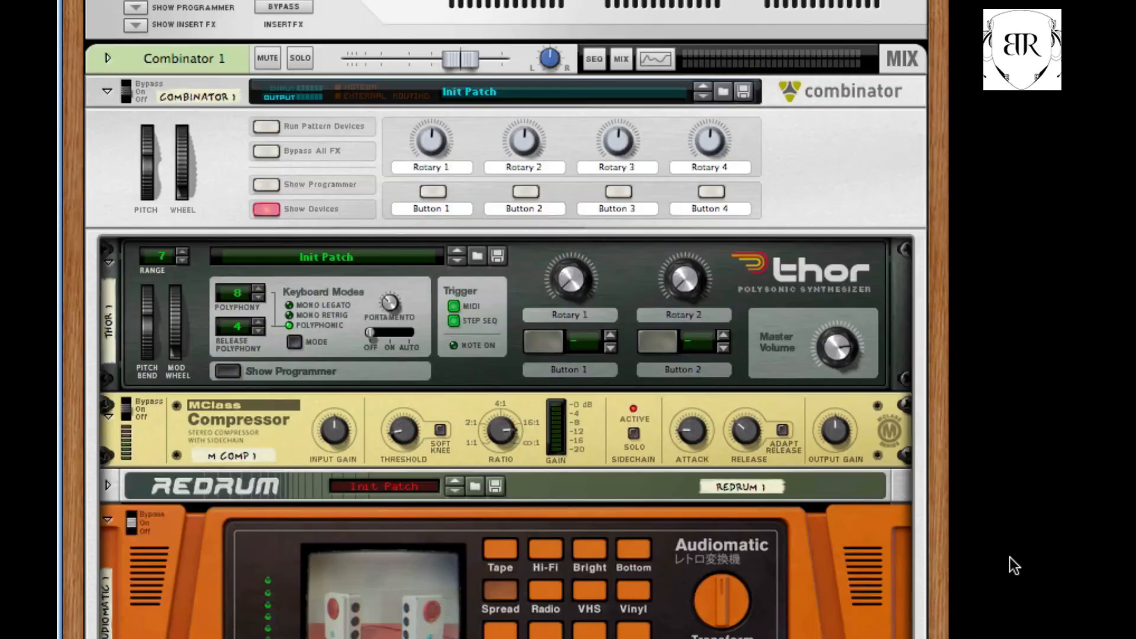
{"action": "scroll", "scroll_direction": "down", "scroll_amount": 3}
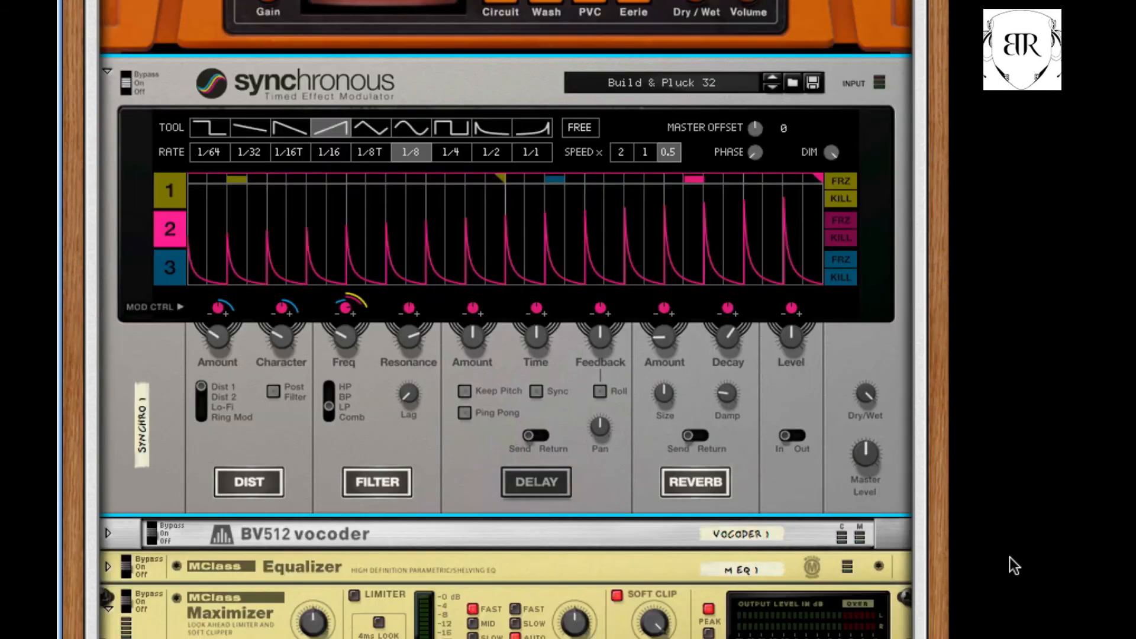